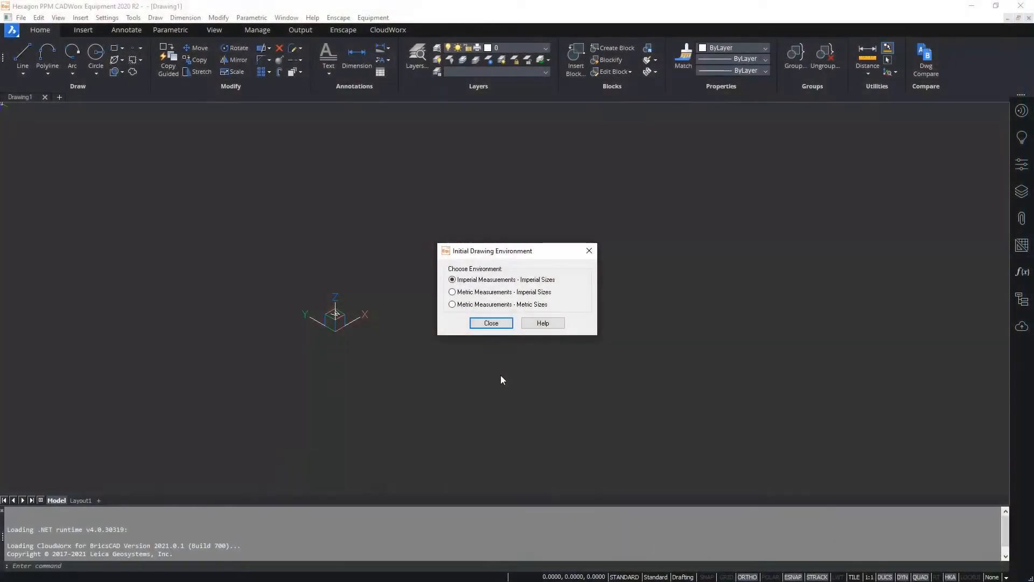
mouse_move(536, 301)
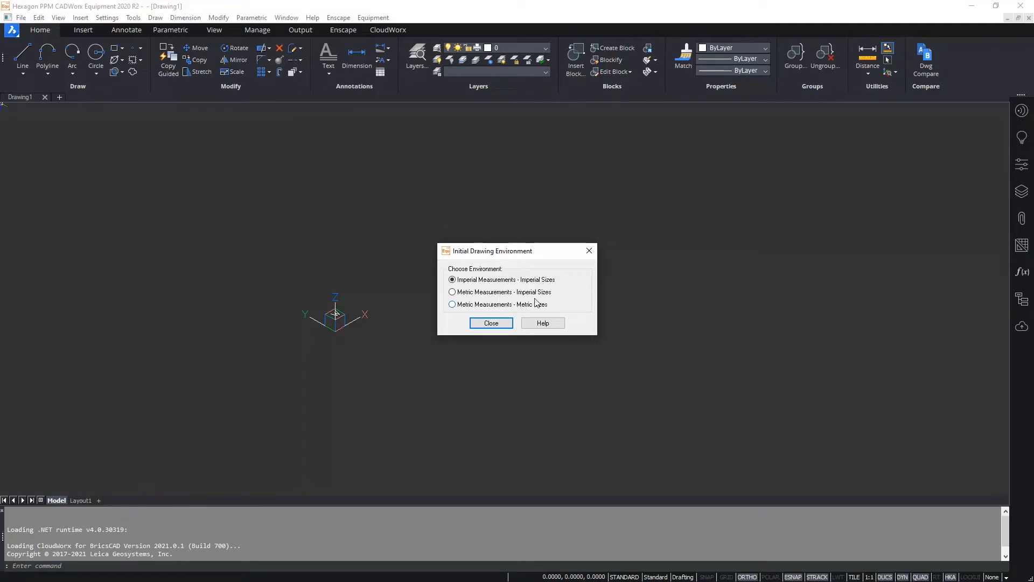
mouse_move(545, 298)
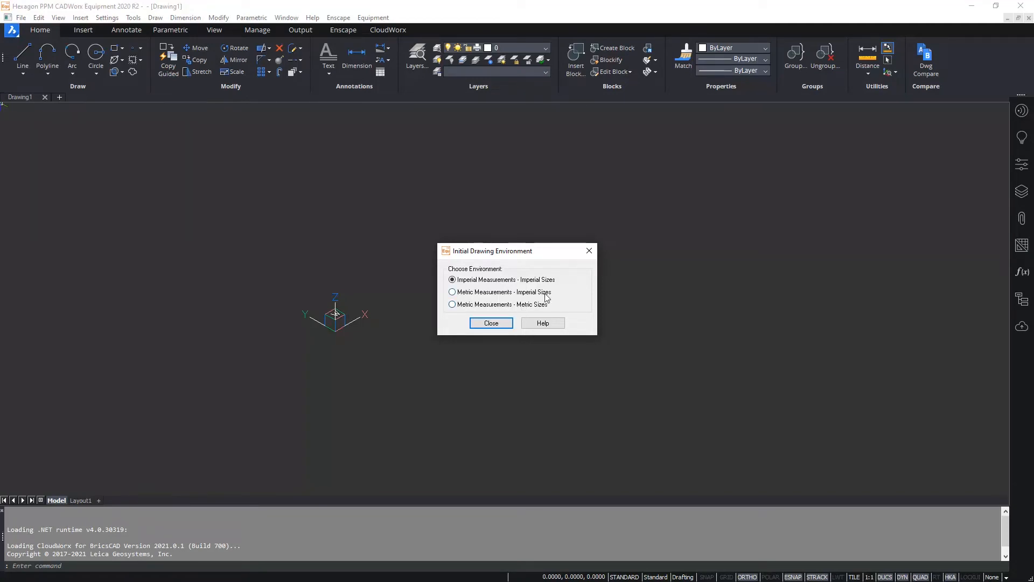
mouse_move(527, 257)
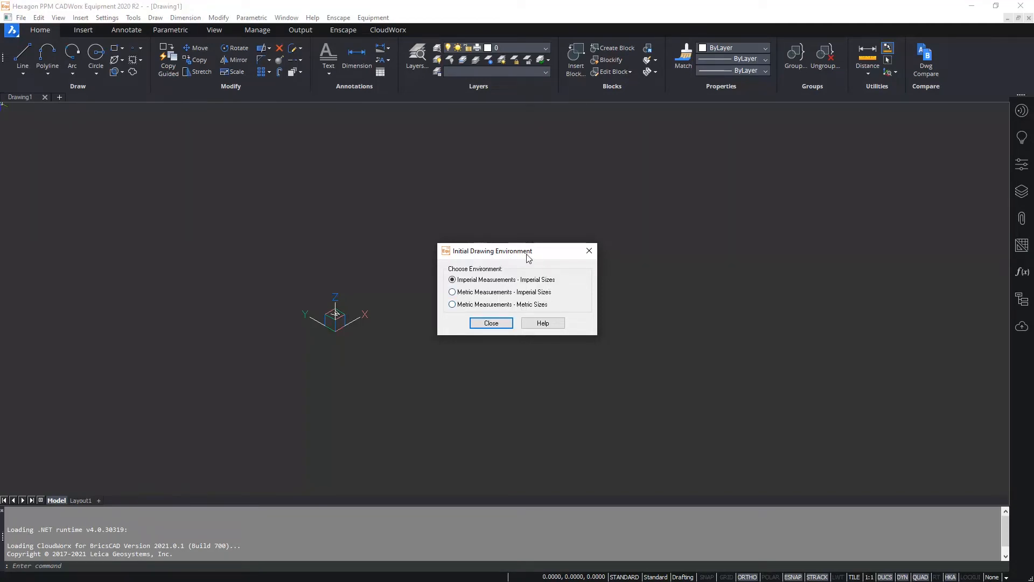
mouse_move(537, 270)
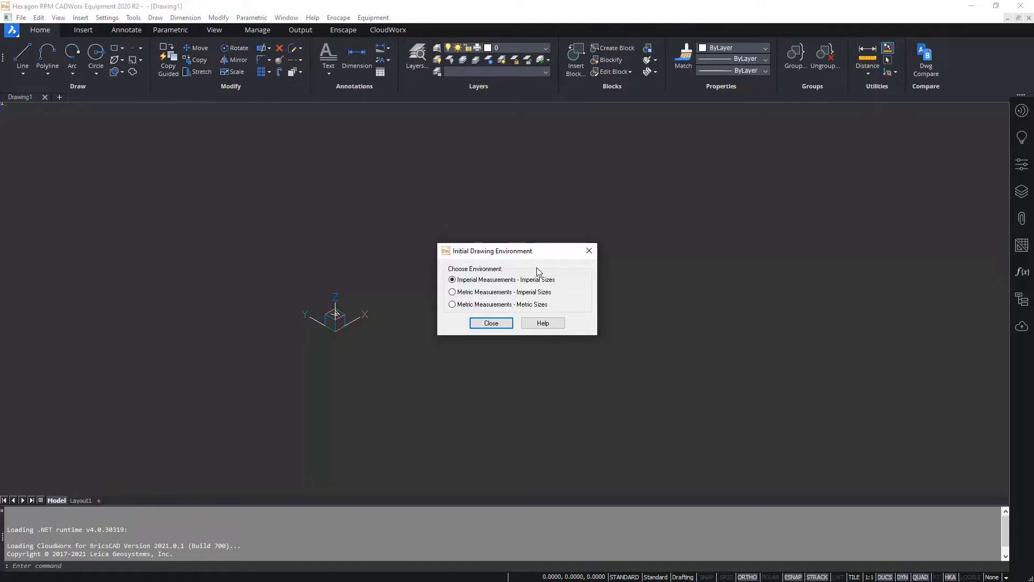
mouse_move(483, 298)
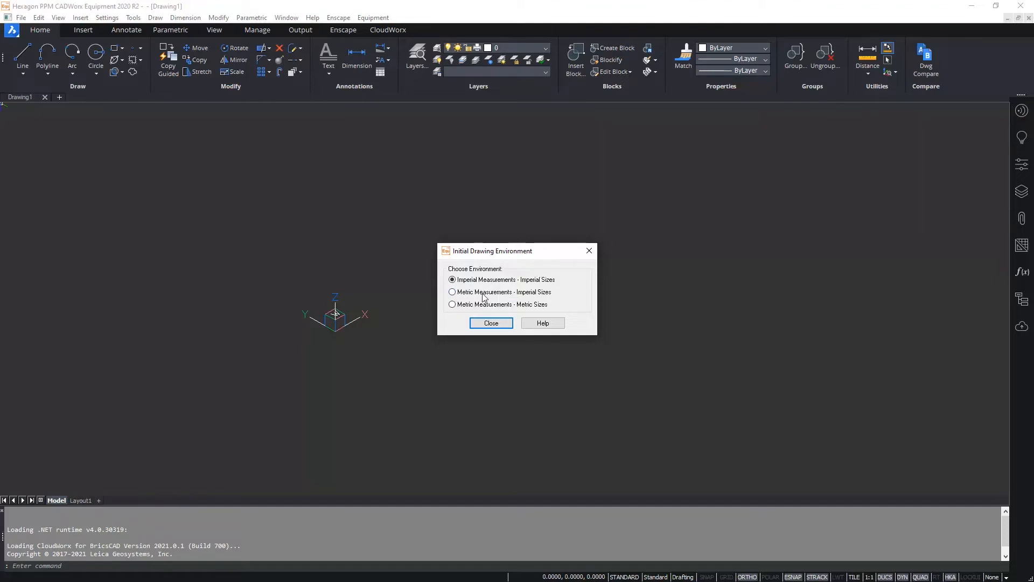
Choose Metric Measurements - Imperial Sizes and close the Initial Drawing Environment dialog.
left_click(451, 292)
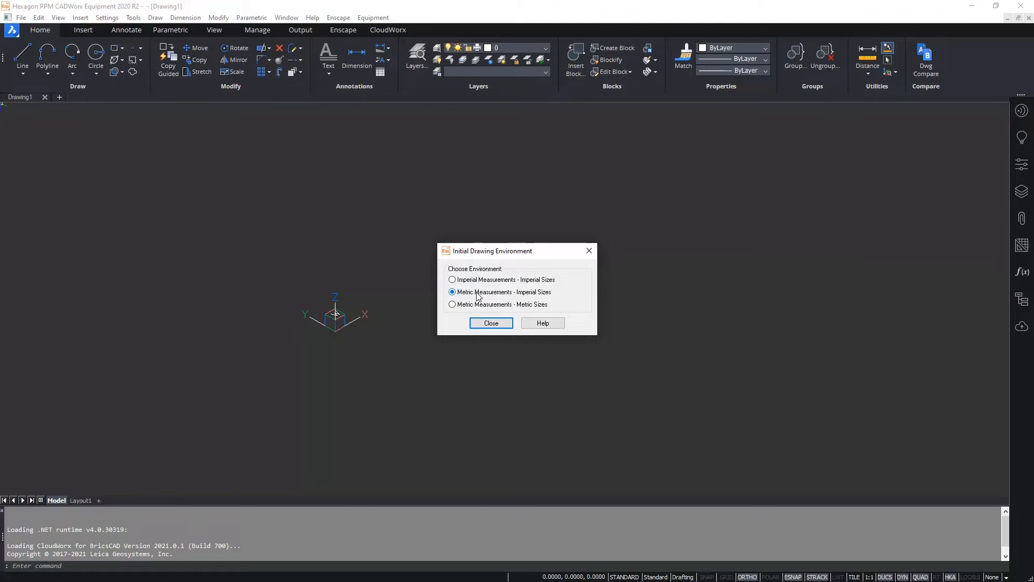
mouse_move(540, 298)
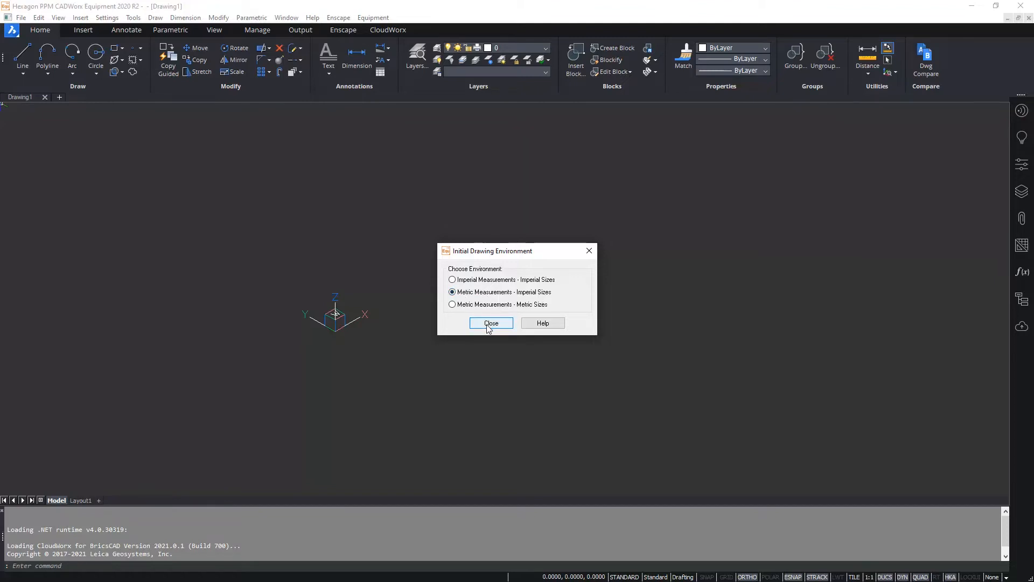
left_click(491, 323)
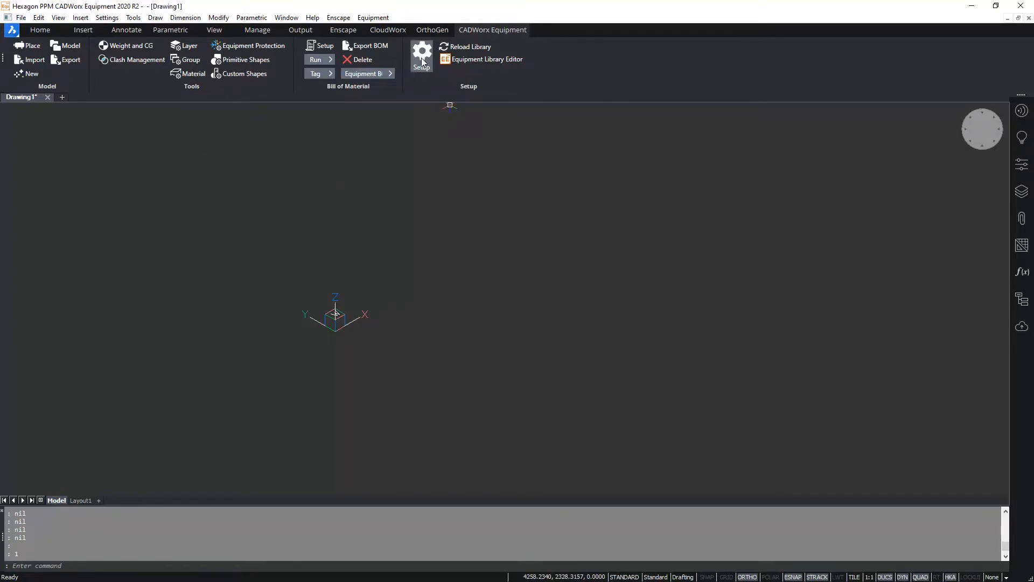
Review the Equipment Setup dialog, checking the Metric/Inch unit option, and close it.
left_click(421, 54)
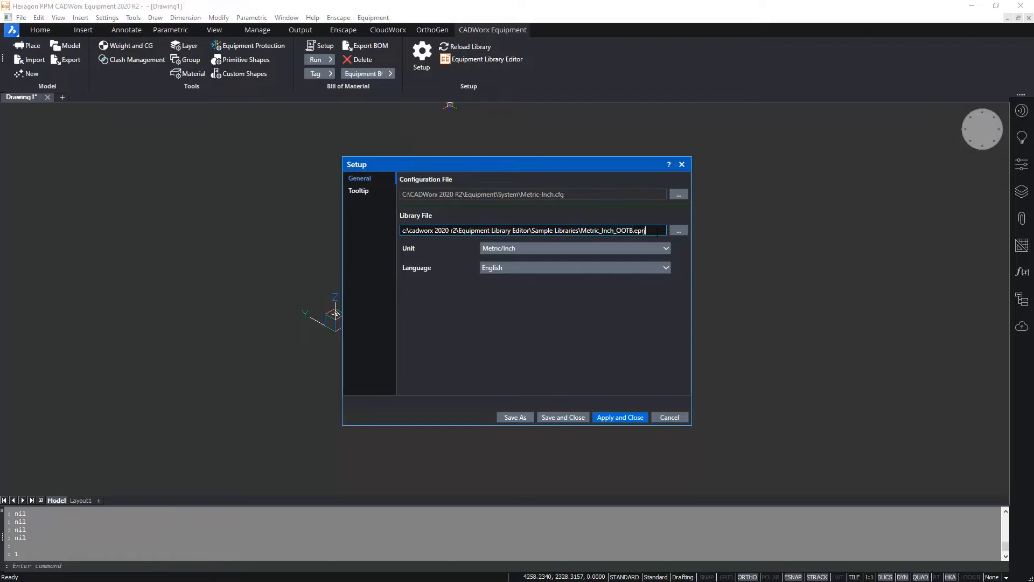
mouse_move(635, 307)
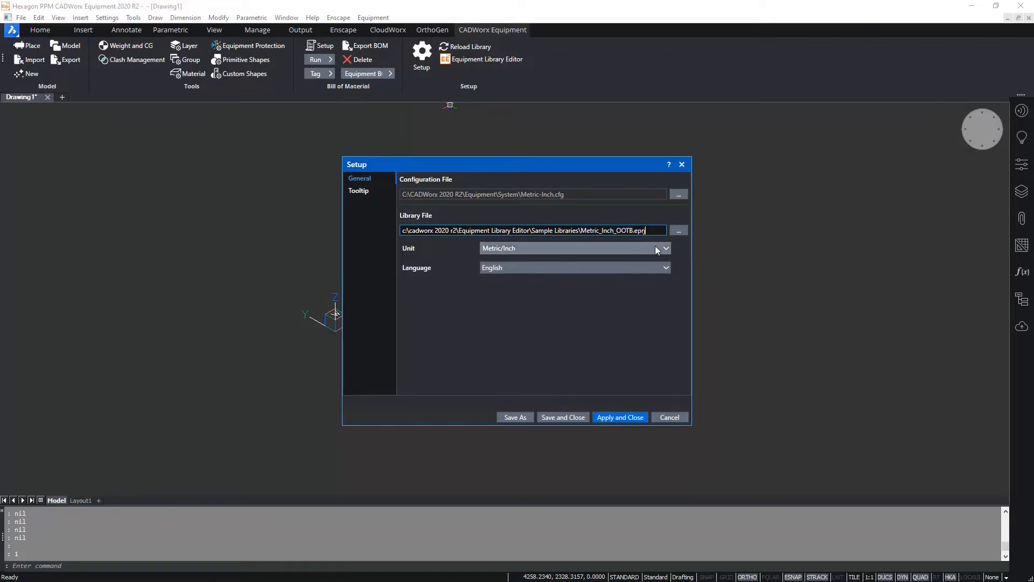
left_click(665, 247)
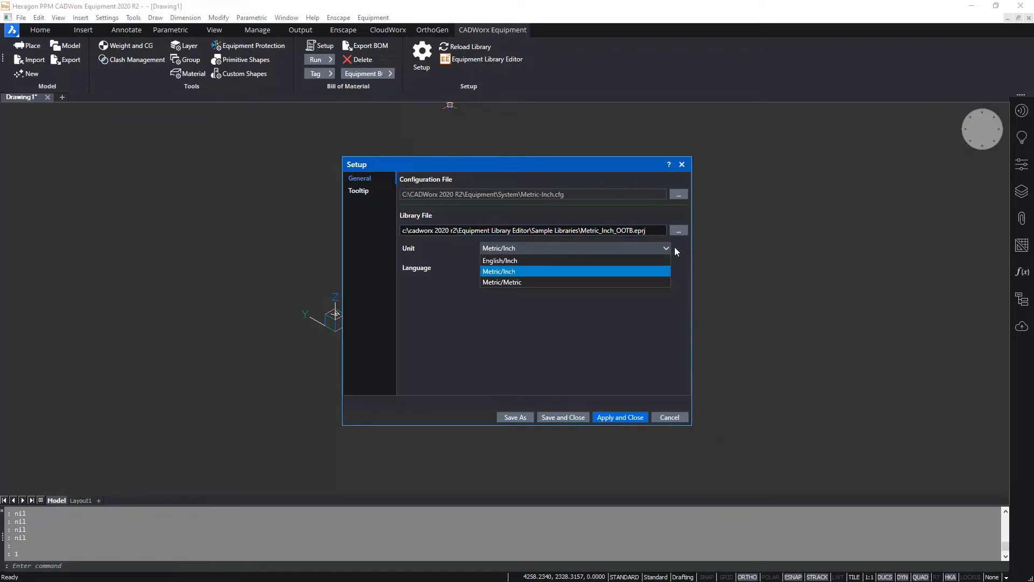
left_click(669, 417)
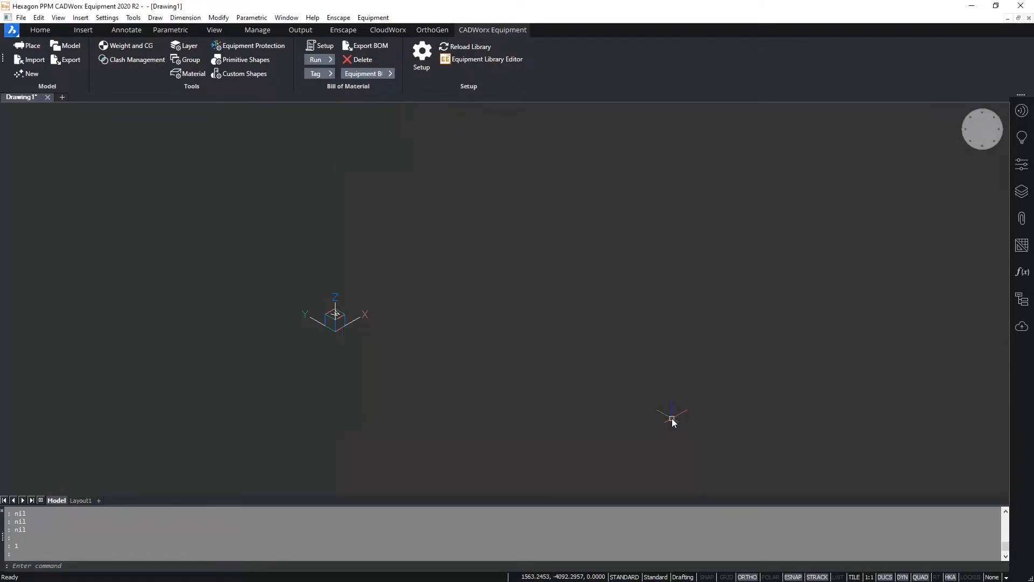
mouse_move(641, 395)
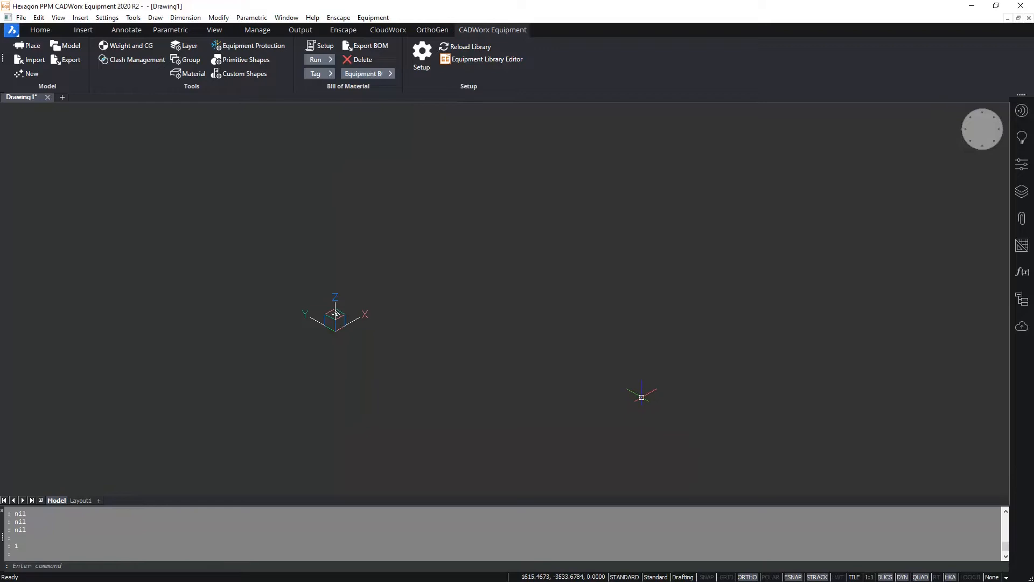
mouse_move(605, 386)
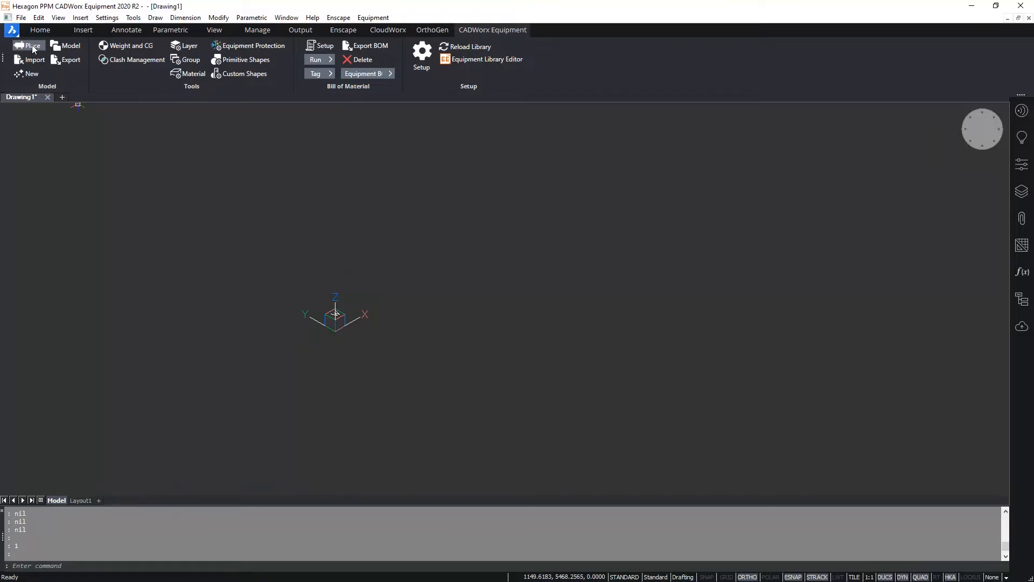
mouse_move(69, 46)
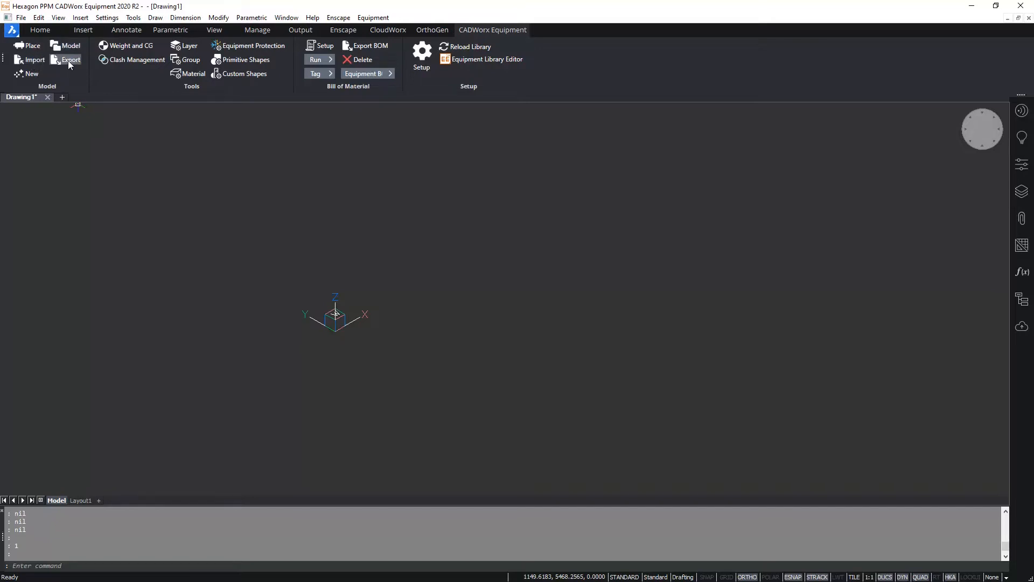
mouse_move(90, 84)
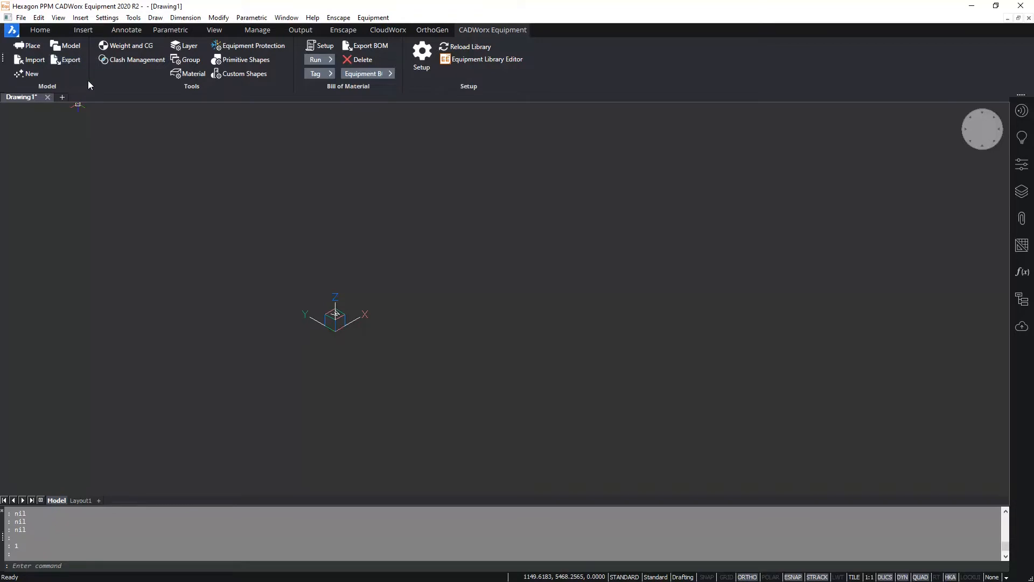
mouse_move(77, 86)
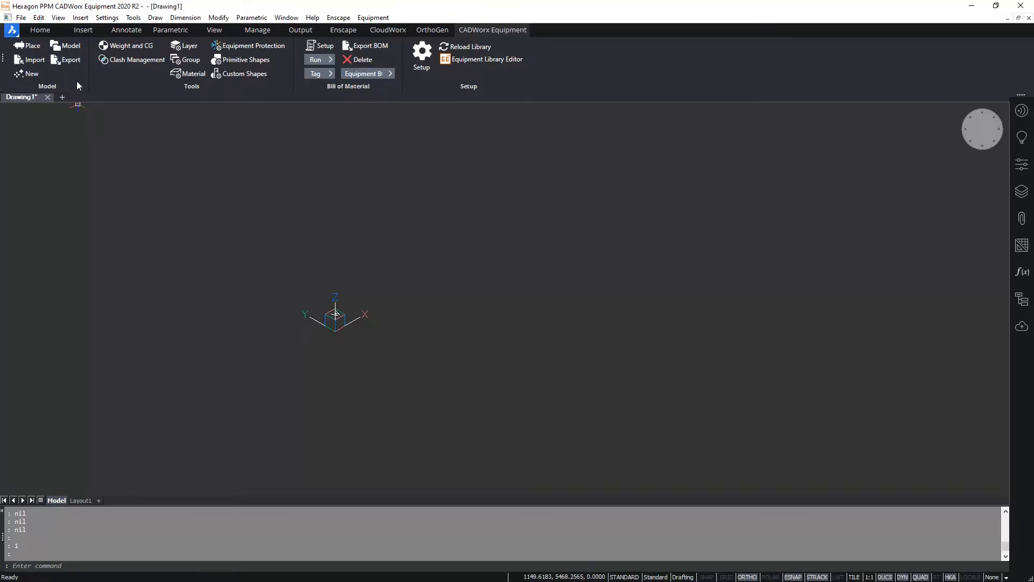
mouse_move(32, 74)
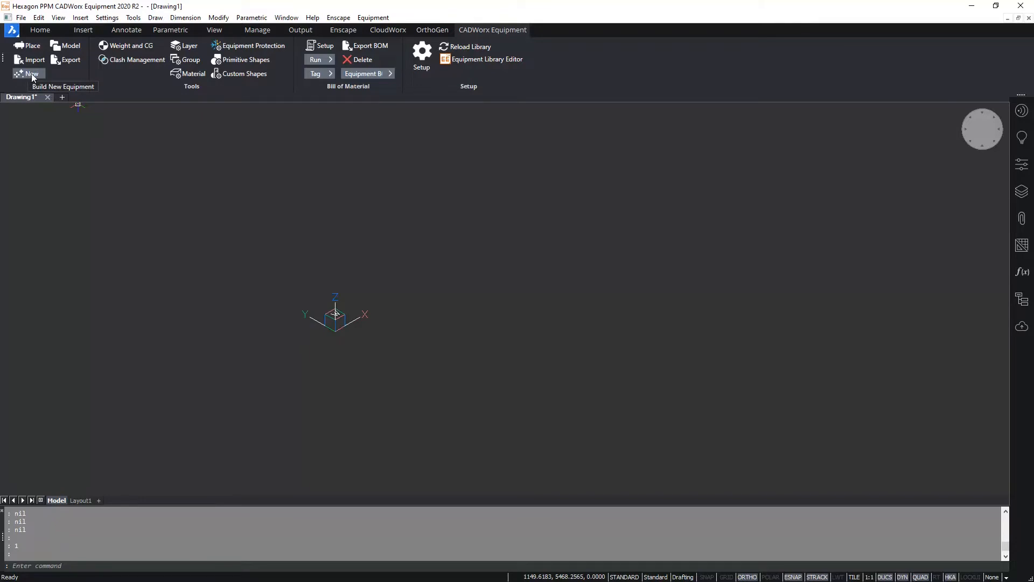
mouse_move(29, 76)
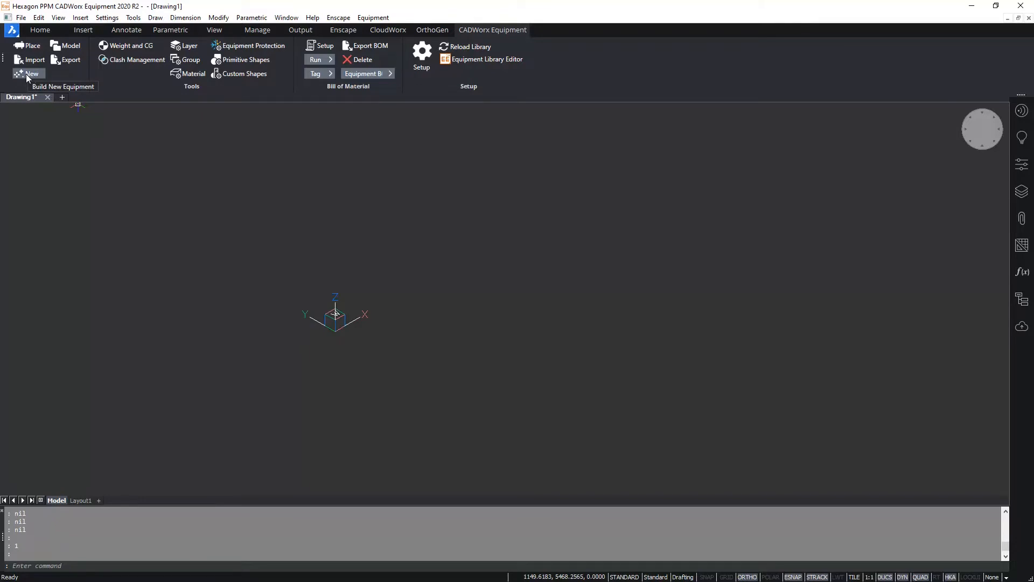
Create a new equipment definition named V-201.
left_click(31, 73)
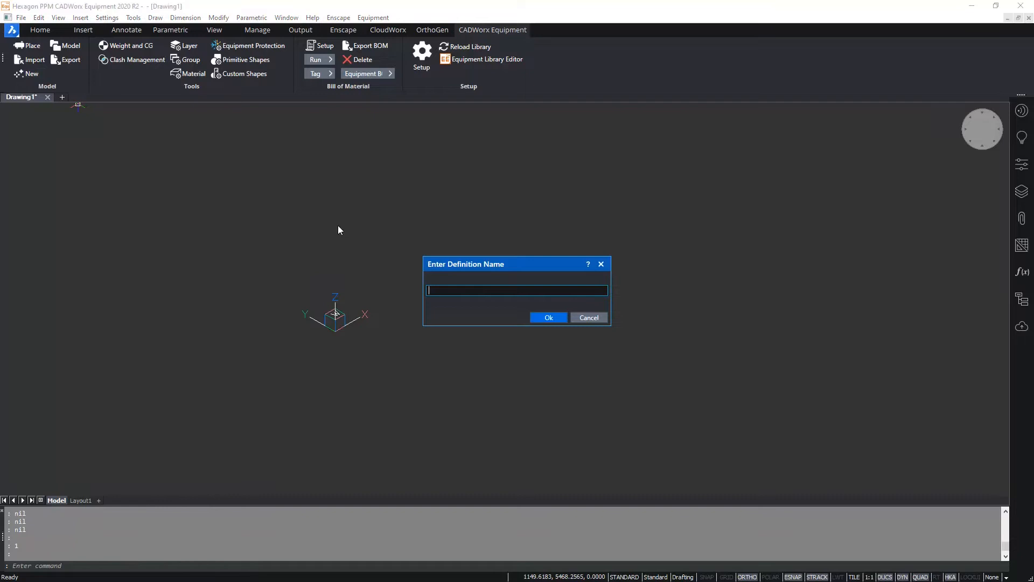
type("V-0")
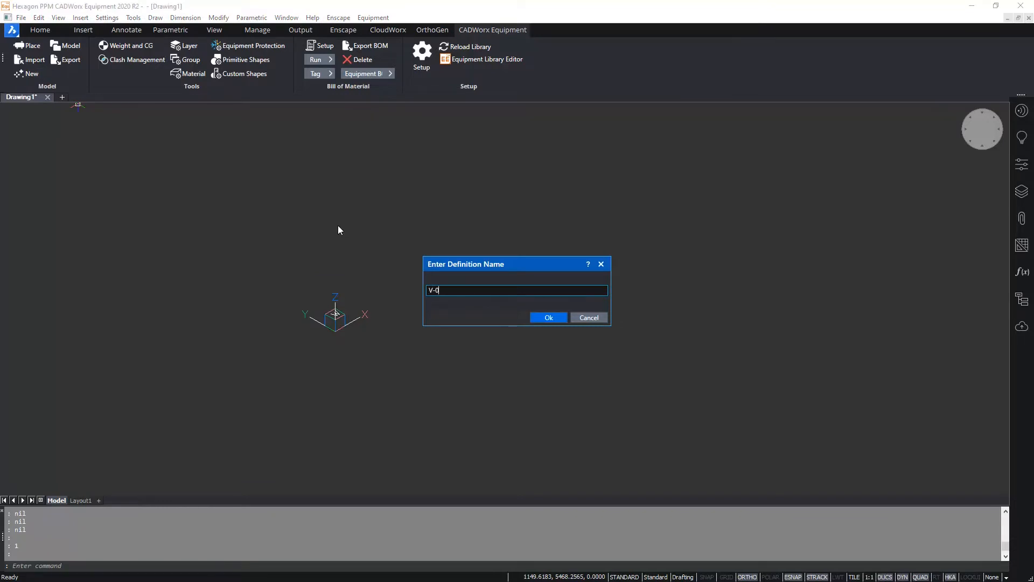
type("201")
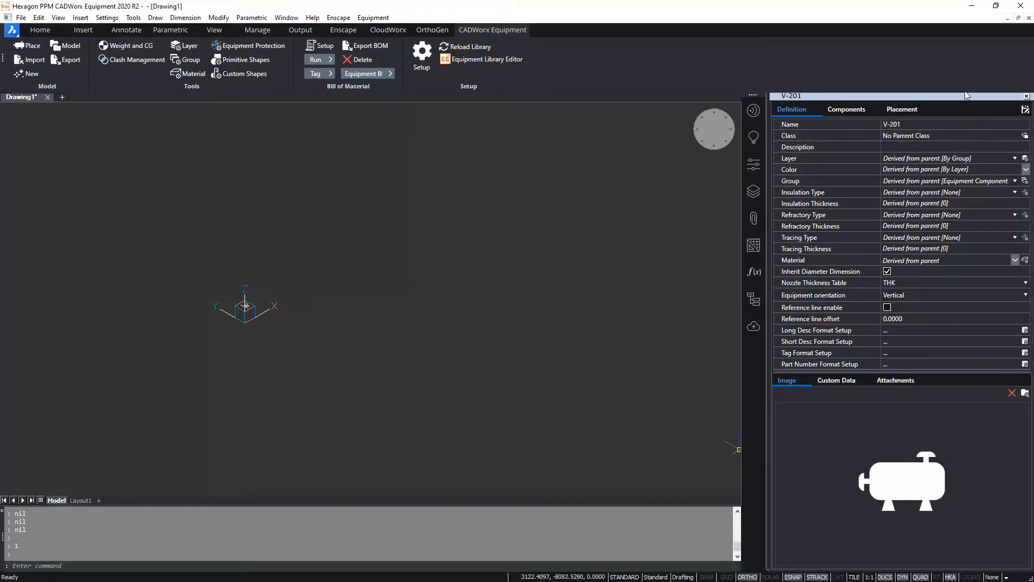
mouse_move(974, 86)
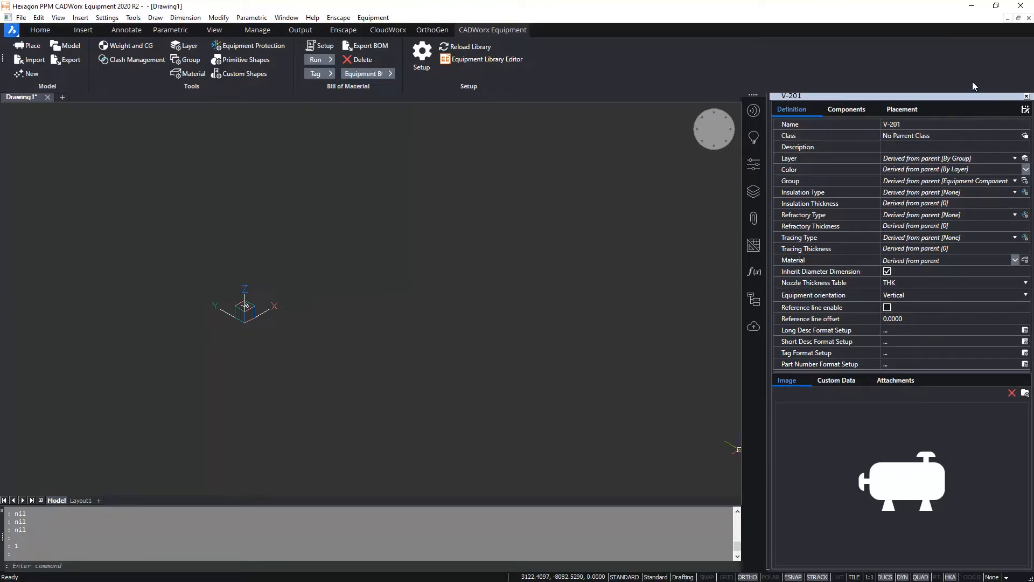
mouse_move(847, 109)
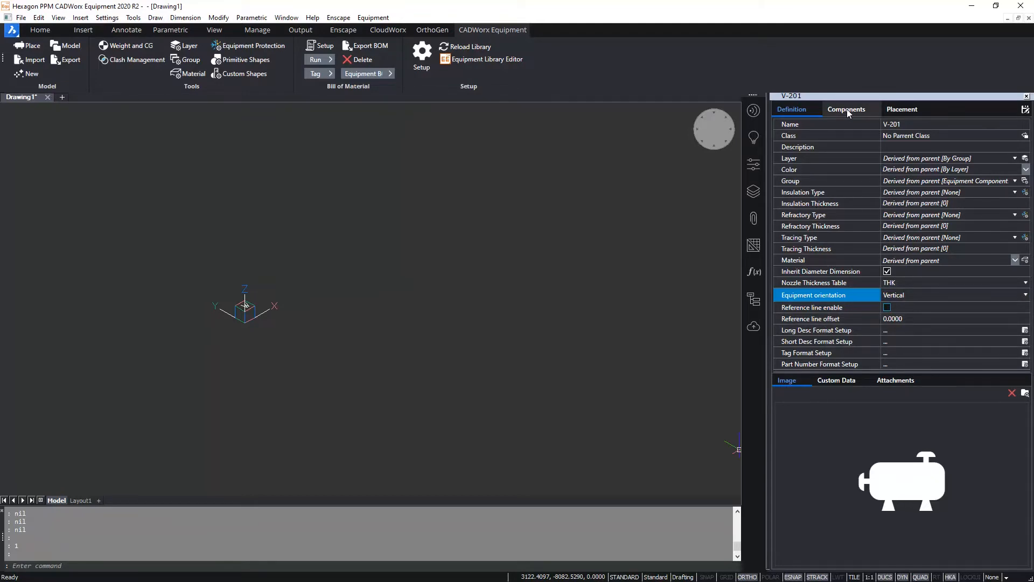
Add a Skirt component to vessel V-201.
left_click(846, 108)
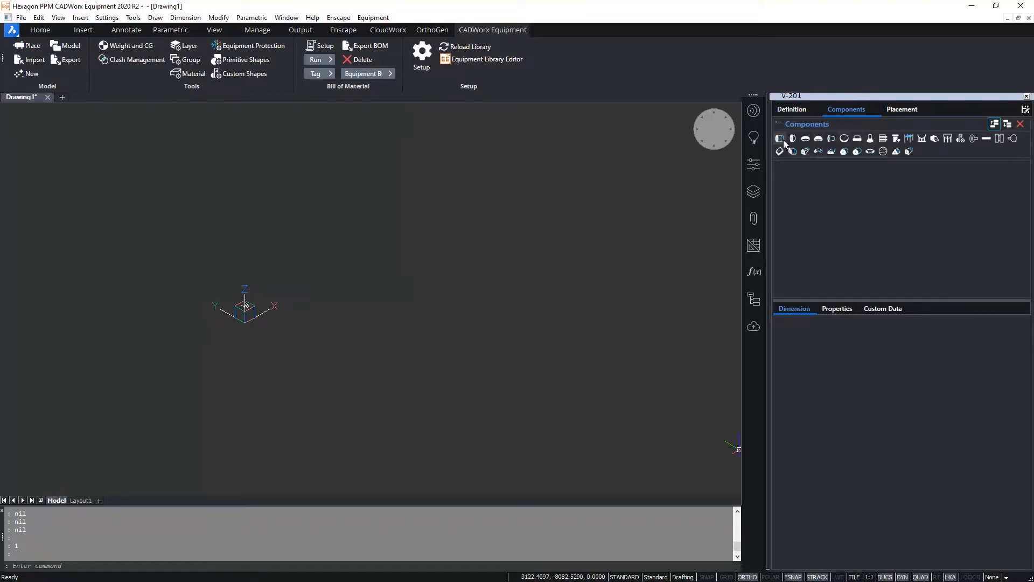
mouse_move(870, 138)
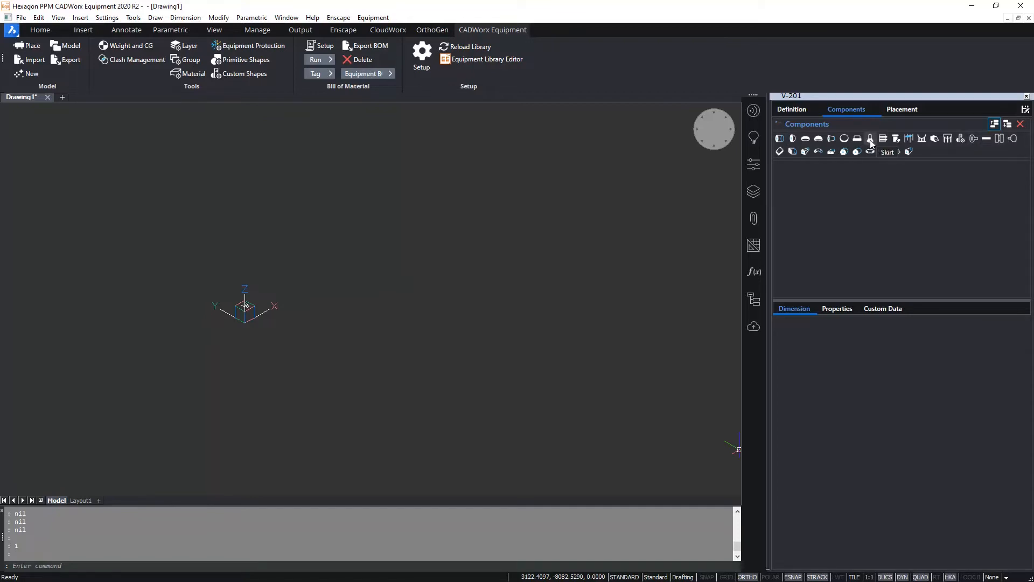
left_click(869, 139)
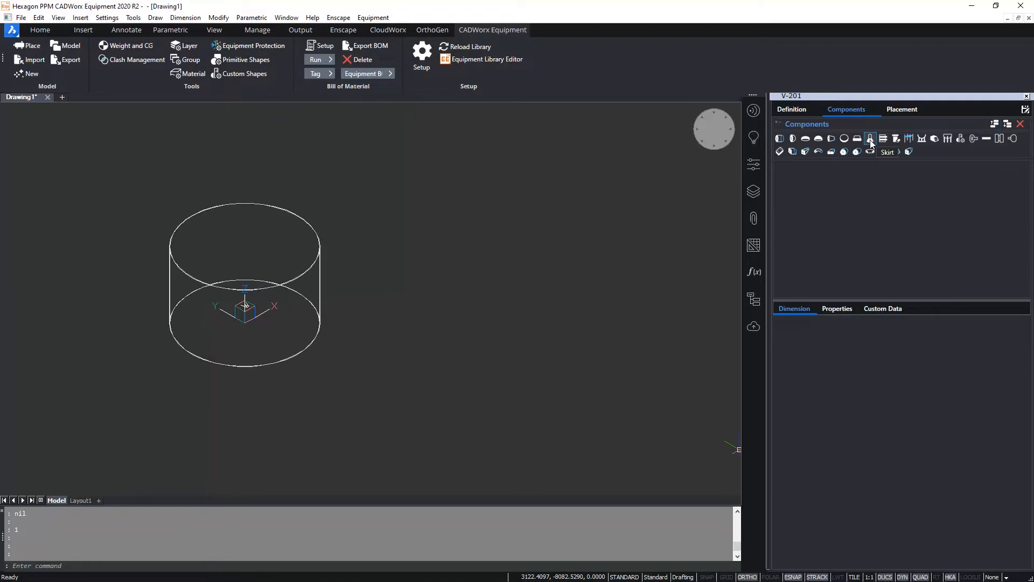
left_click(870, 138)
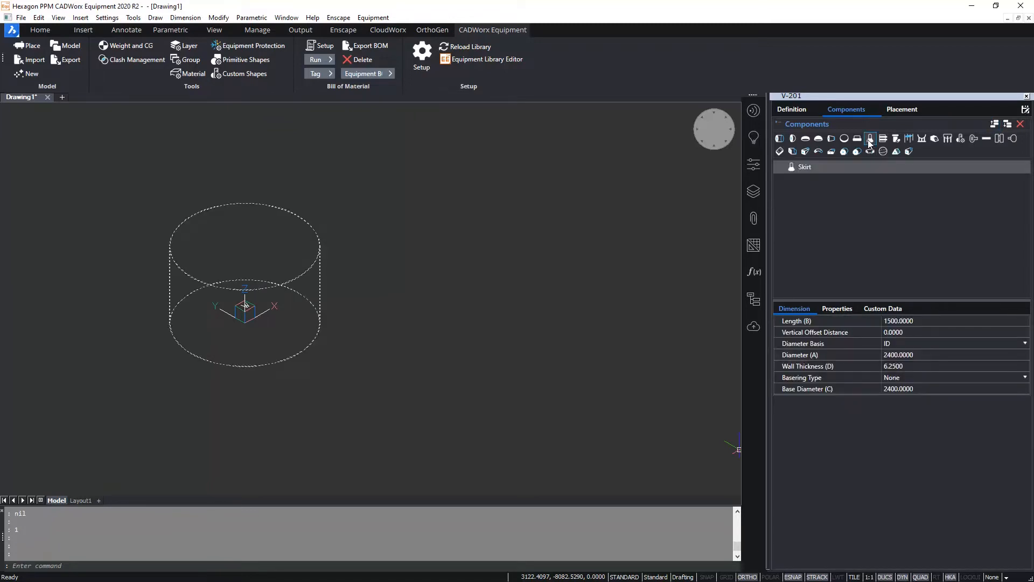
left_click(870, 139)
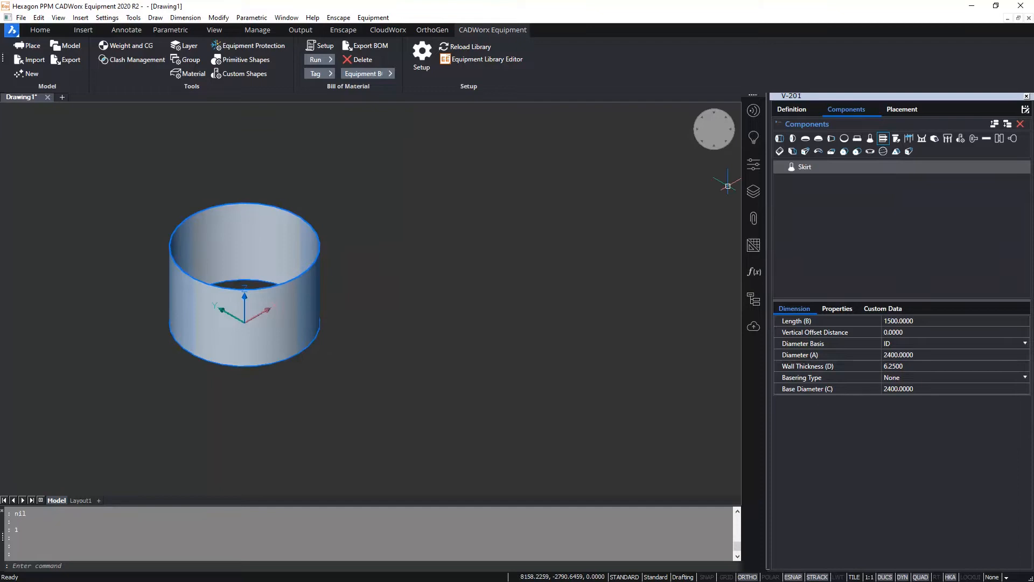
mouse_move(633, 203)
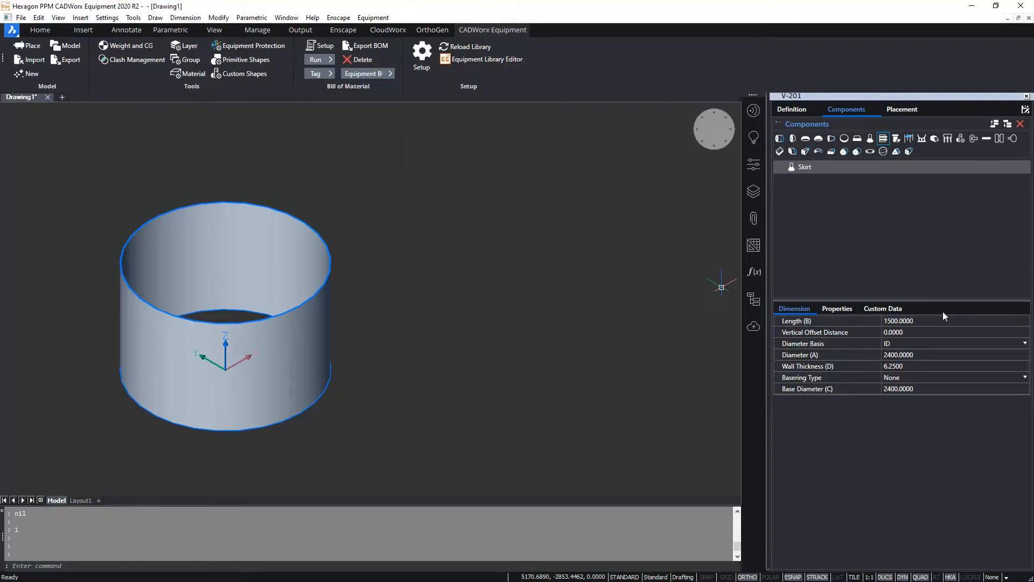
mouse_move(865, 324)
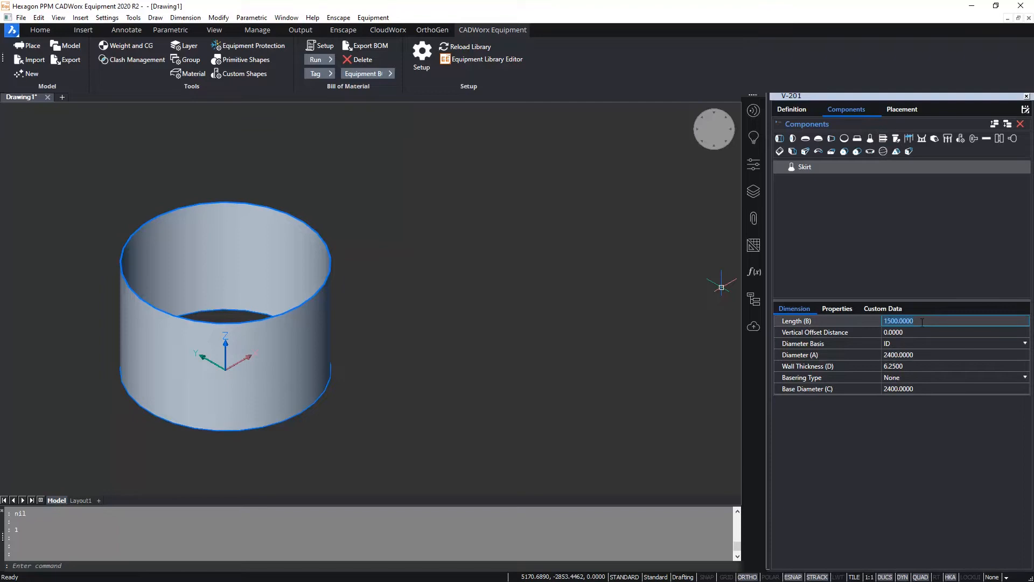
Give the skirt length 1000, diameter 1800 and a With Gussets base ring.
type("1000")
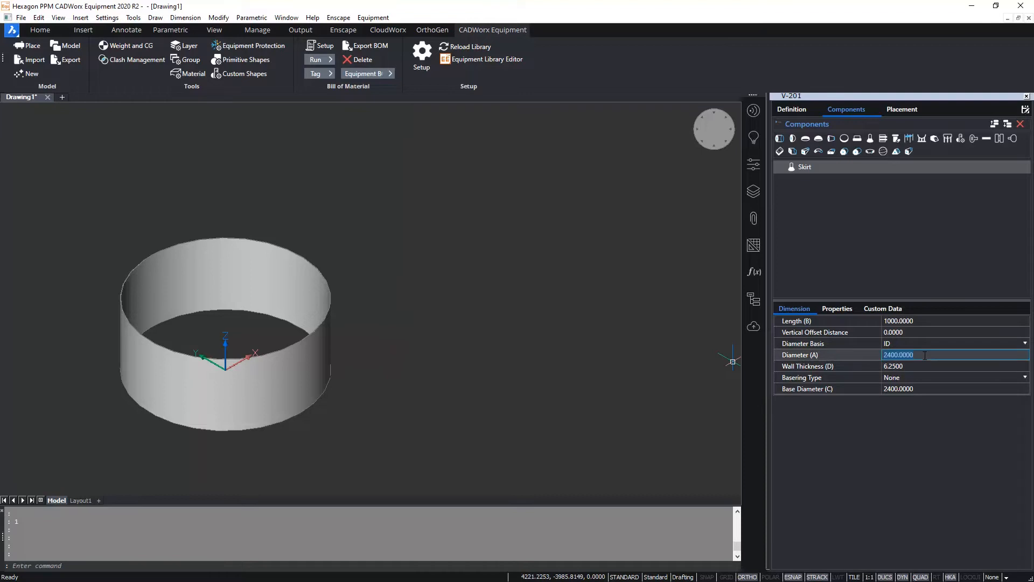
type("1")
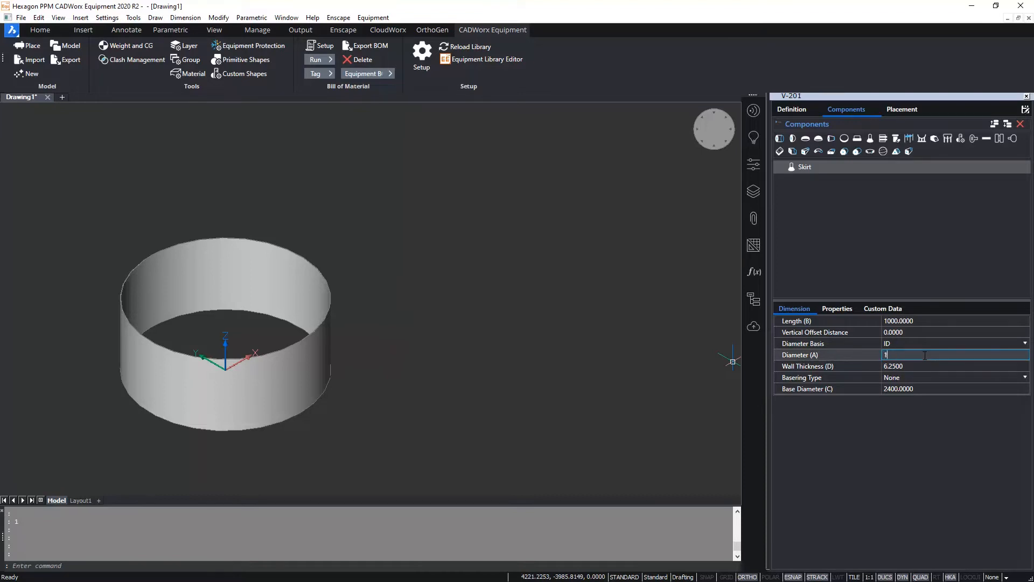
type("800.0000")
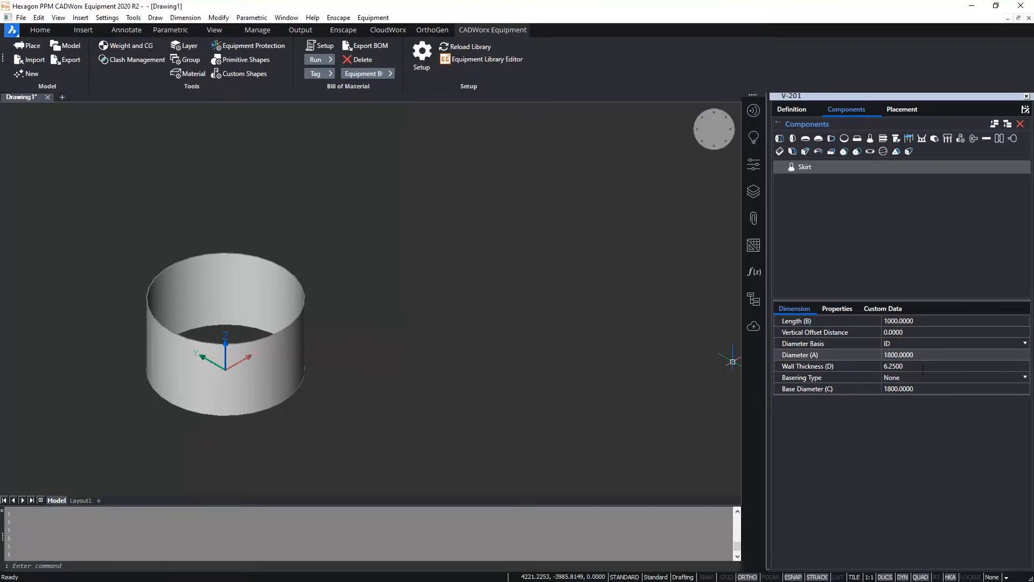
left_click(1024, 377)
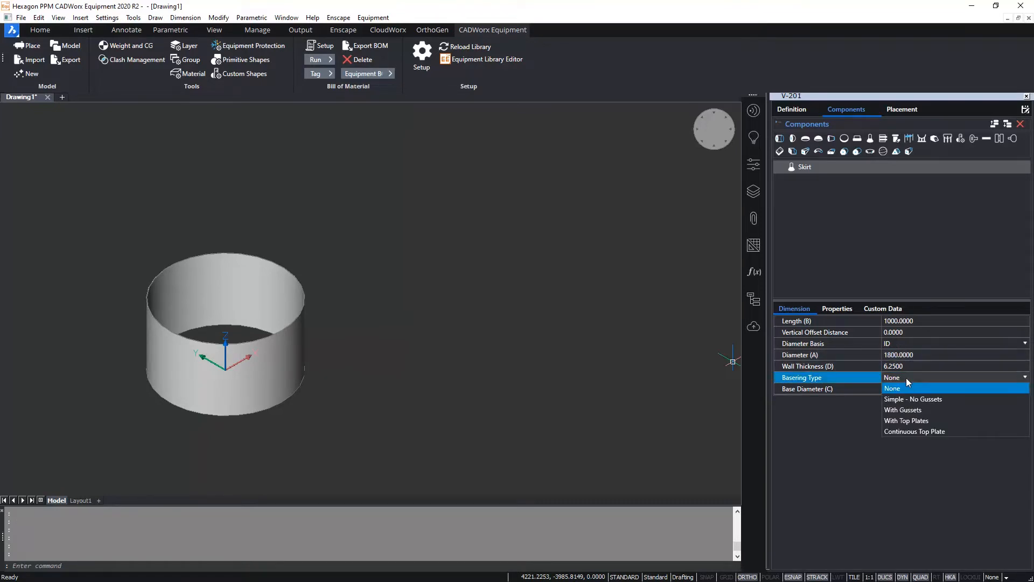
mouse_move(909, 409)
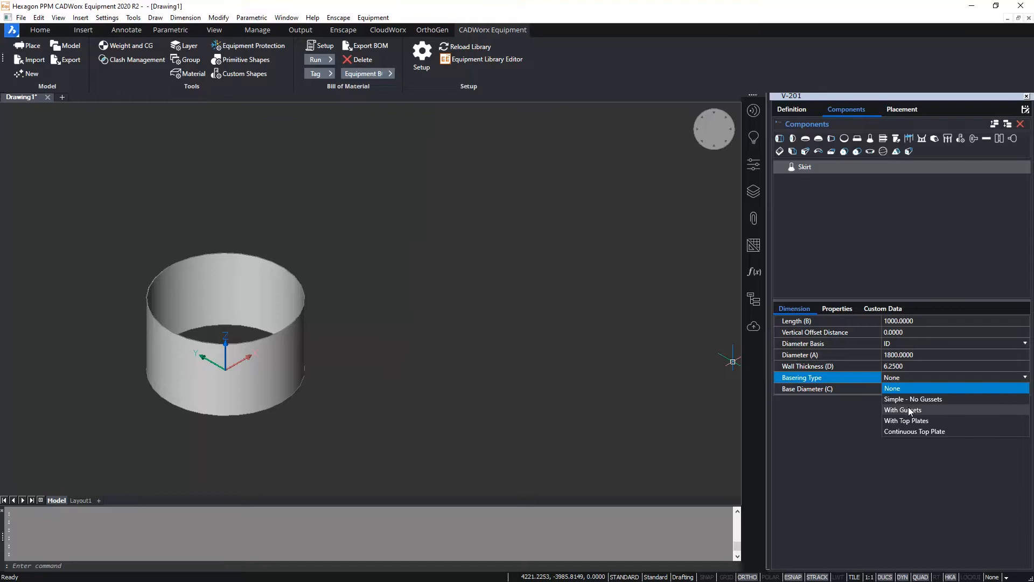
left_click(901, 409)
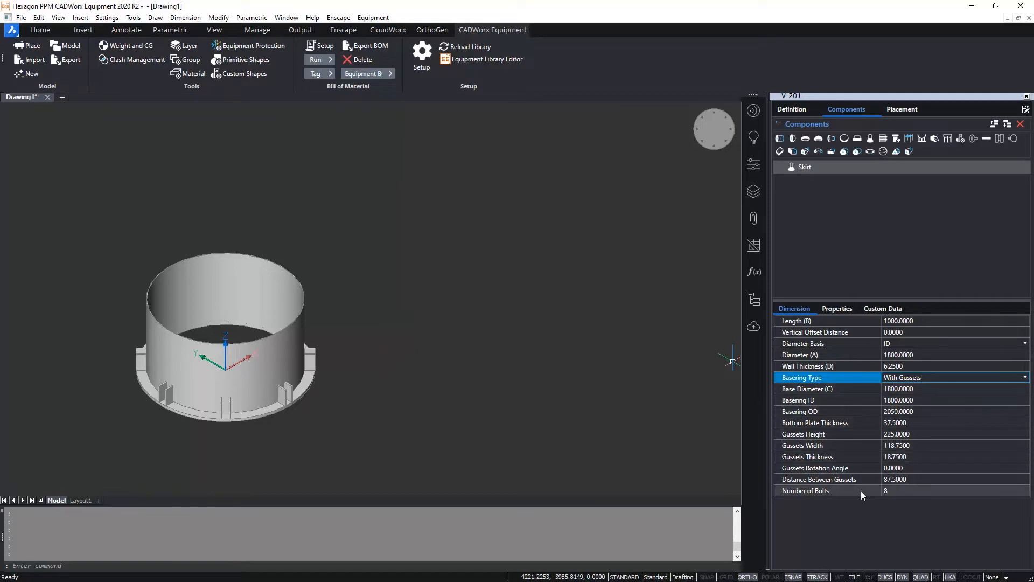
mouse_move(842, 275)
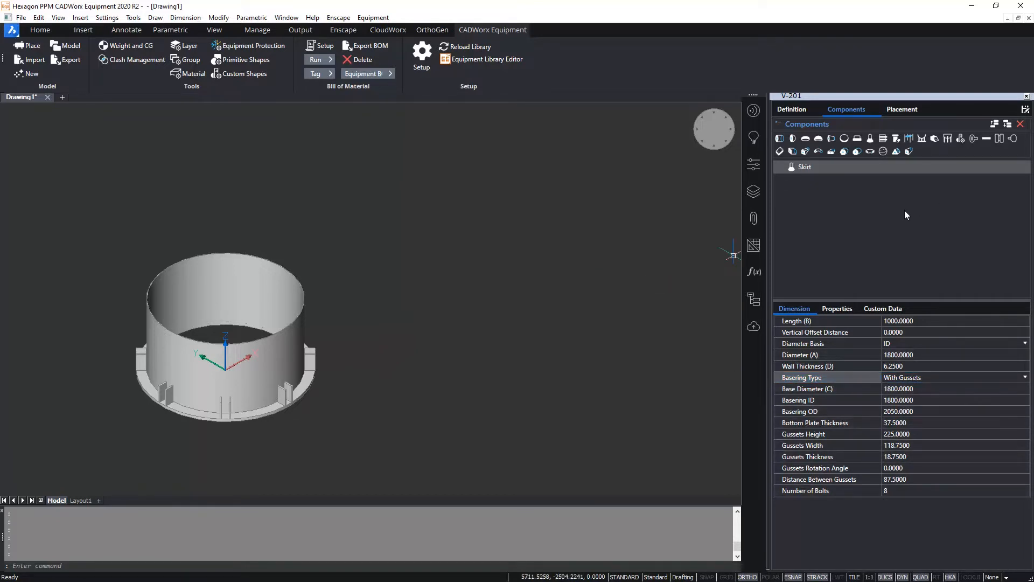
mouse_move(840, 210)
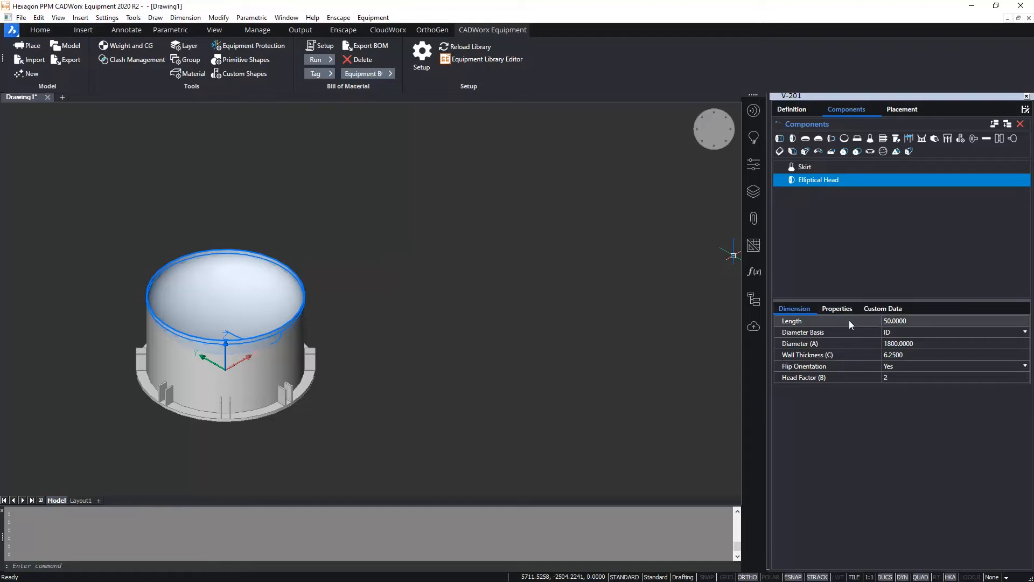
mouse_move(854, 332)
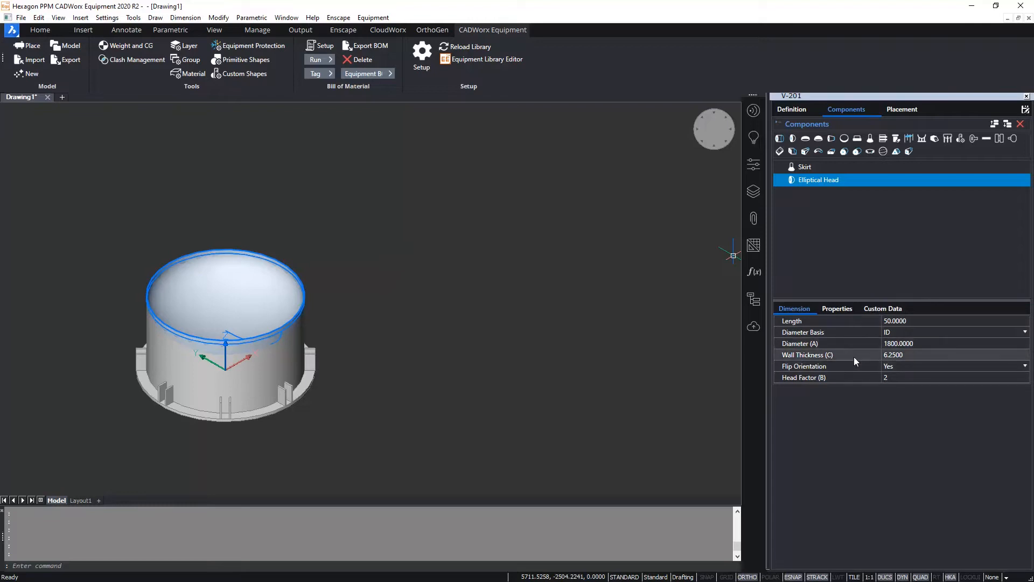
mouse_move(851, 348)
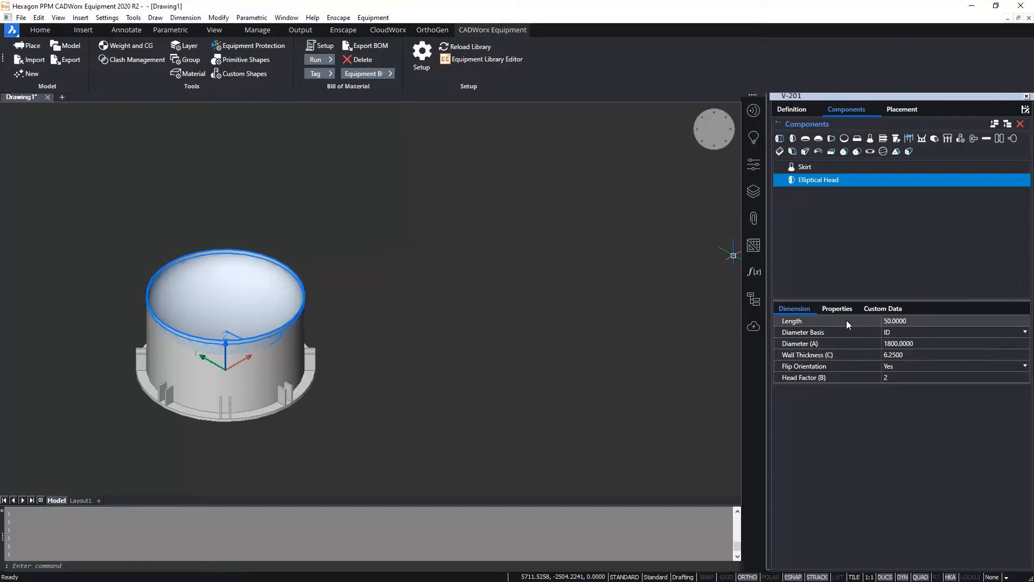
mouse_move(846, 309)
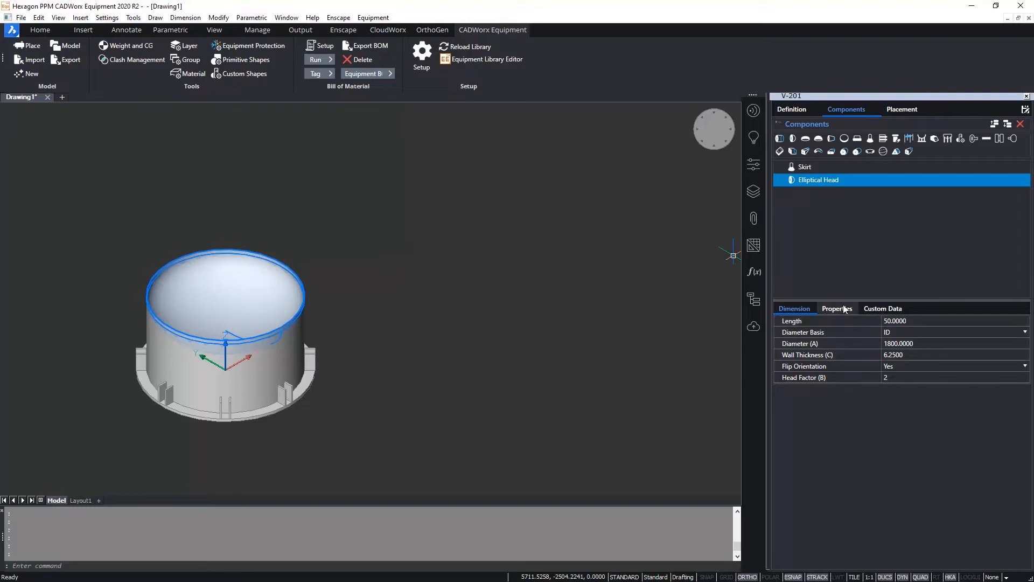
Rename the flipped elliptical head to Bottom Head in its properties.
left_click(836, 308)
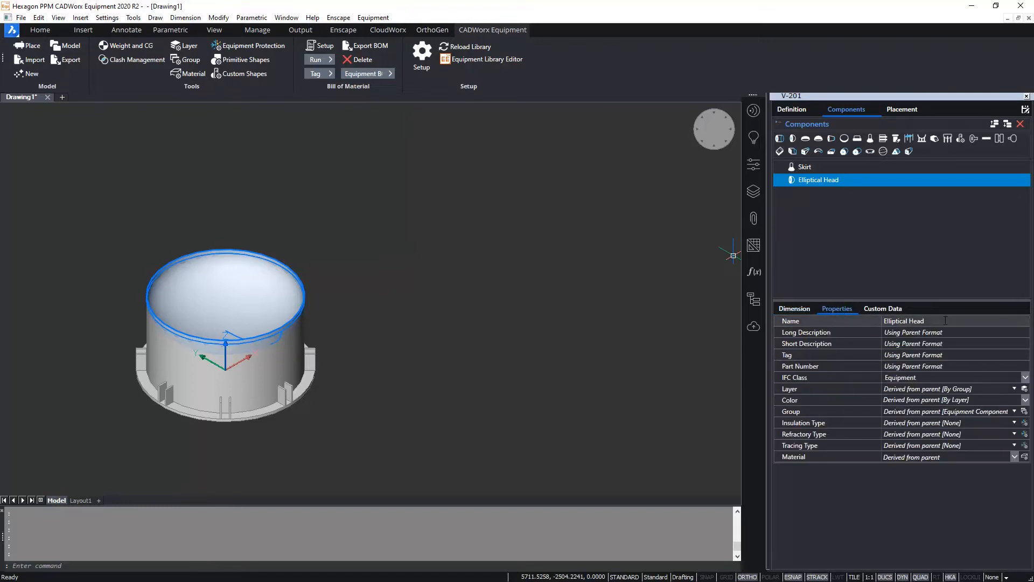
type("Bottom Head")
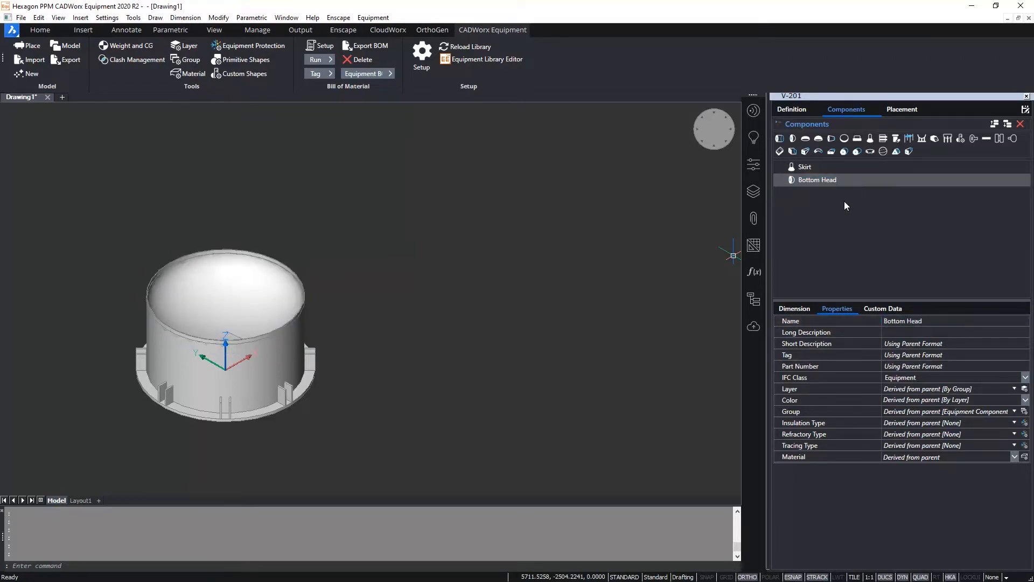
mouse_move(780, 137)
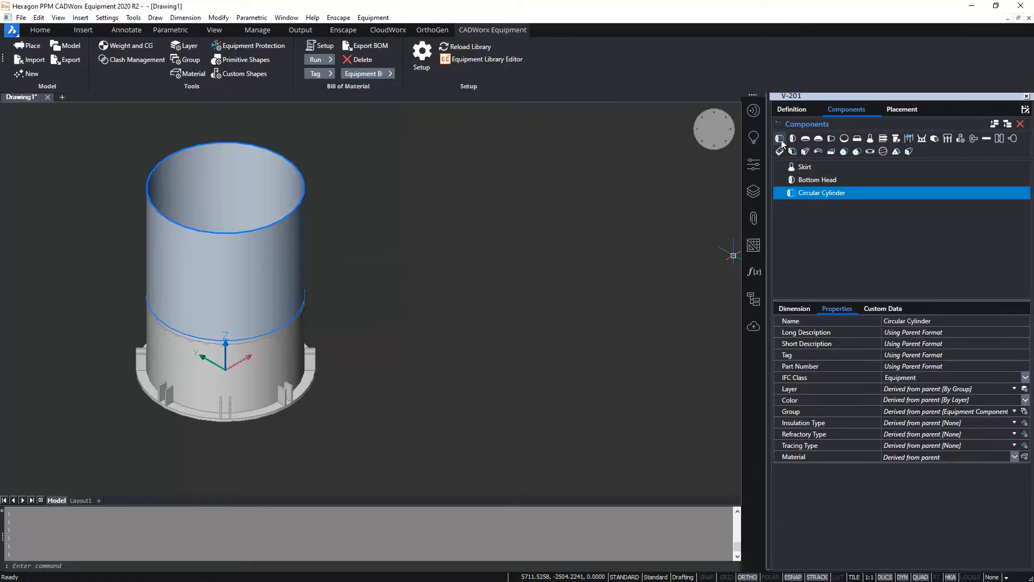
Rename the cylinder Main Shell and set its Length (A) to 3500.
double_click(914, 321)
type("Main Shell")
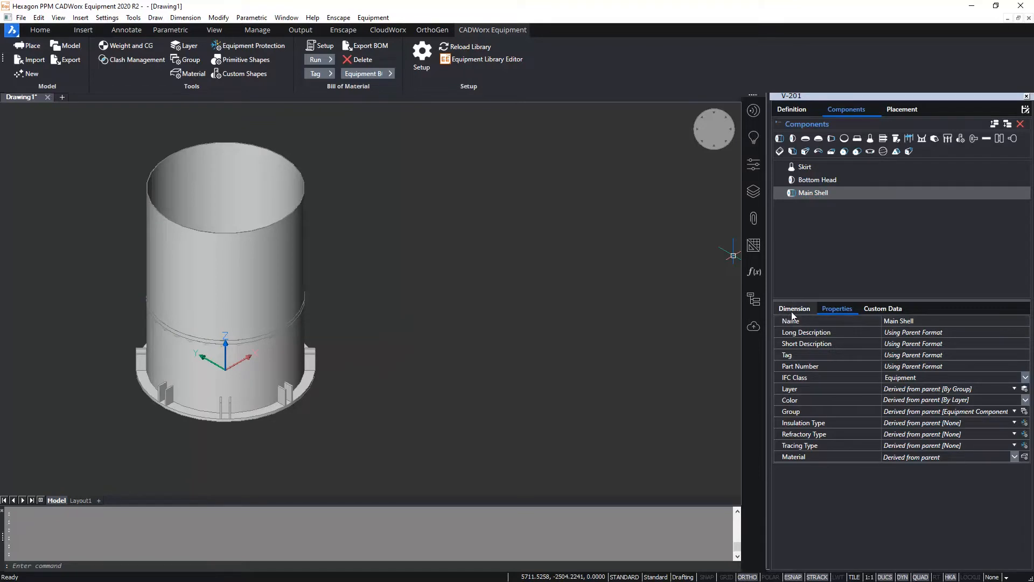
left_click(794, 308)
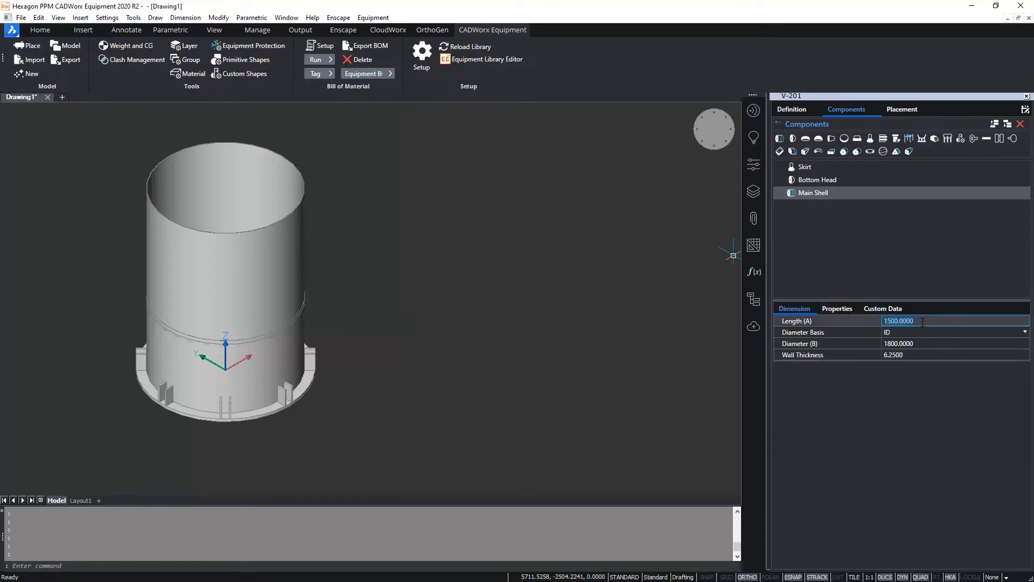
type("3500.0000")
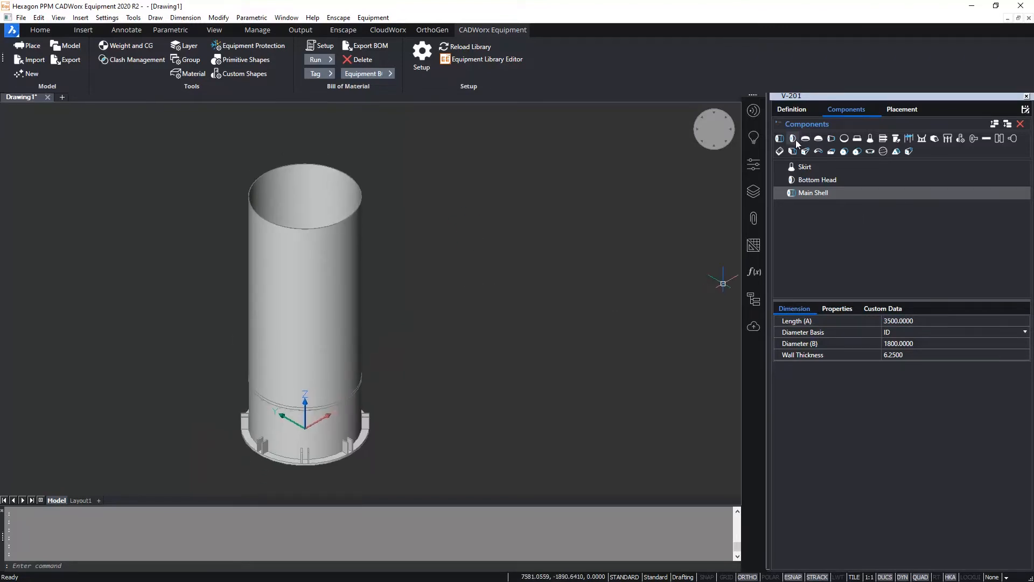
mouse_move(794, 139)
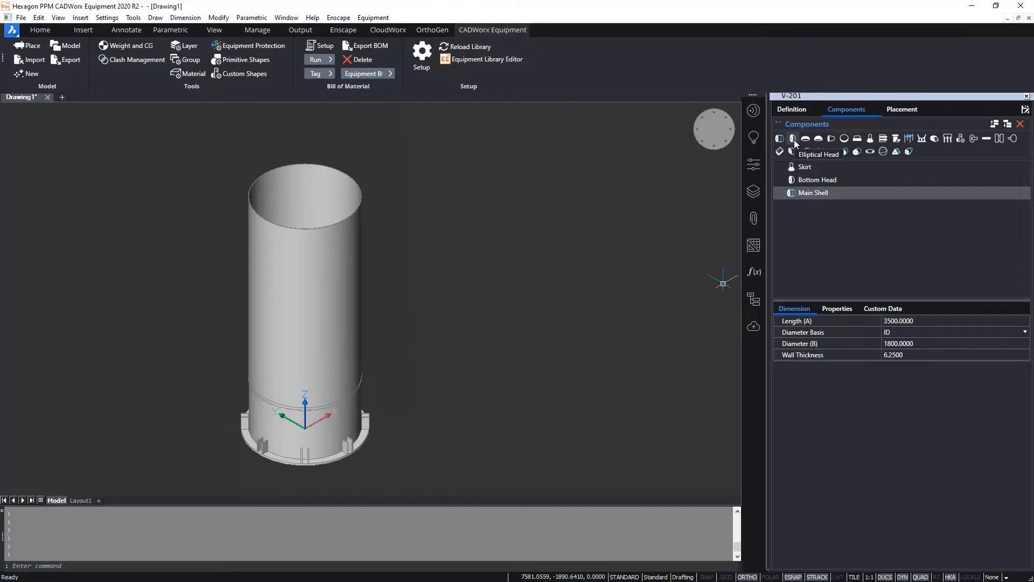
Add an elliptical head above the shell and rename it Top Head.
left_click(792, 139)
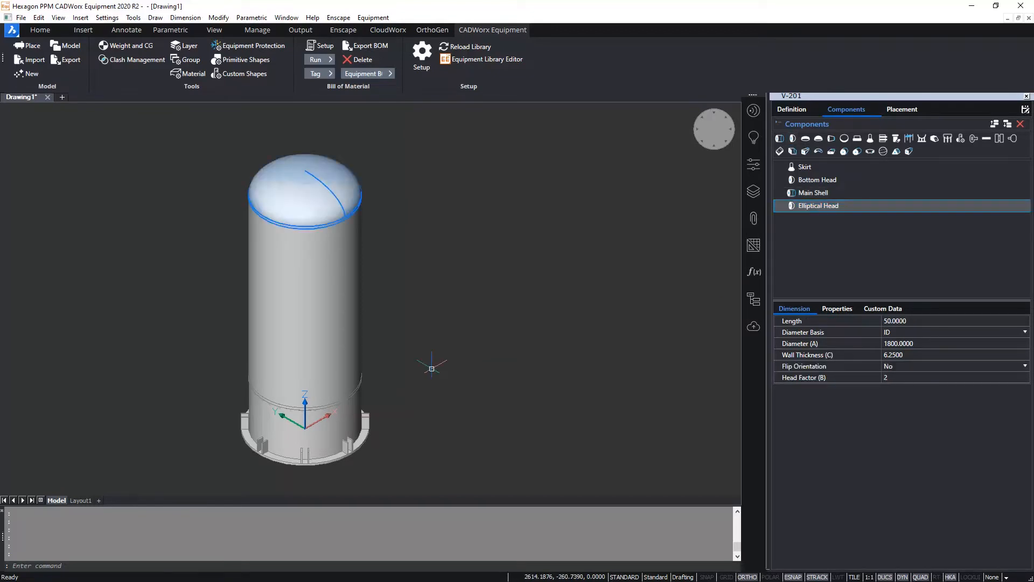
left_click(836, 308)
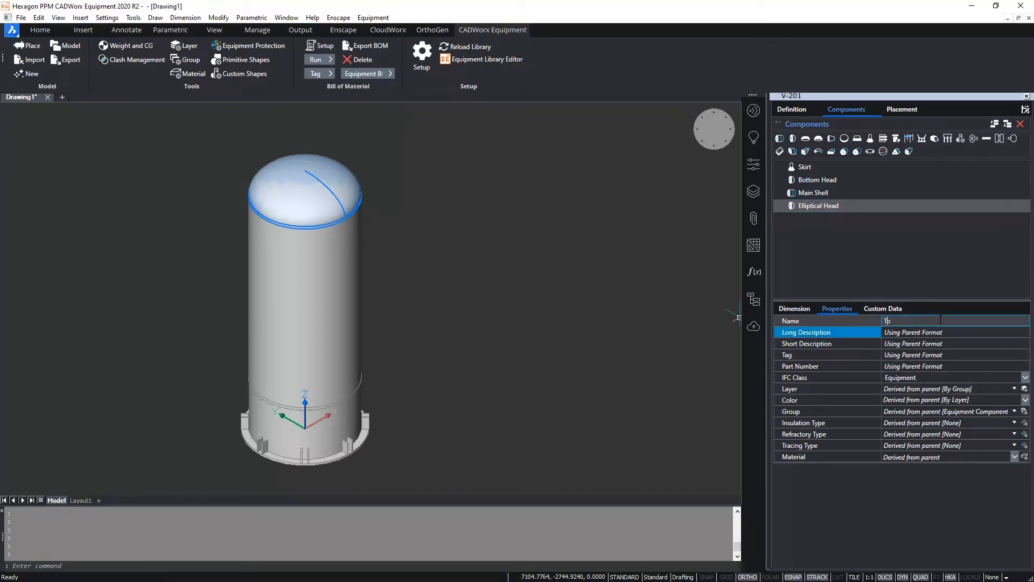
type("Top Head")
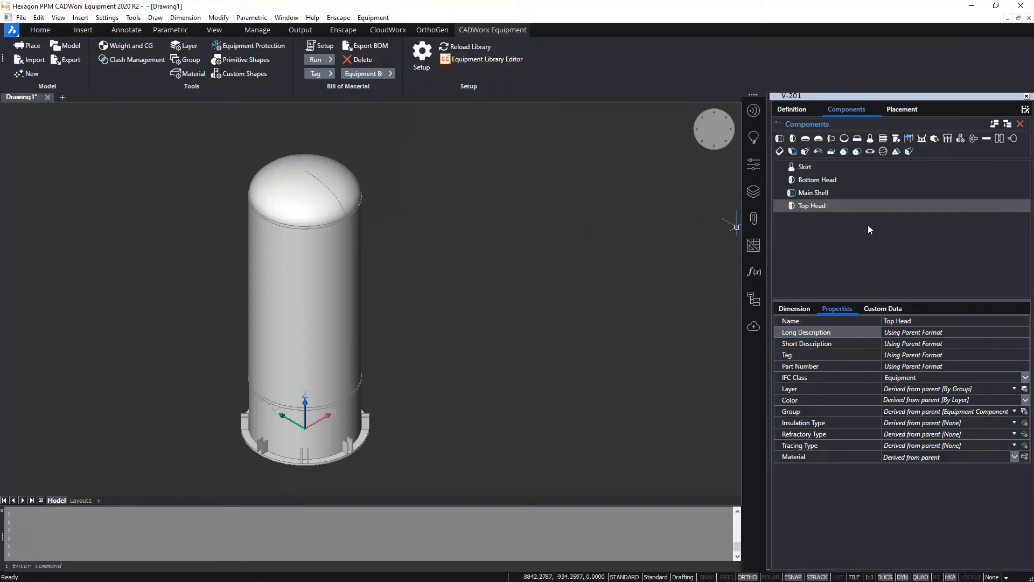
mouse_move(848, 223)
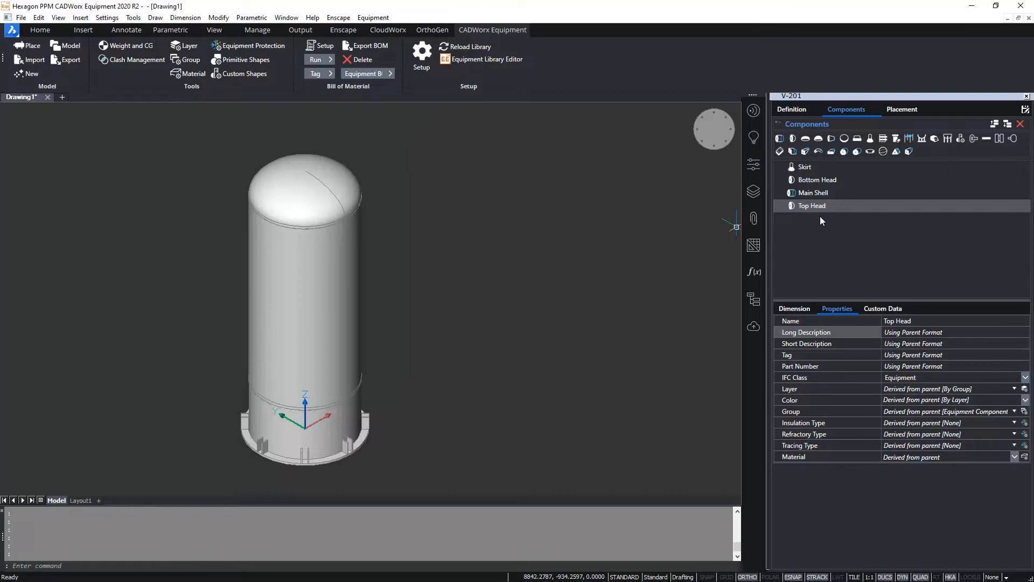
mouse_move(898, 139)
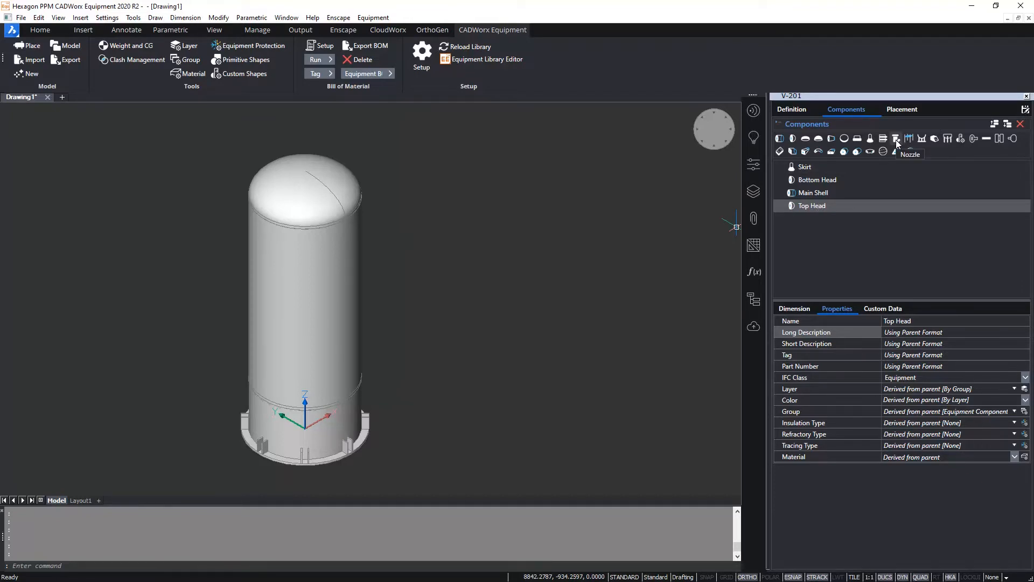
mouse_move(854, 177)
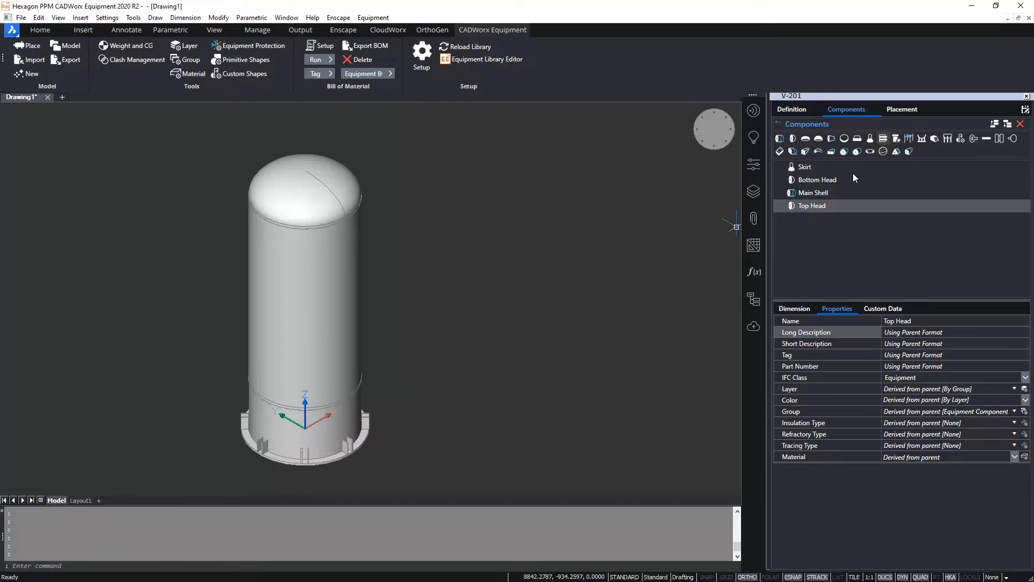
Add a nozzle to the Main Shell and show its dimension settings.
left_click(813, 193)
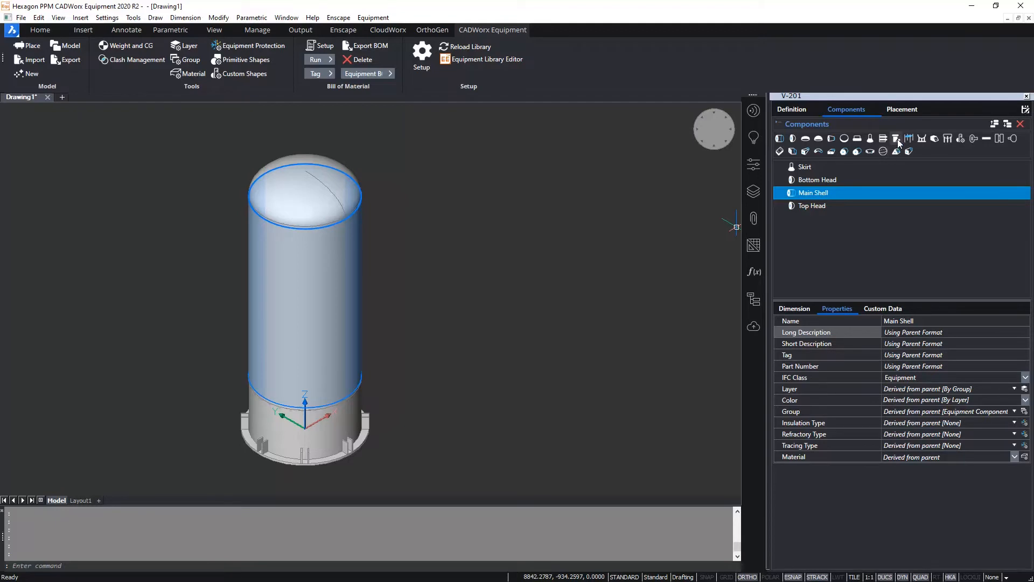
mouse_move(898, 138)
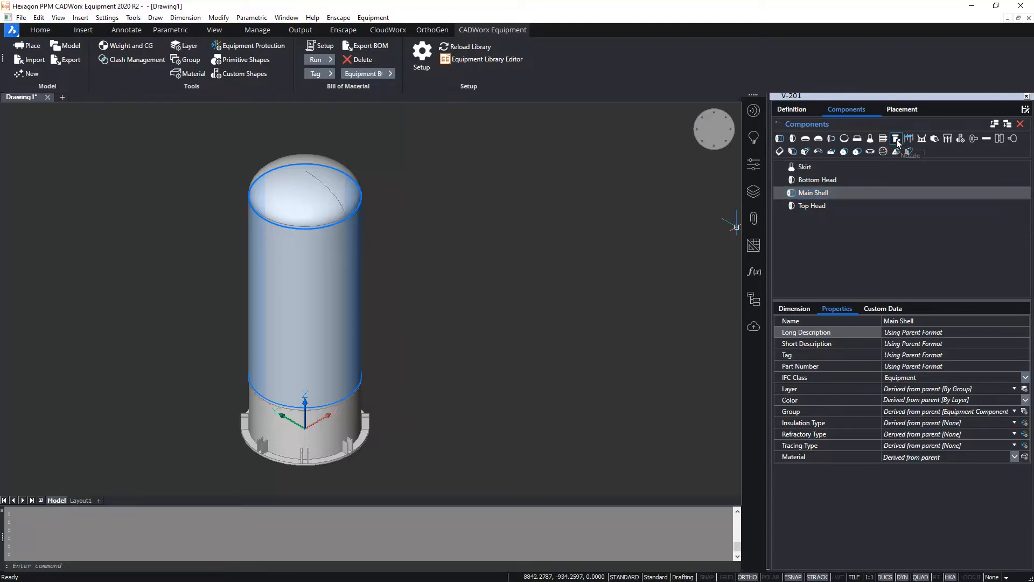
left_click(897, 138)
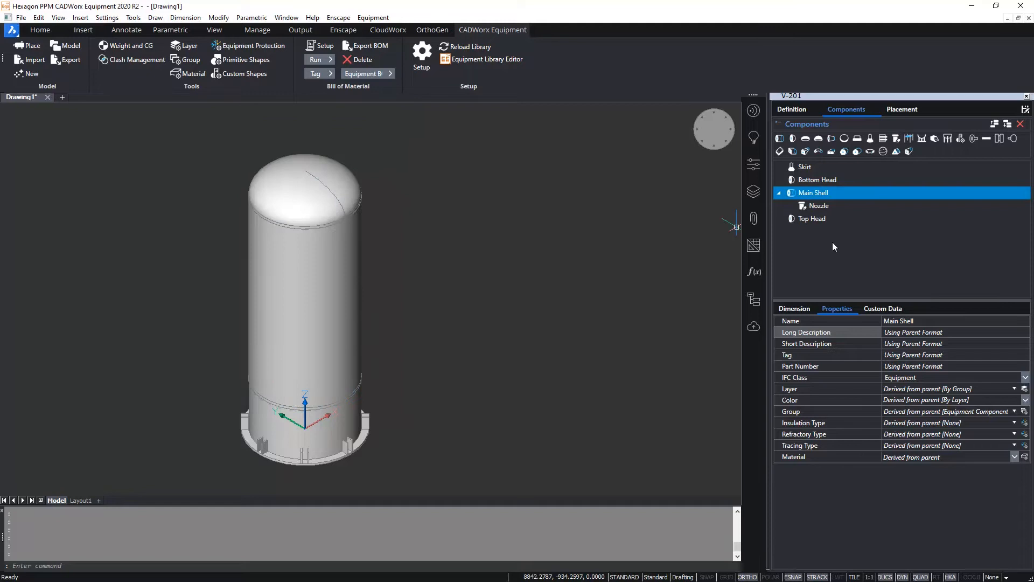
left_click(819, 204)
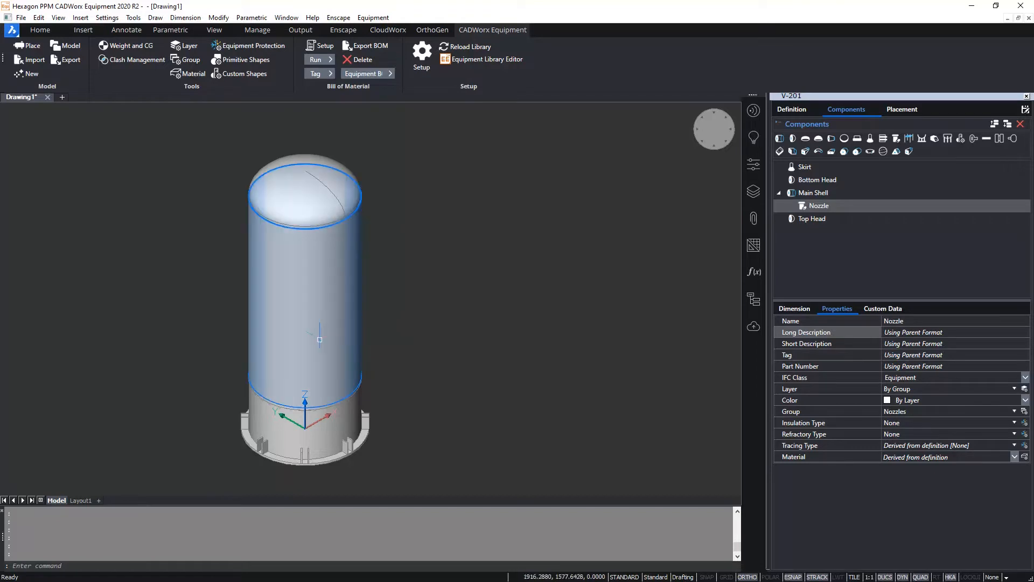
left_click(818, 205)
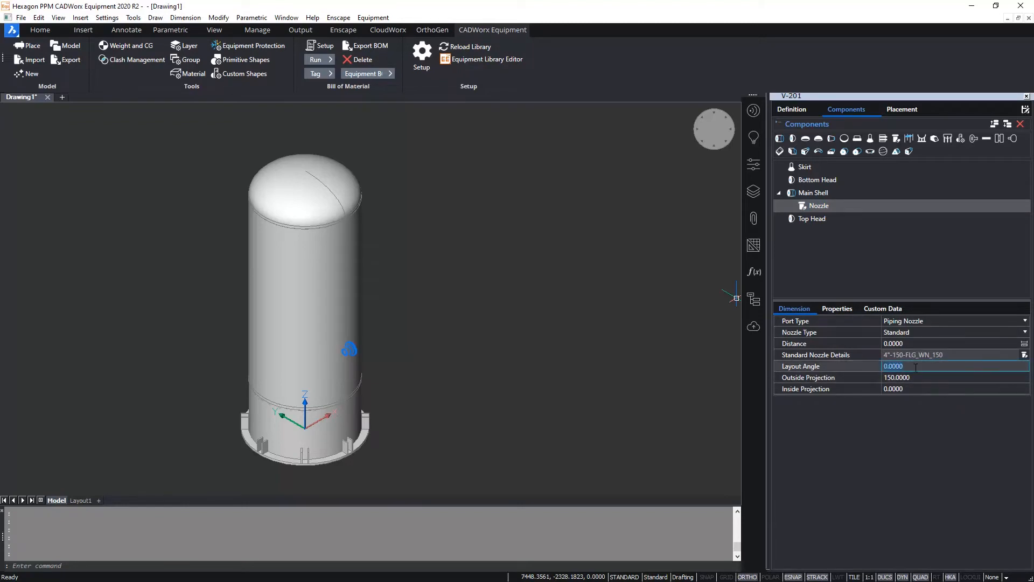
Set the nozzle's layout angle to 180 and distance to 2550 with standard nozzle details.
type("180")
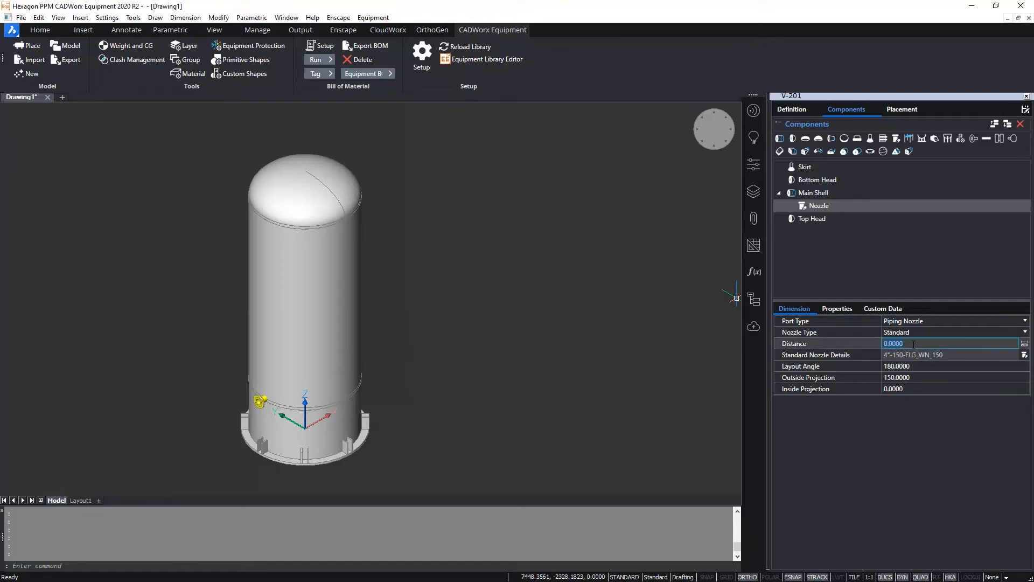
type("2550")
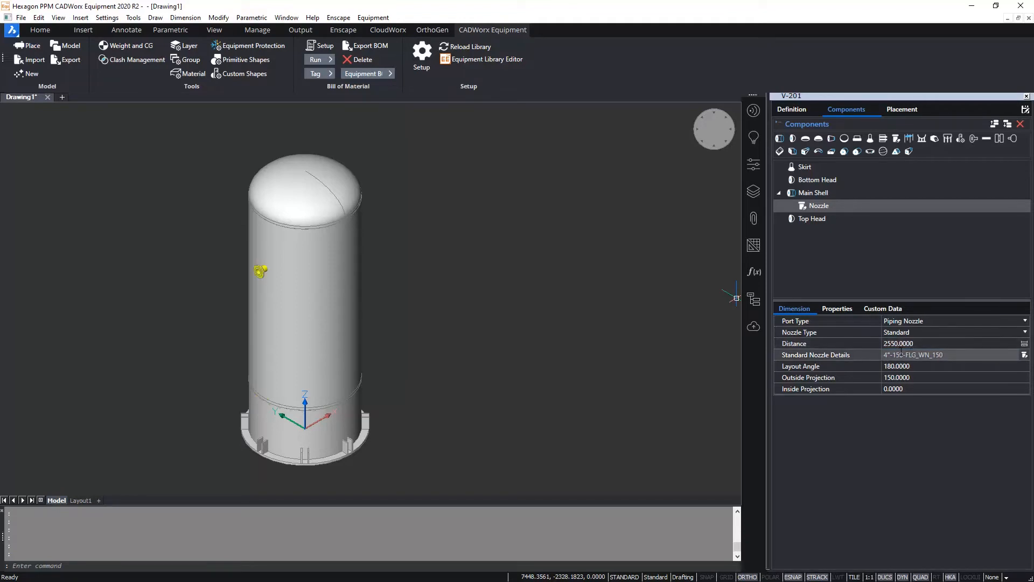
left_click(814, 354)
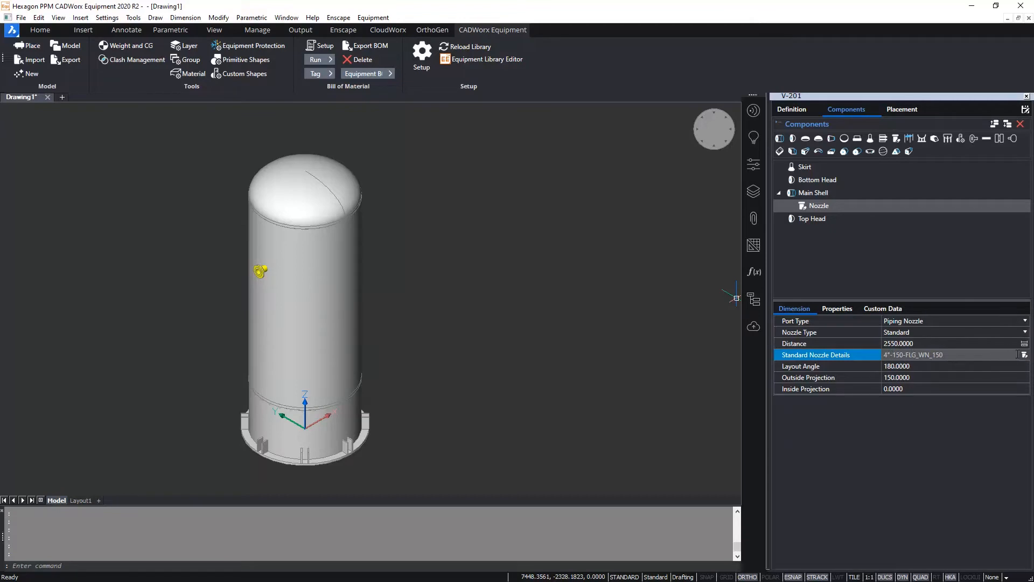
mouse_move(823, 357)
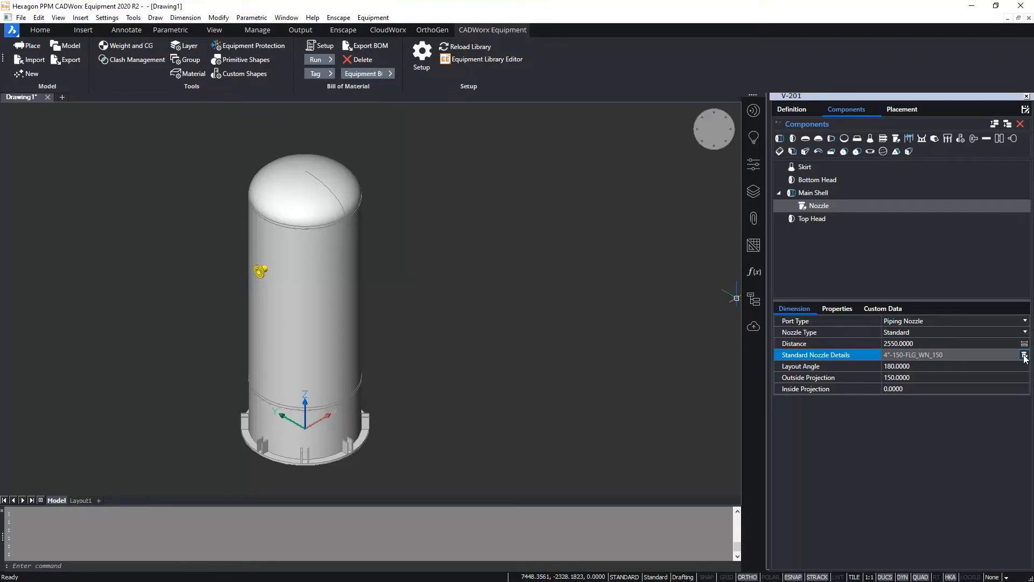
Set the nozzle details to 6" diameter, STD schedule and FLG_WN_150 weld neck flange.
left_click(1024, 355)
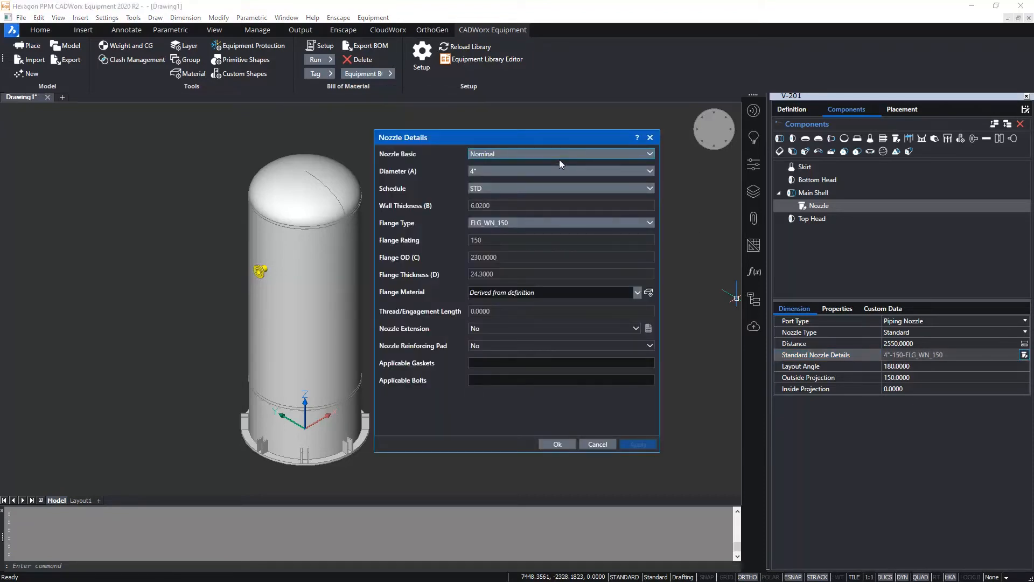
left_click(648, 172)
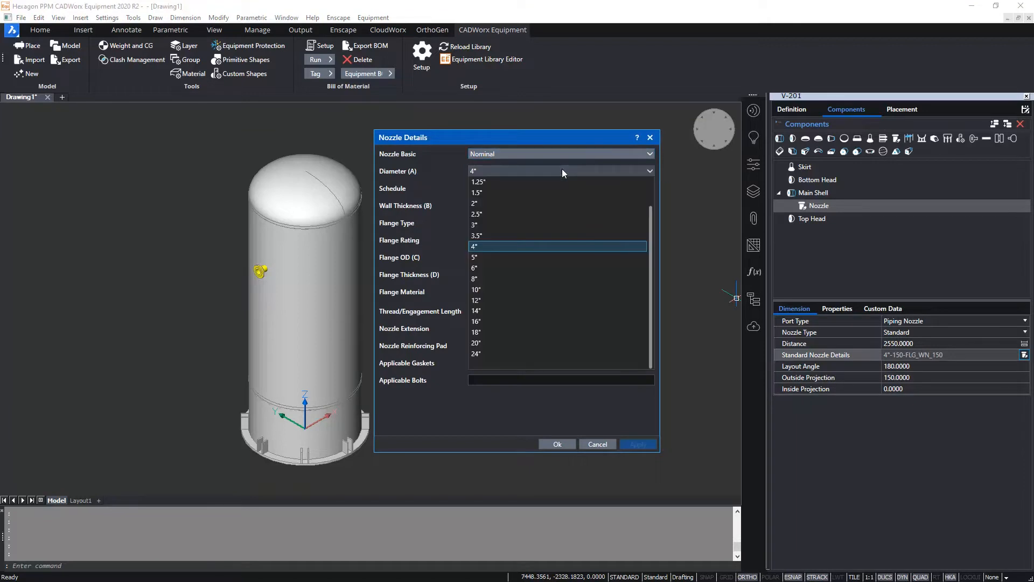
left_click(476, 268)
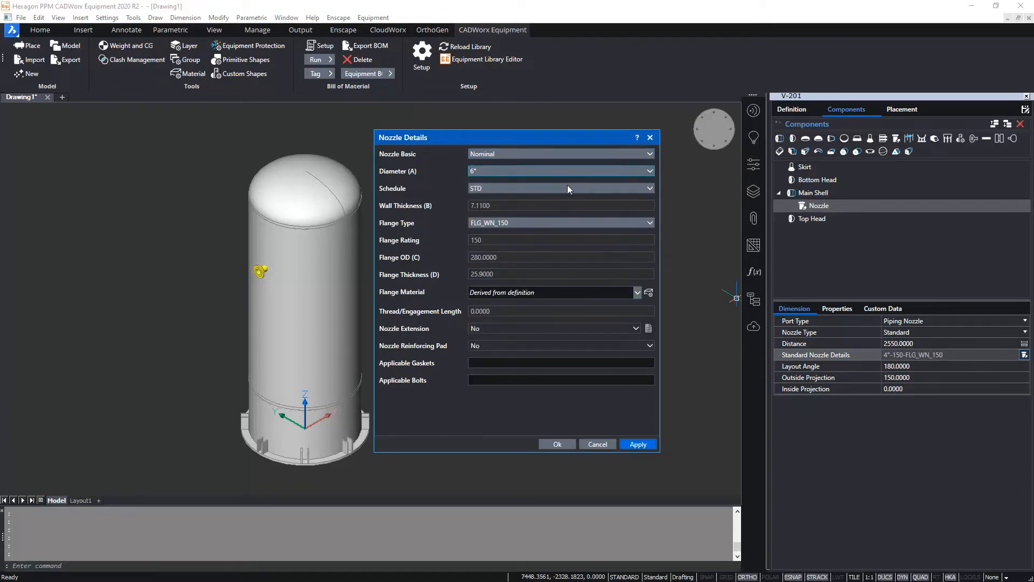
left_click(649, 187)
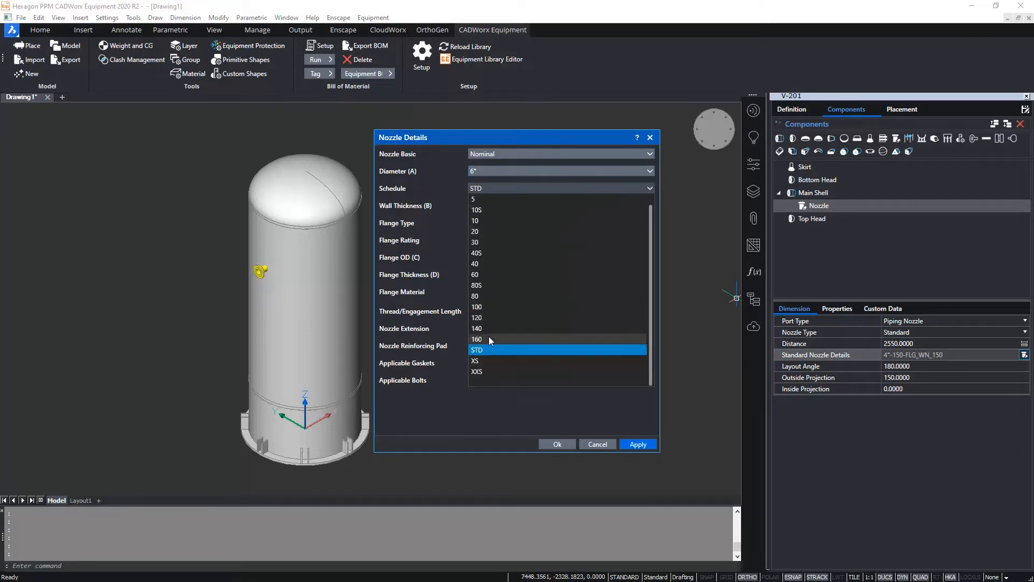
left_click(476, 349)
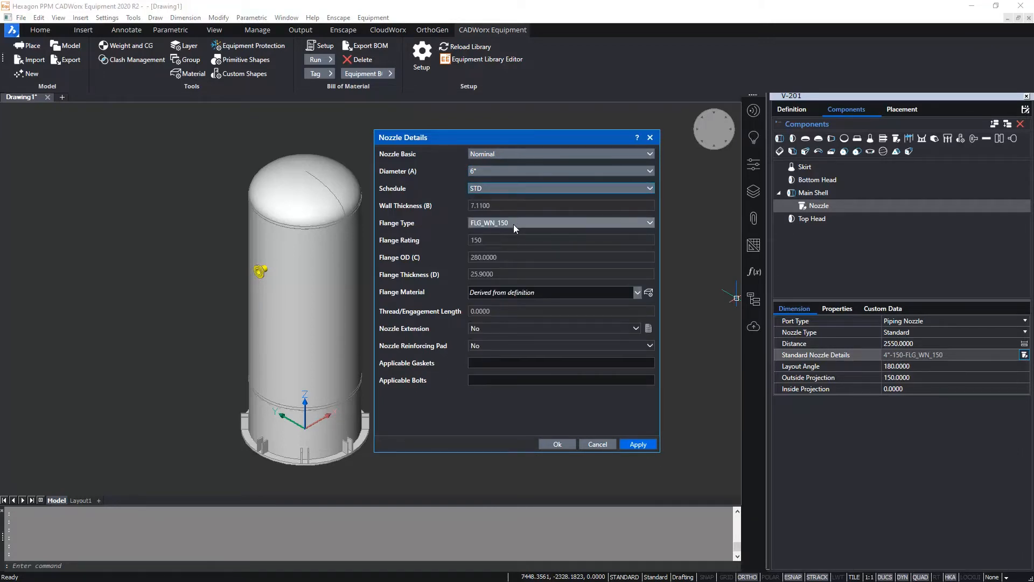
left_click(648, 222)
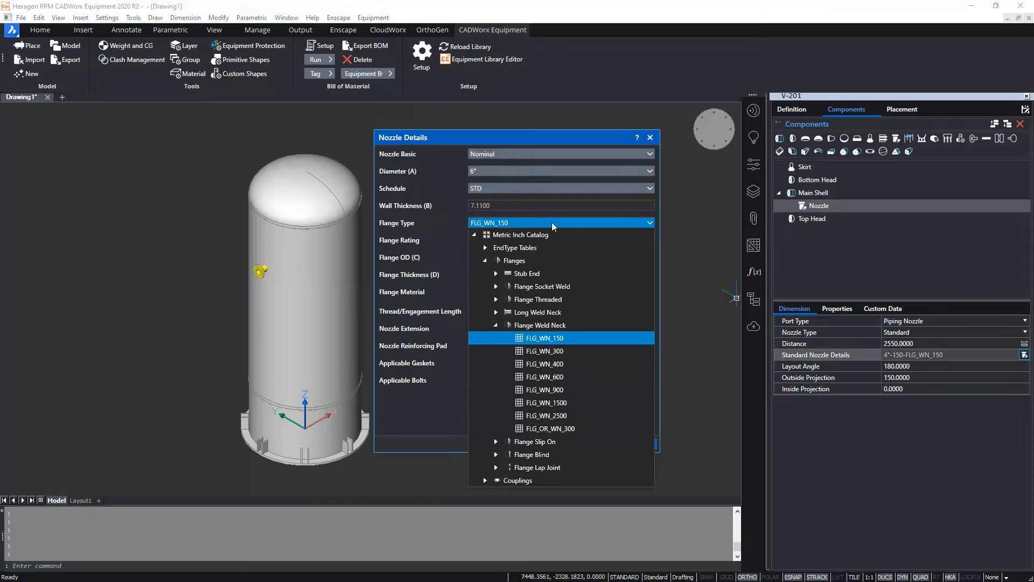
left_click(543, 338)
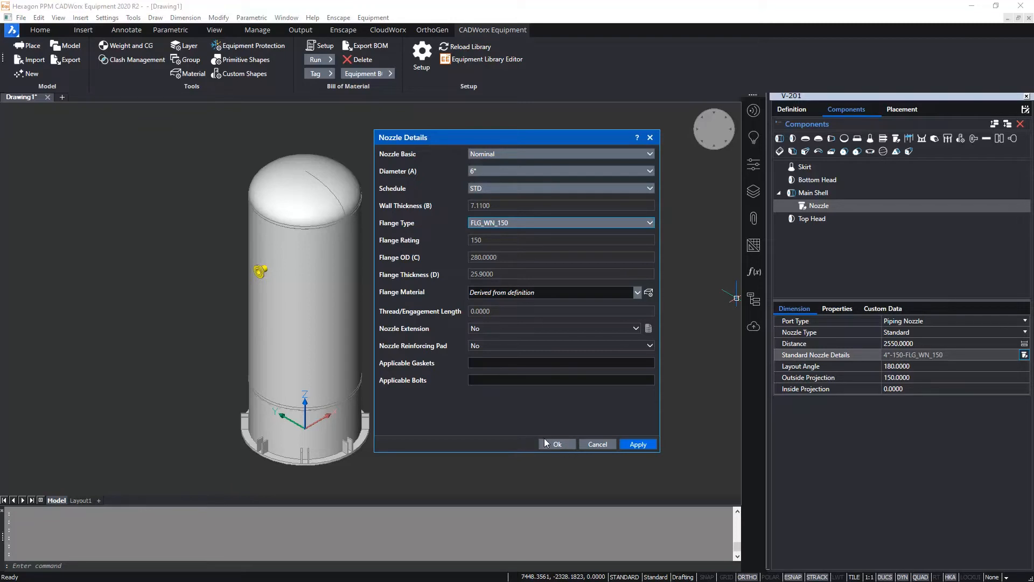
left_click(555, 443)
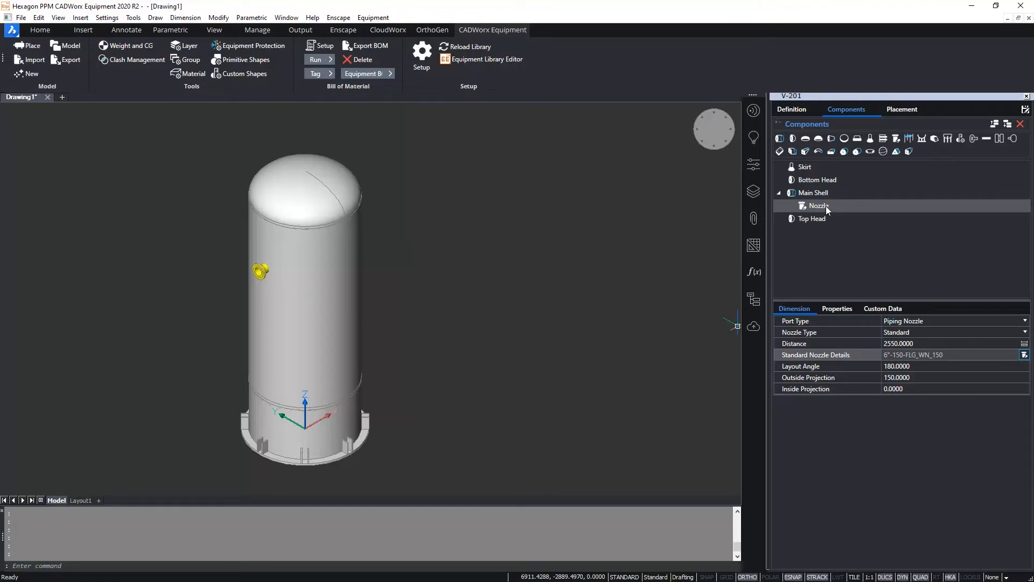
Copy and paste the nozzle to create a second shell nozzle.
right_click(818, 206)
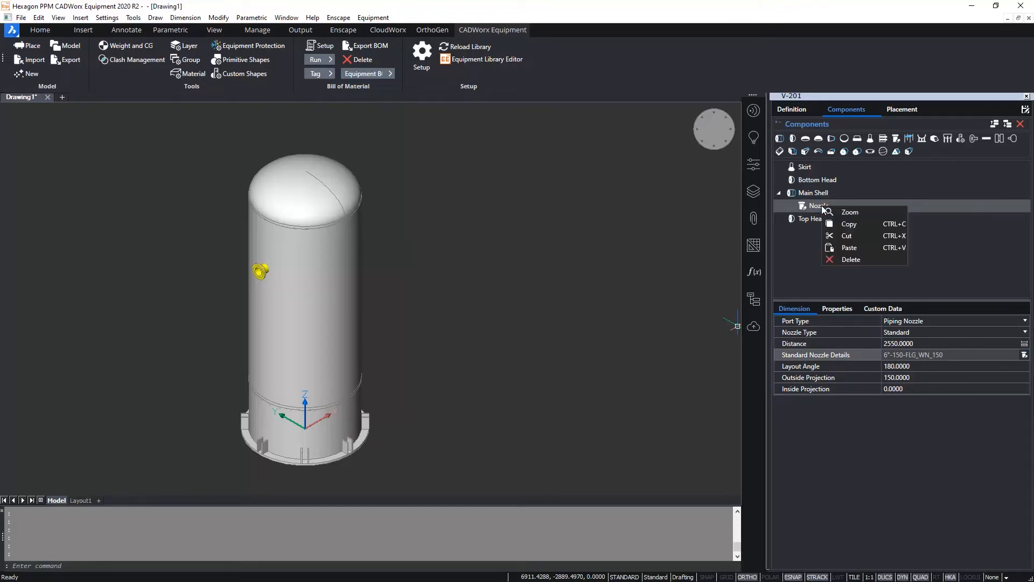
mouse_move(857, 227)
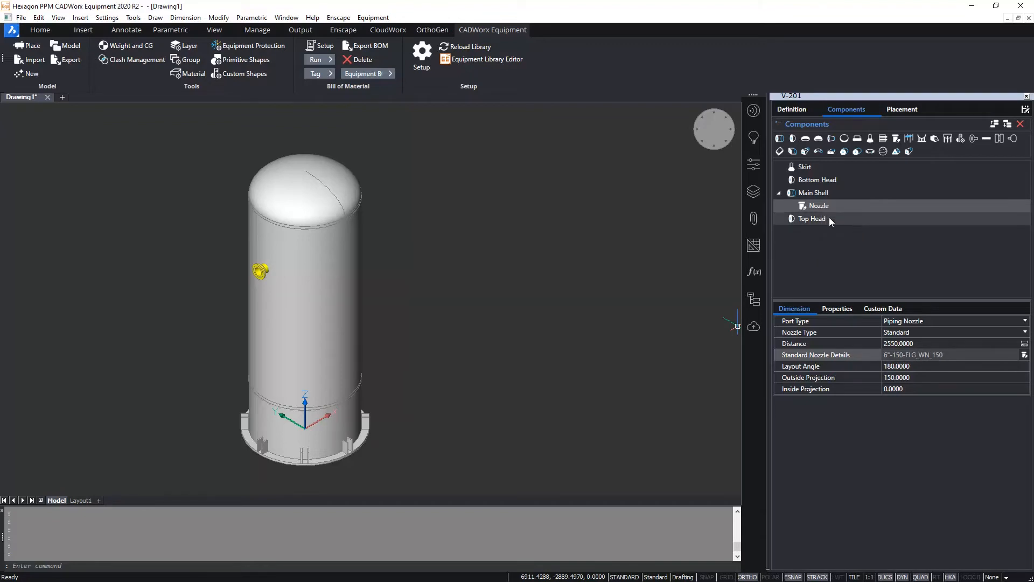
right_click(813, 192)
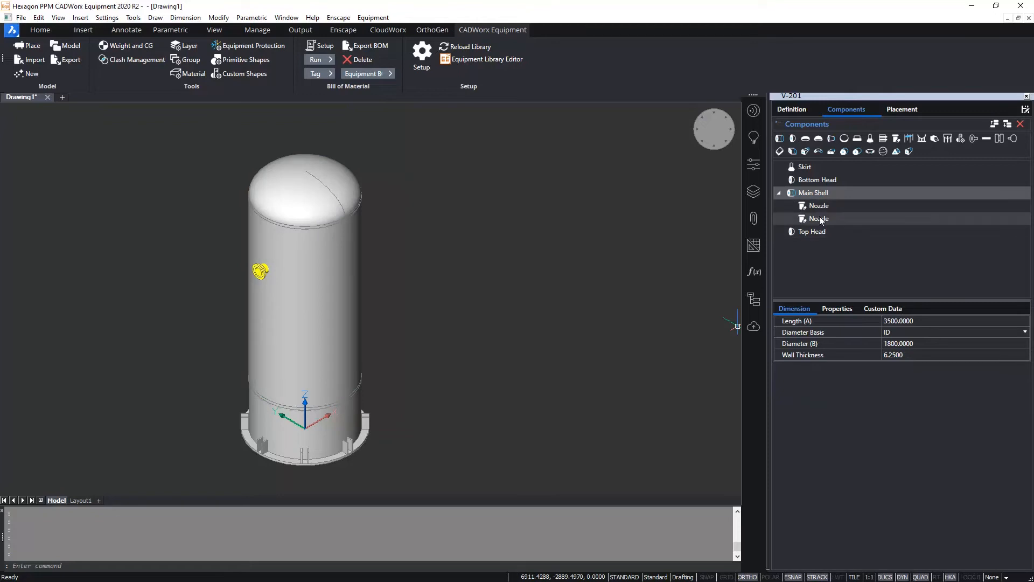
left_click(818, 218)
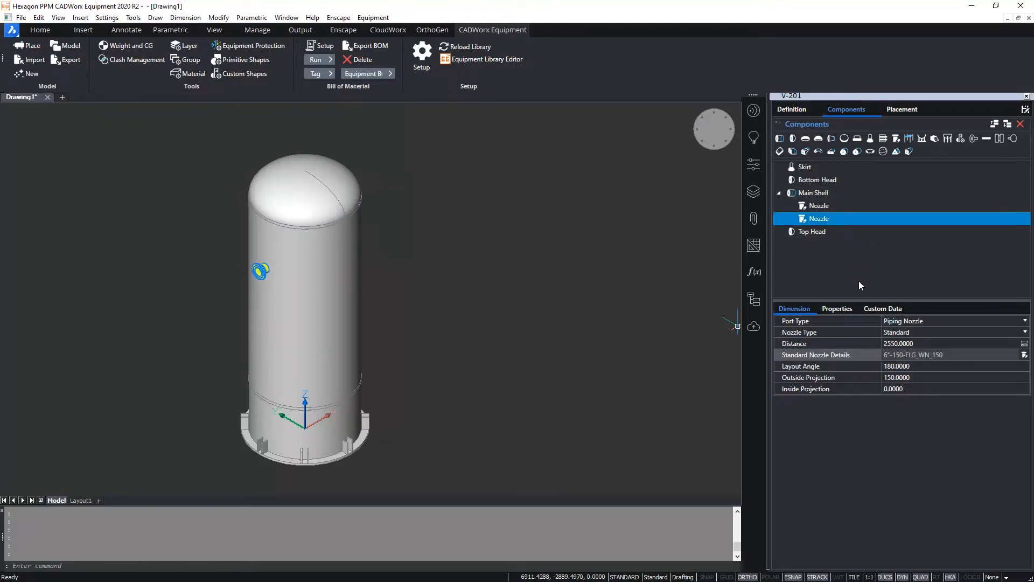
Set the second nozzle's distance to 500 and its details to 8" FLG_WN_150.
left_click(953, 342)
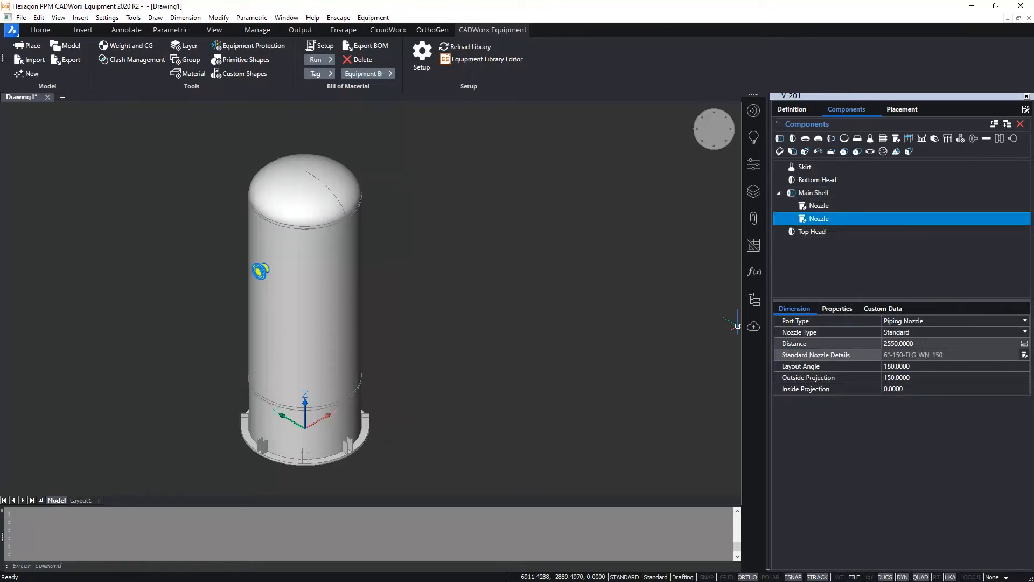
type("500")
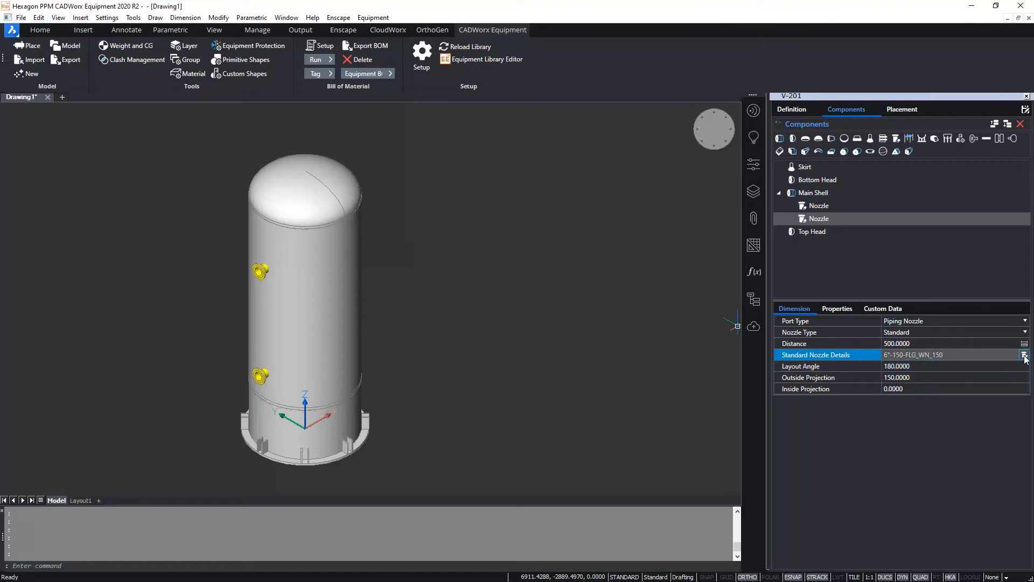
left_click(1023, 354)
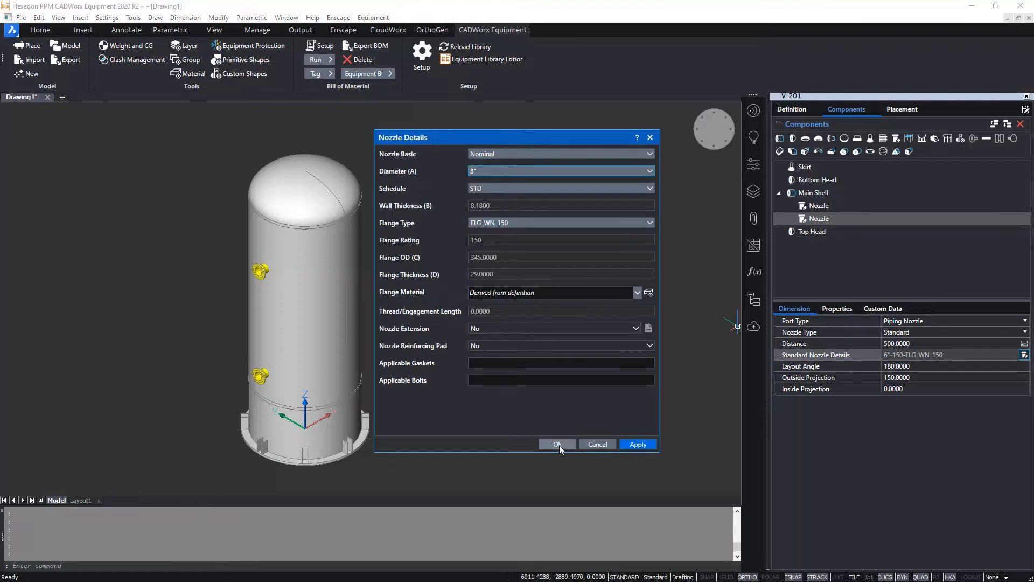
left_click(556, 443)
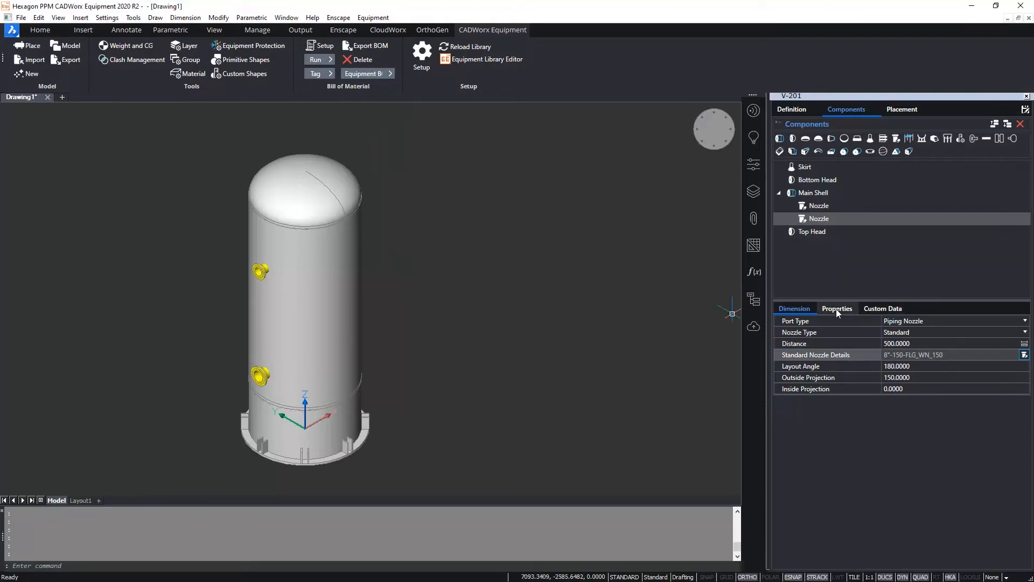
Rename the second shell nozzle to N2 and begin renaming the first nozzle to N1.
left_click(837, 308)
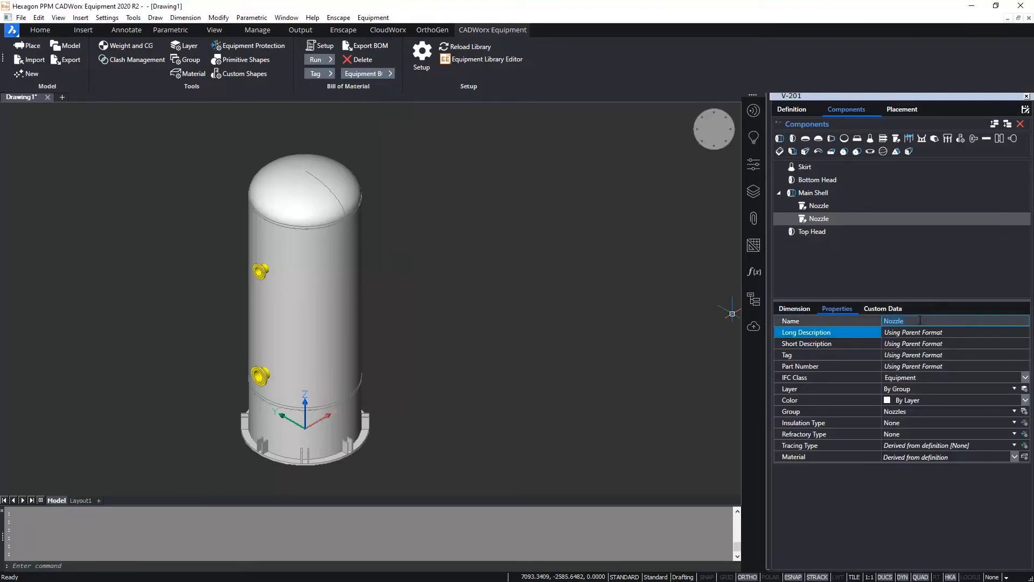
type("N2")
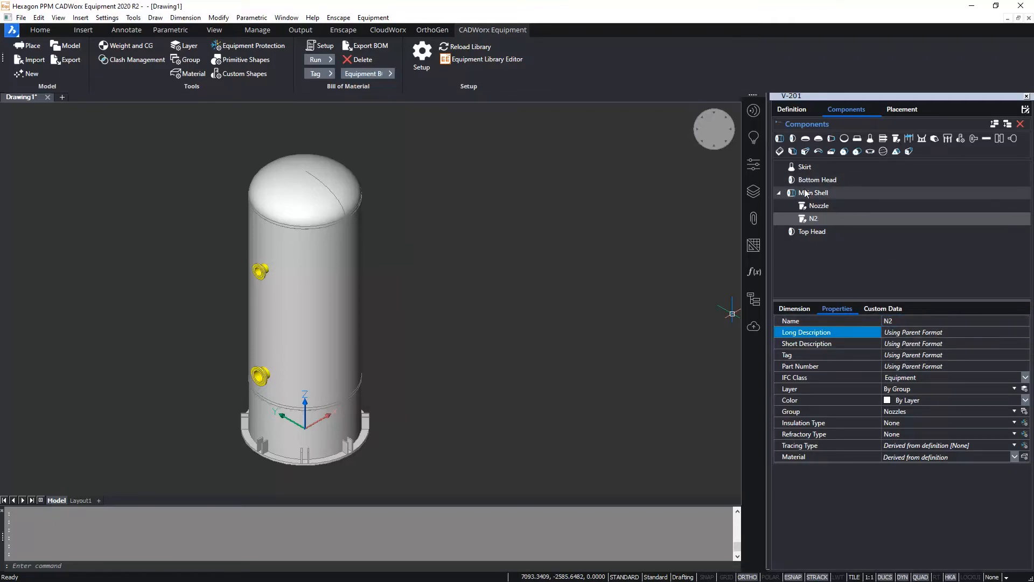
left_click(819, 205)
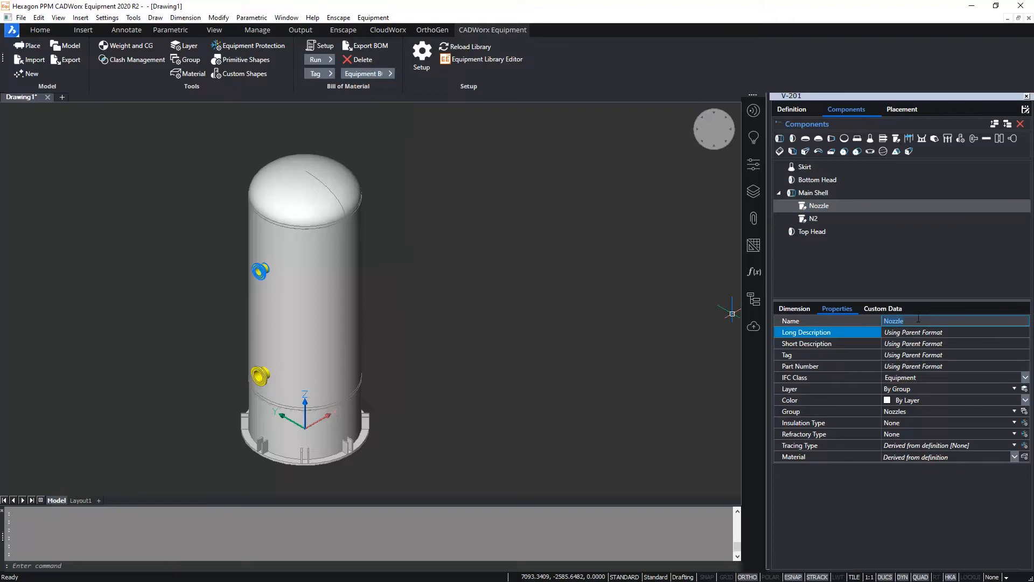
left_click(818, 205)
type("N1")
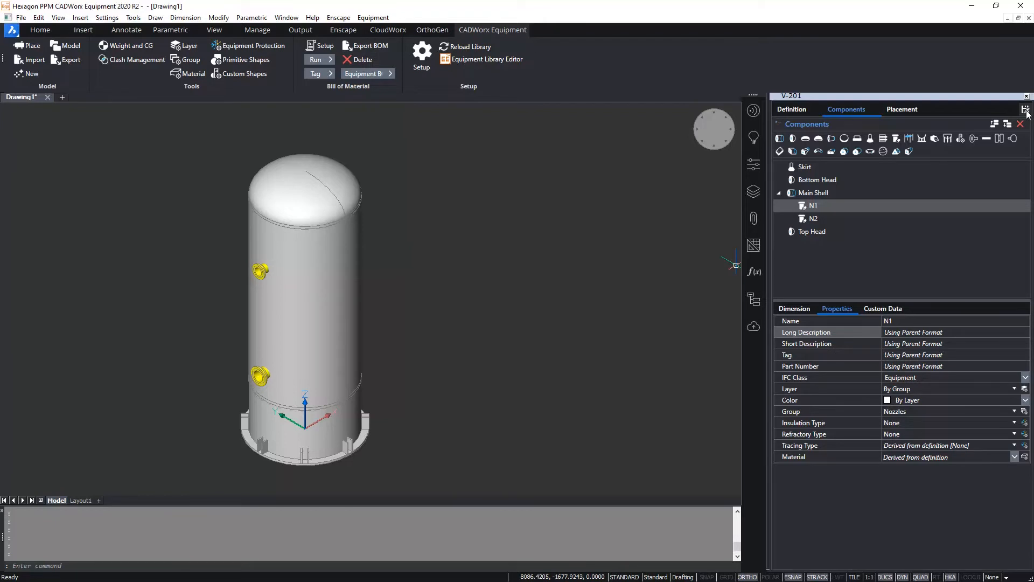
Save vessel V-201 to the Metric_Inch_OOTB library under Towers > Skirts Towers, keeping the name V-201.
left_click(1026, 110)
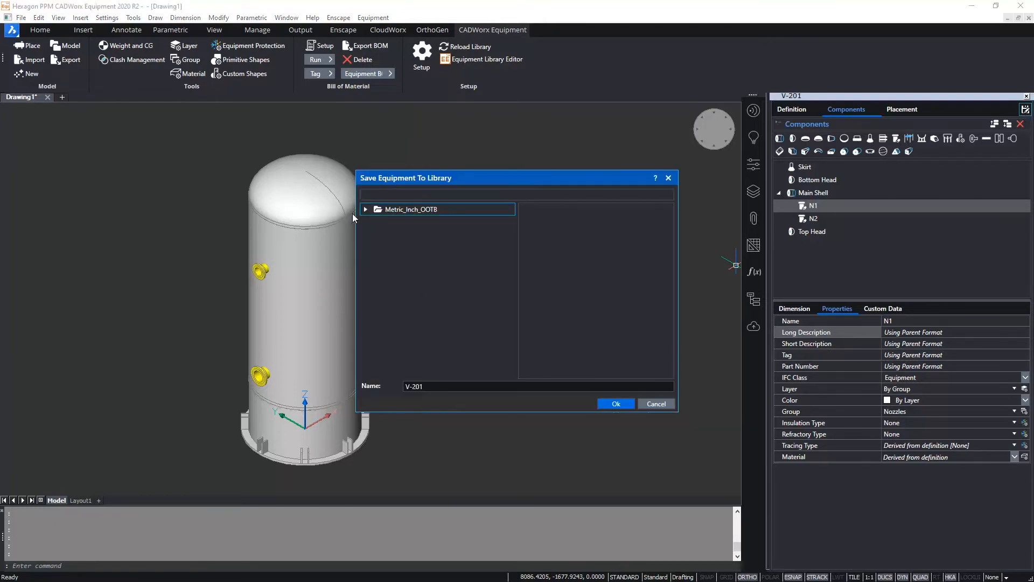
left_click(365, 209)
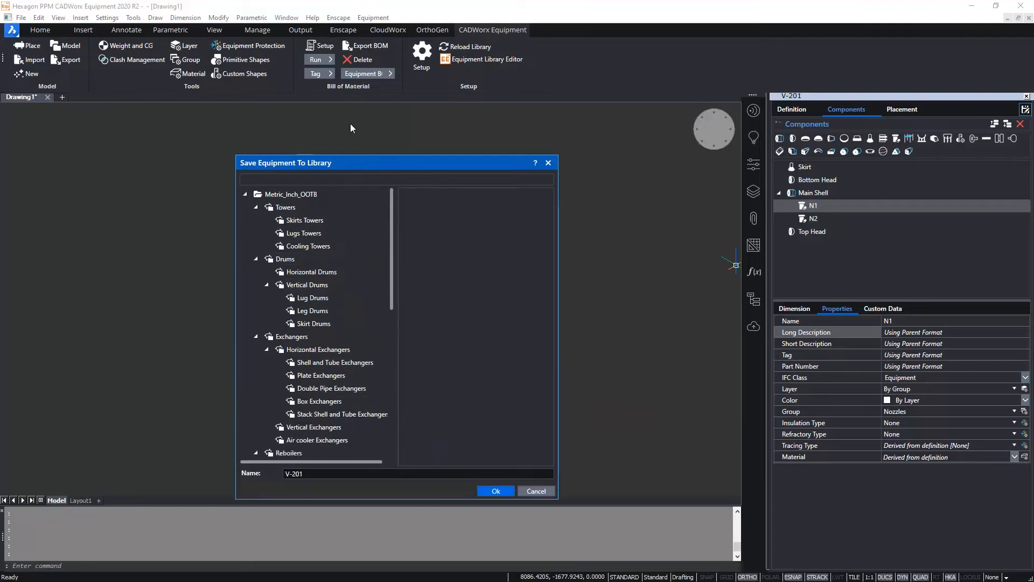
left_click(304, 219)
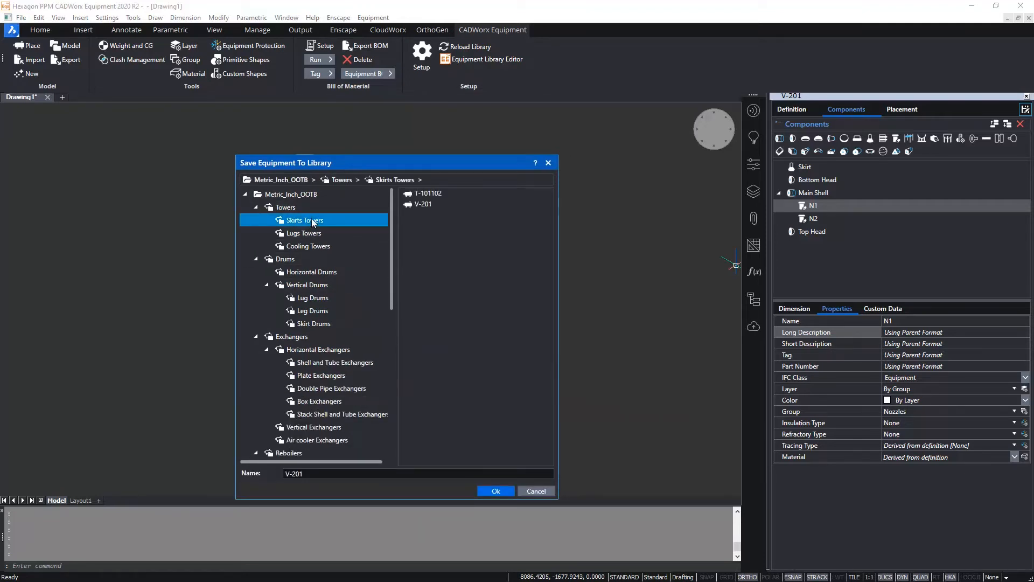
mouse_move(321, 224)
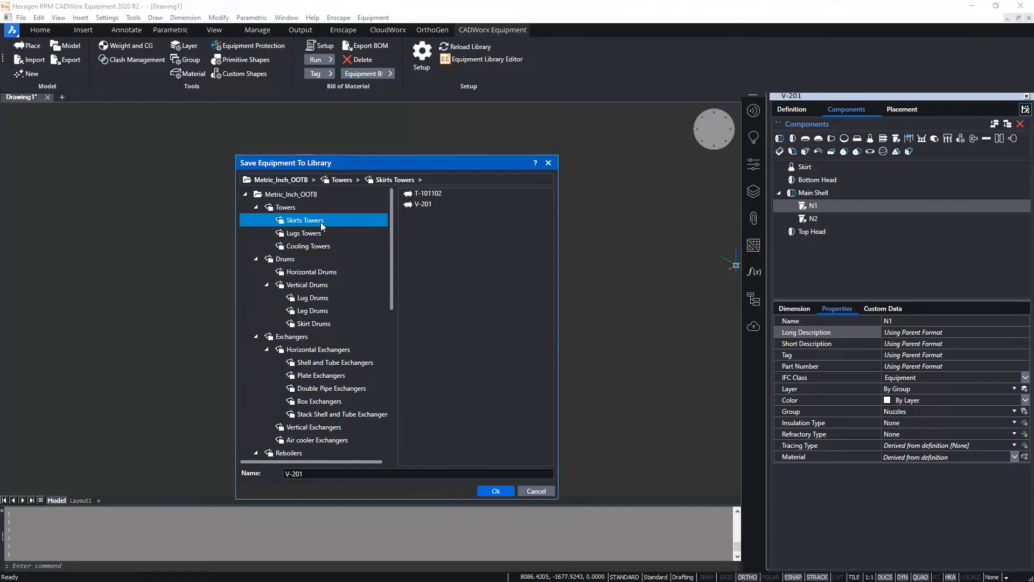
left_click(285, 207)
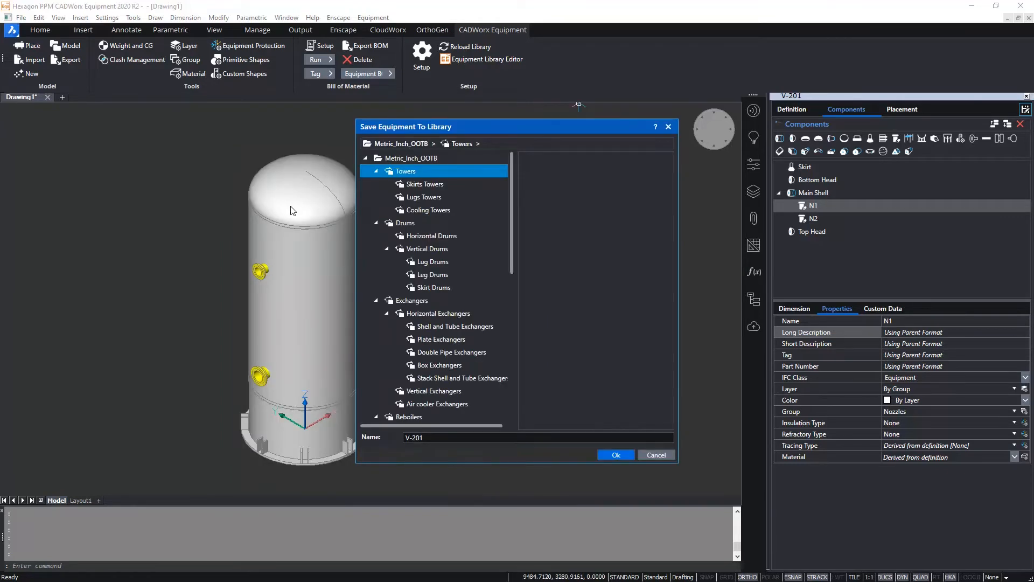
left_click(427, 185)
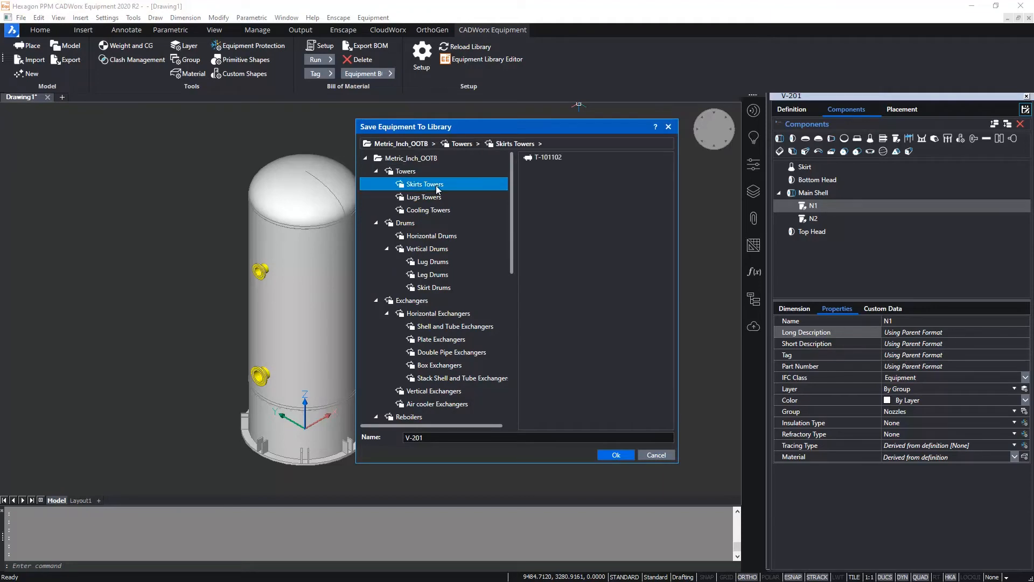
mouse_move(440, 187)
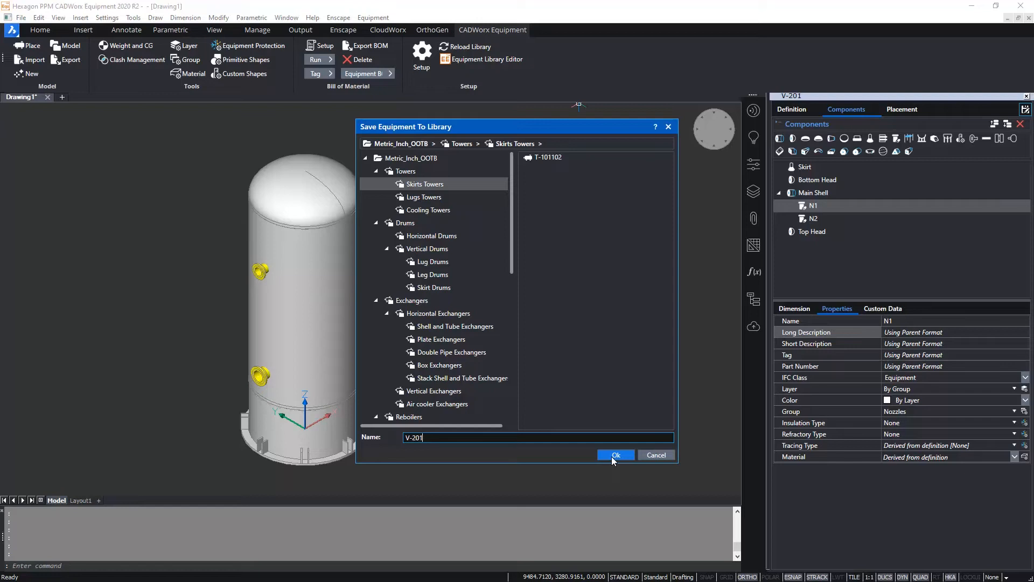
left_click(614, 455)
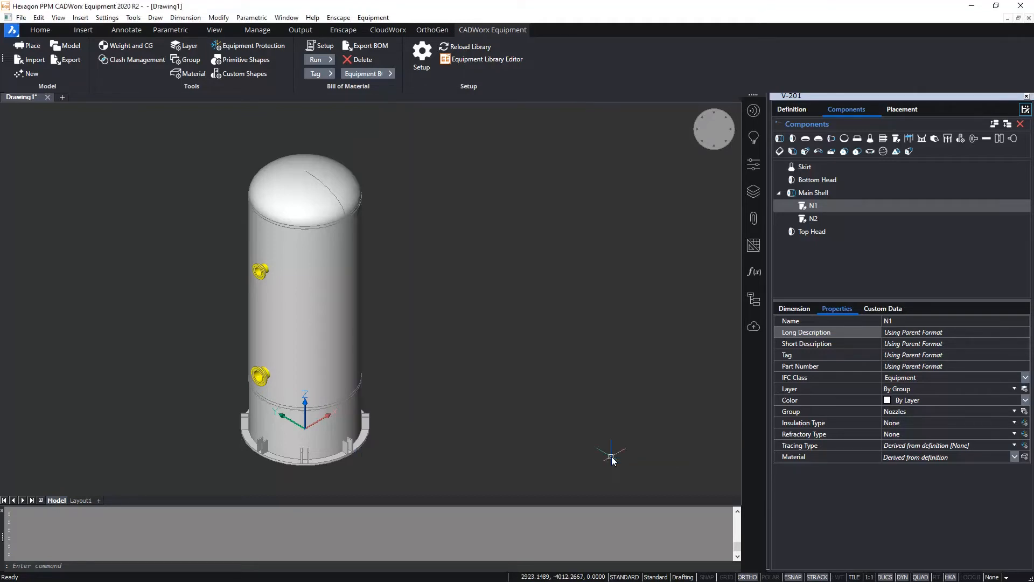
mouse_move(603, 395)
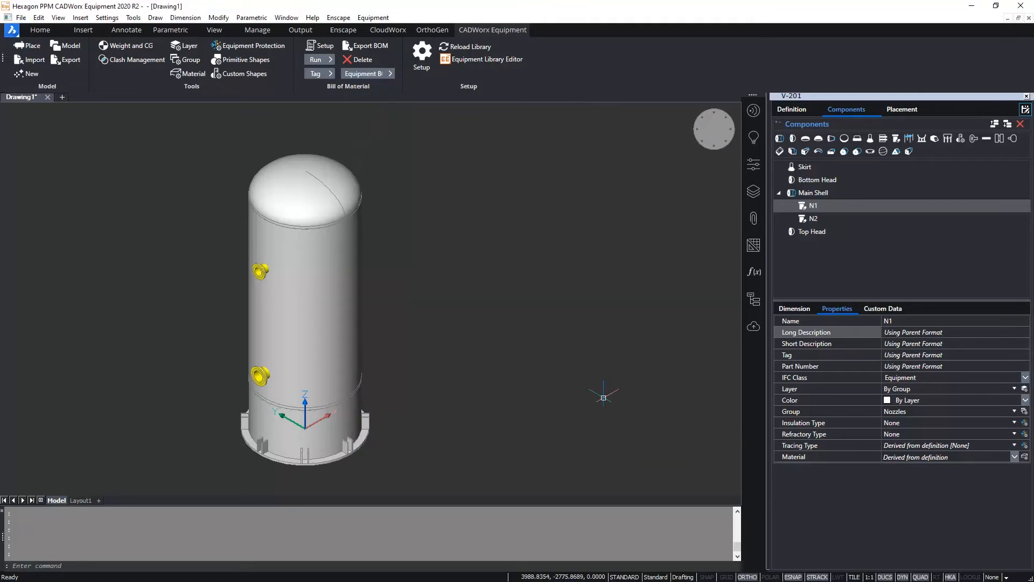
mouse_move(68, 102)
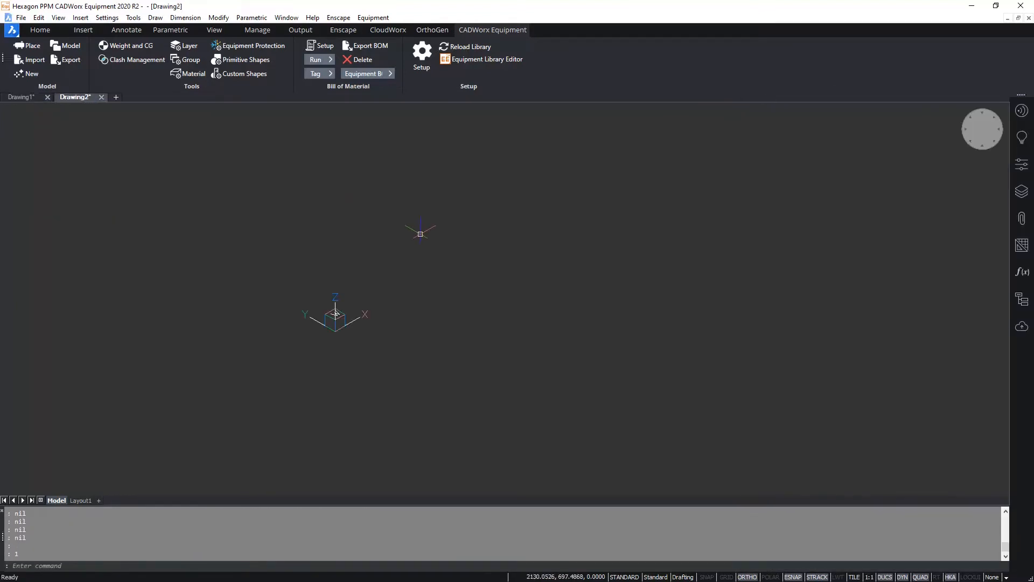
Start a new empty drawing, Drawing2, alongside Drawing1.
right_click(982, 128)
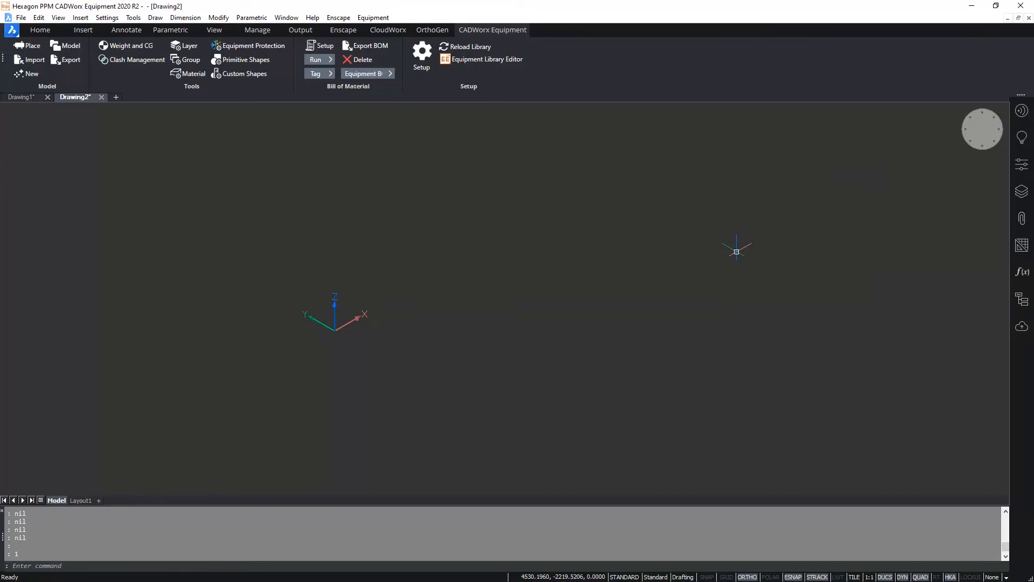
mouse_move(739, 271)
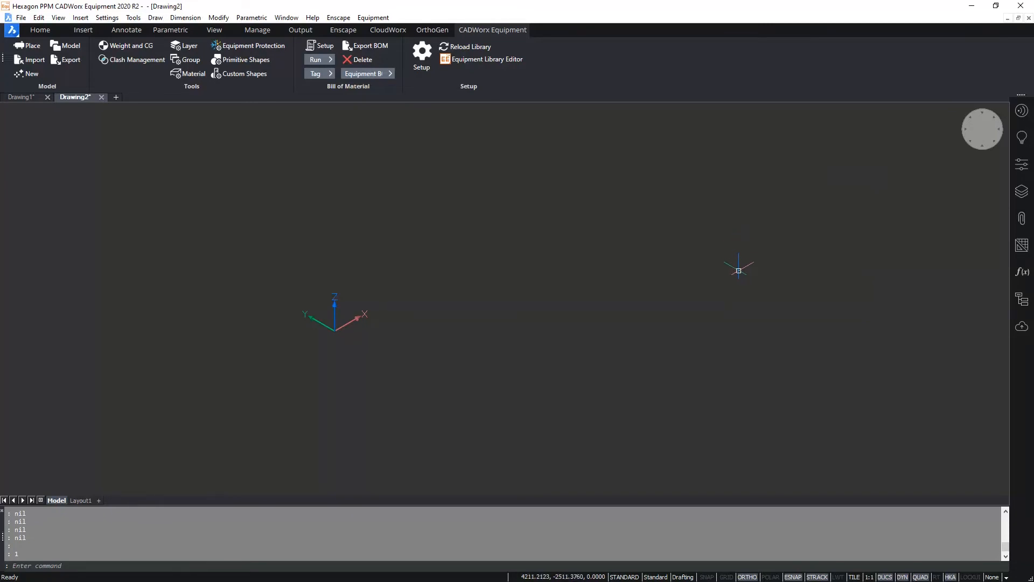
mouse_move(507, 292)
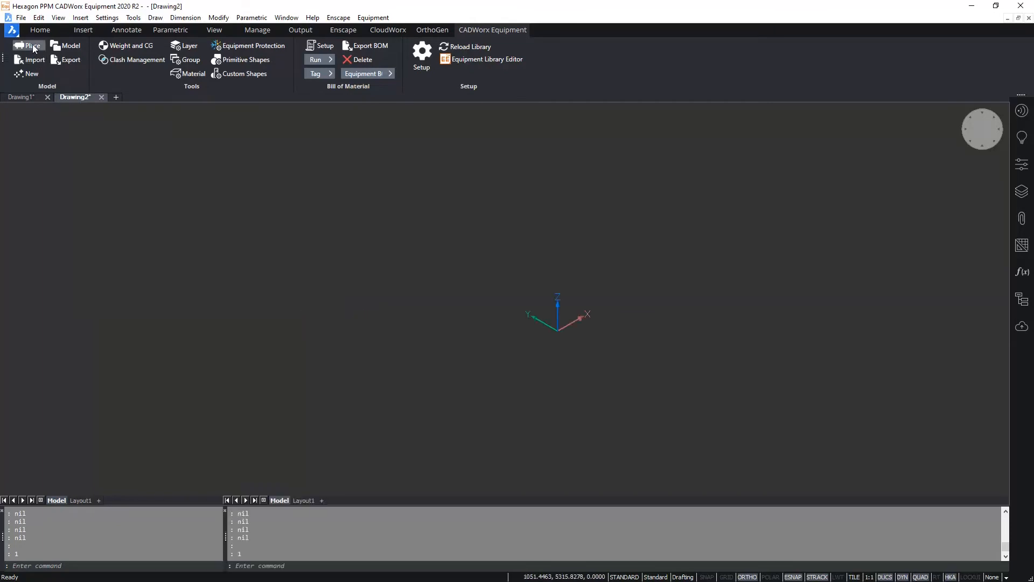
Place library vessel V-201 in Drawing2 at 2500,11500,0 with zero rotation.
left_click(31, 46)
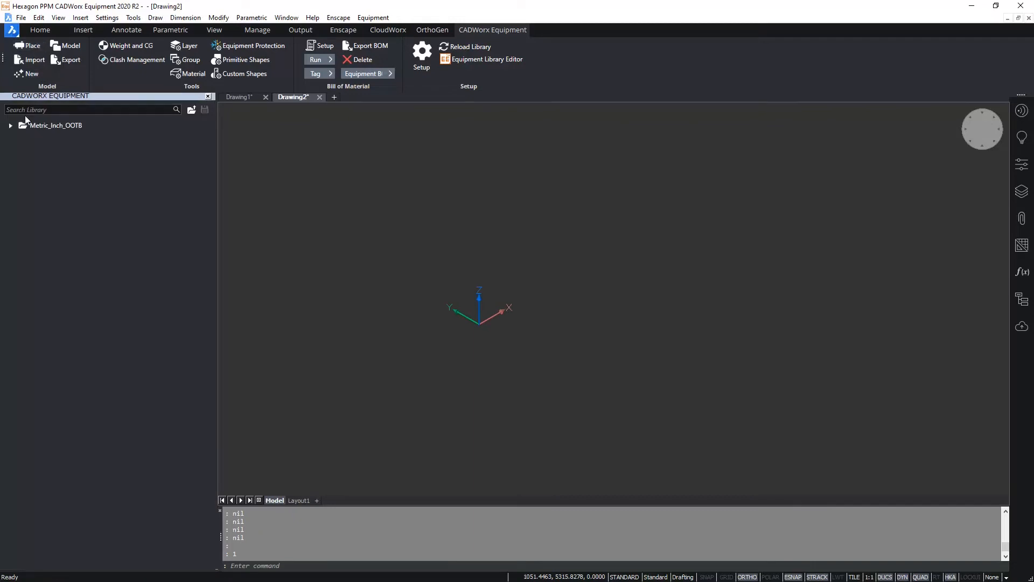
left_click(10, 125)
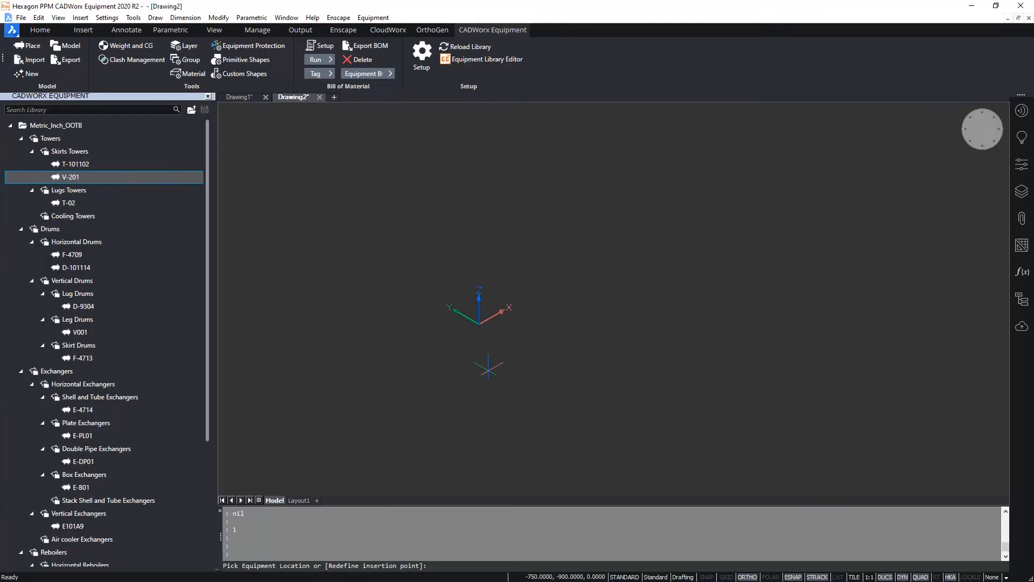
mouse_move(488, 360)
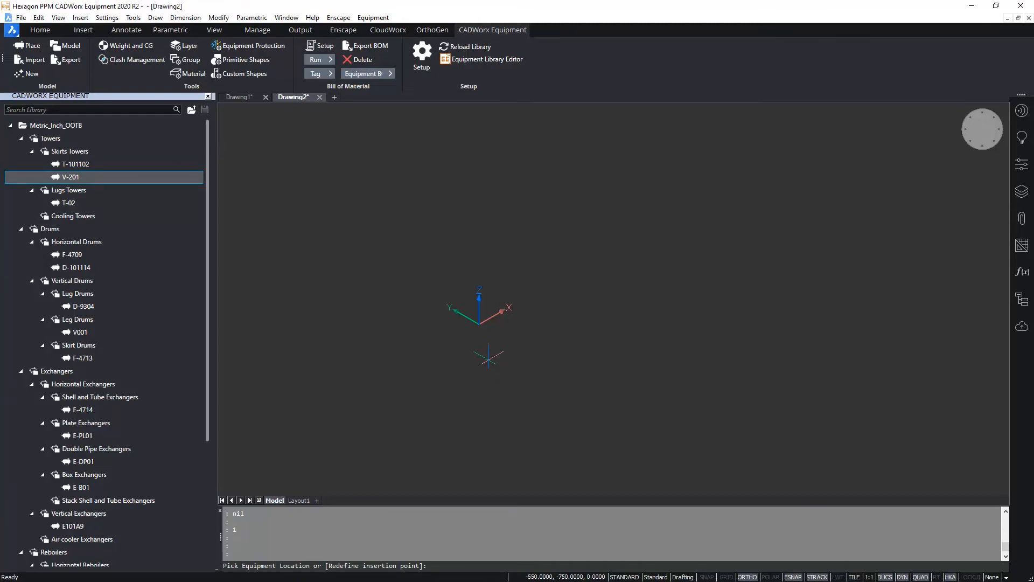
type("2500")
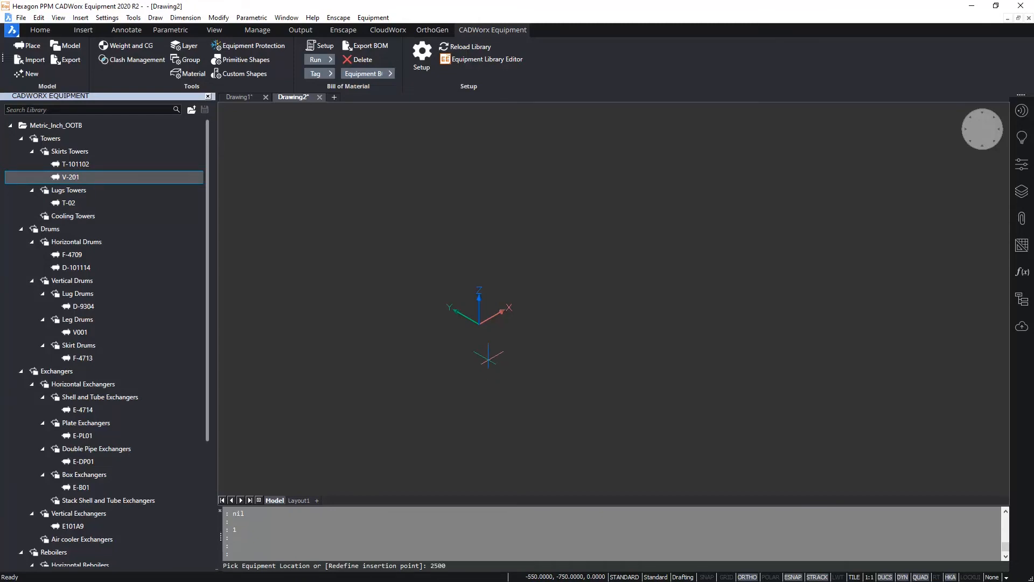
type(",11500,0")
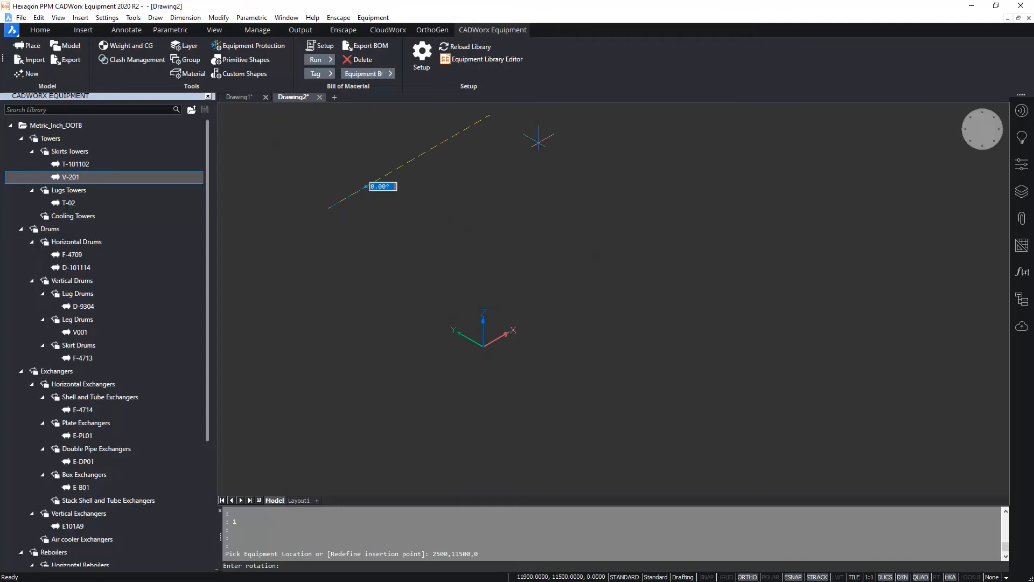
key("enter")
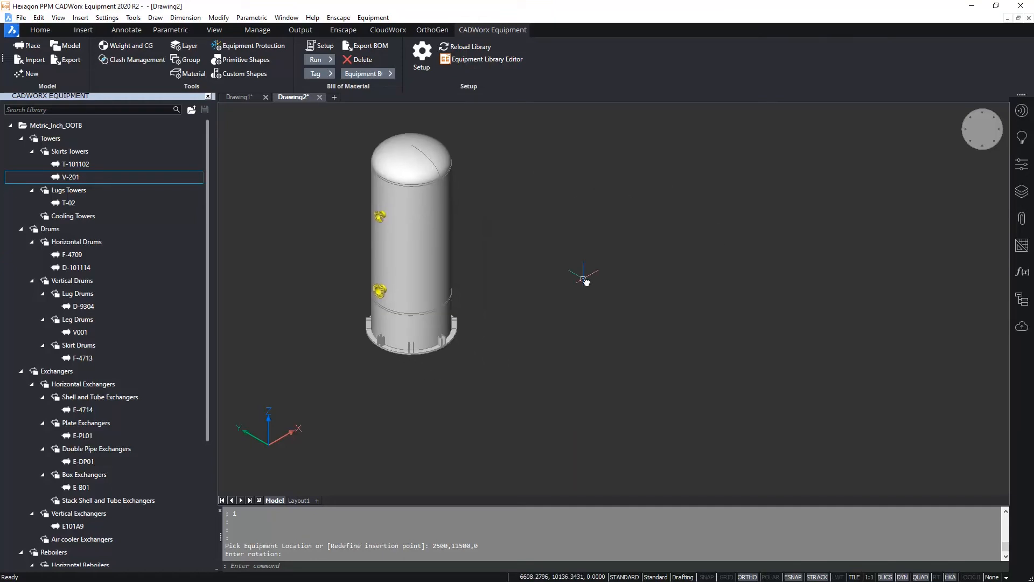
mouse_move(207, 378)
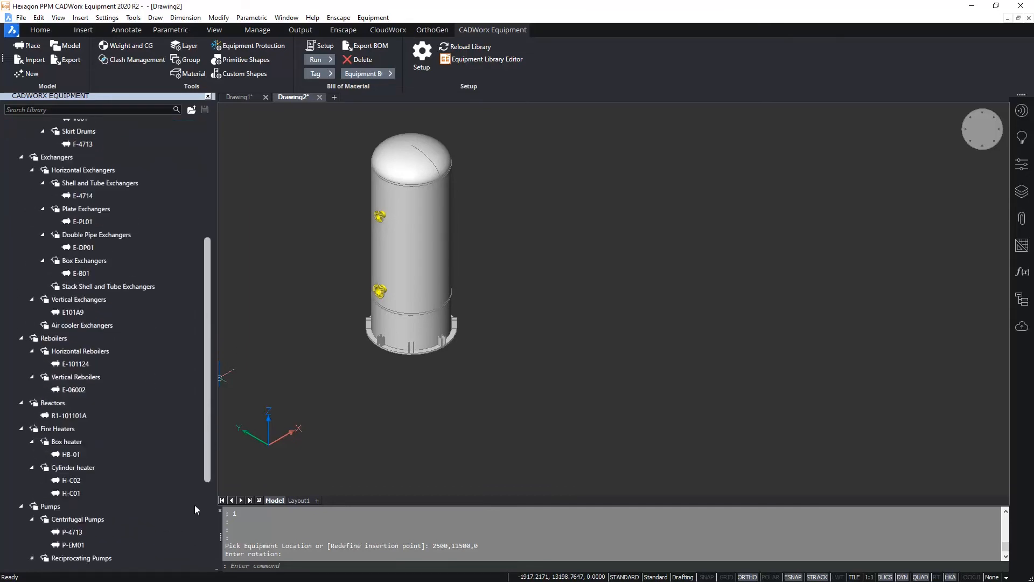
Place centrifugal pump P-EM01 from the library at -600,500,600 beside V-201.
scroll("down", 3)
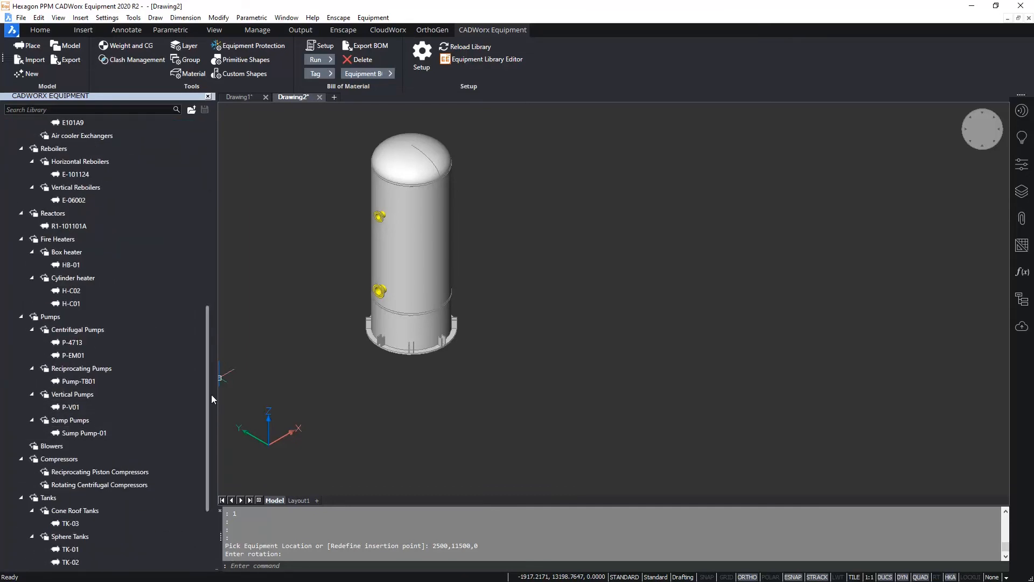
left_click(71, 354)
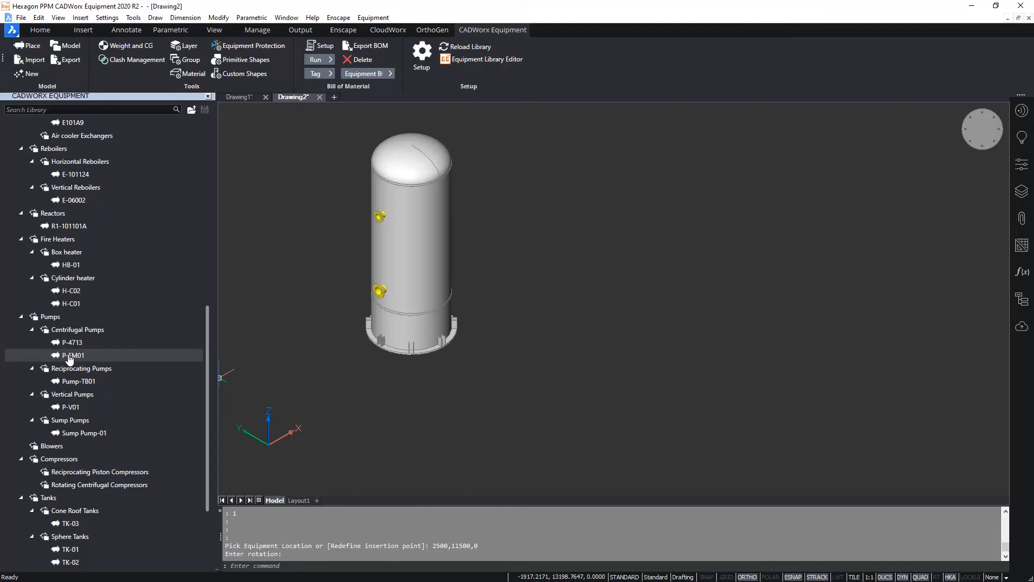
mouse_move(78, 357)
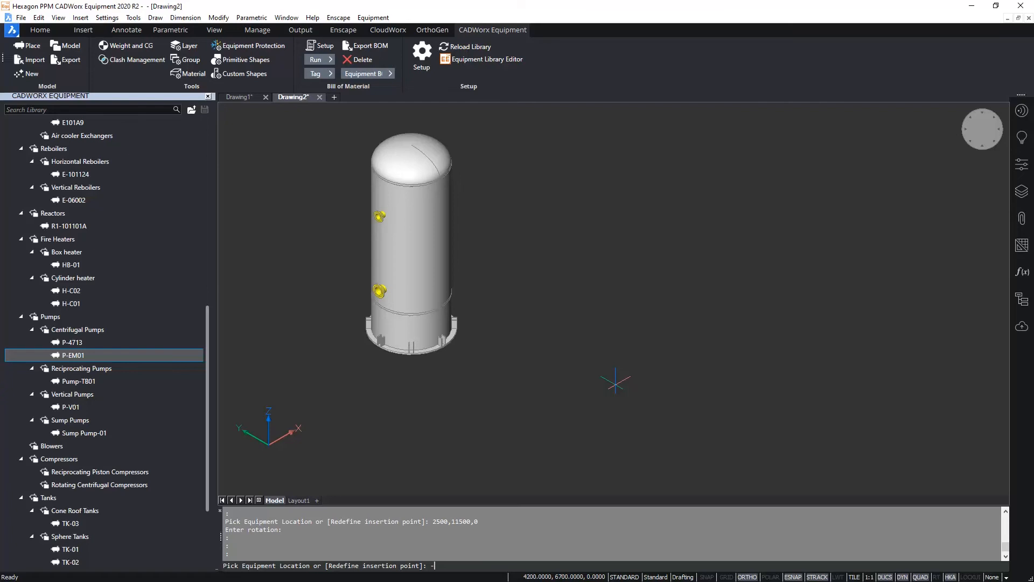
type("-600,")
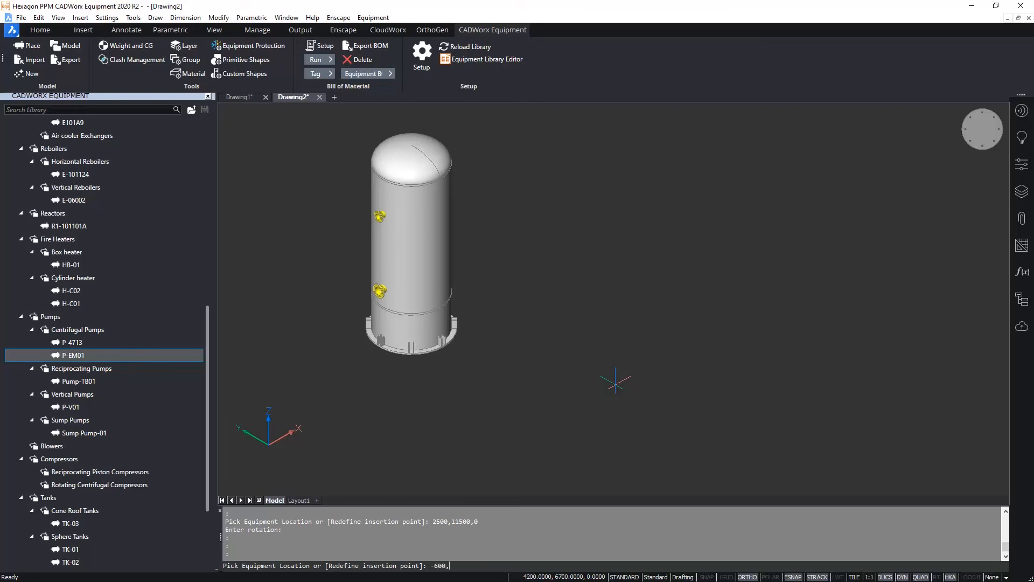
type("500,60")
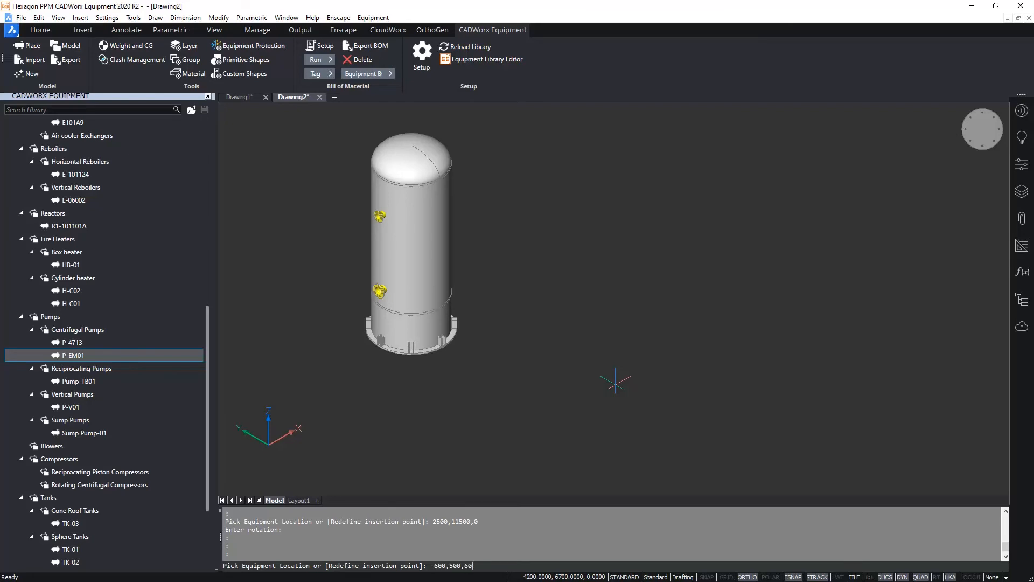
key("enter")
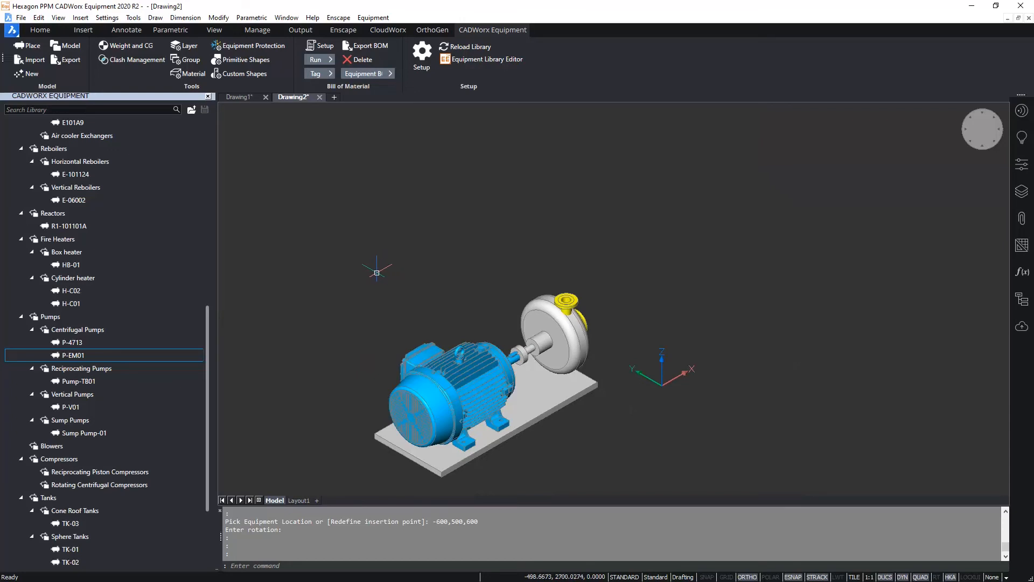
mouse_move(346, 280)
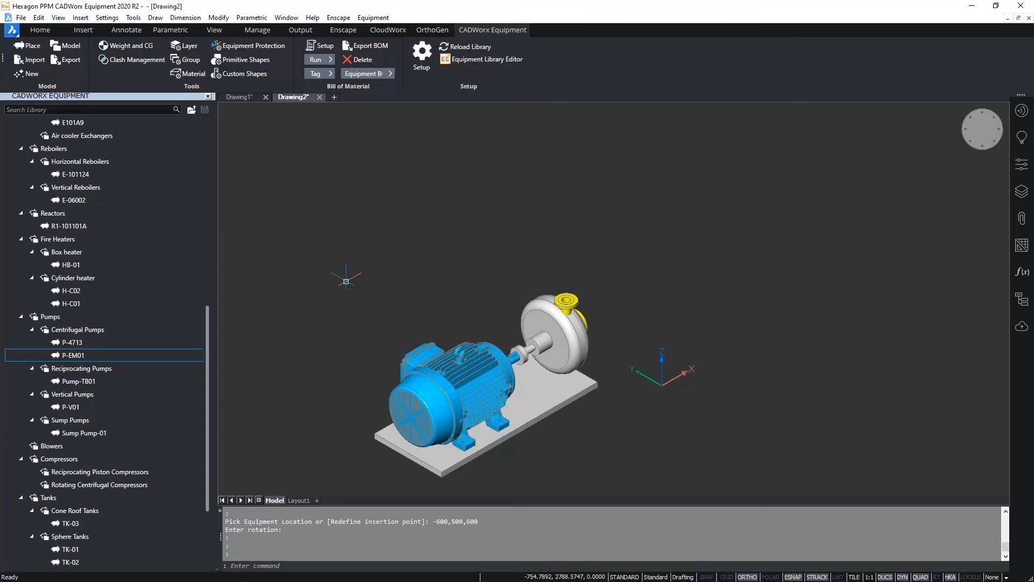
mouse_move(323, 272)
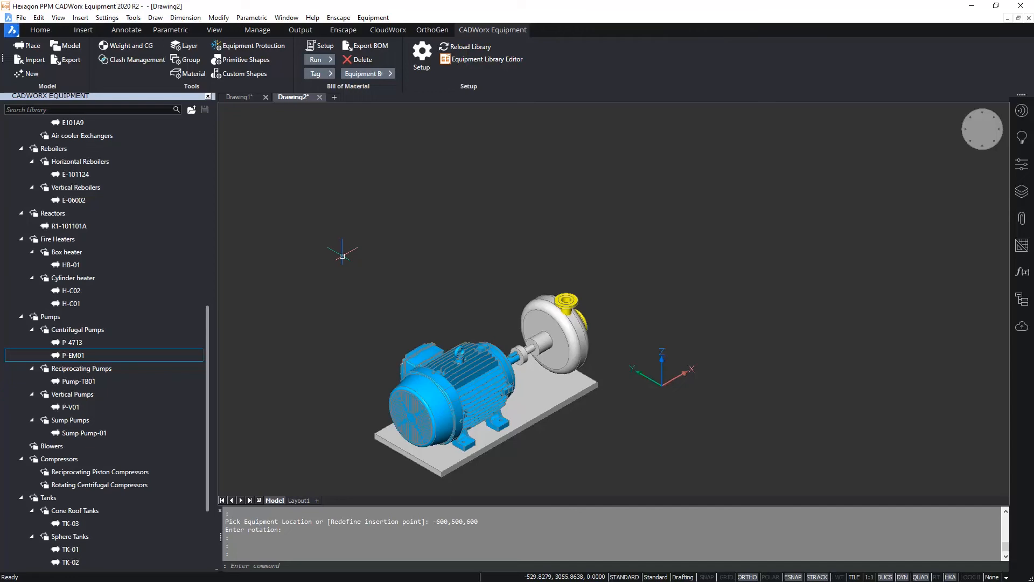
mouse_move(496, 212)
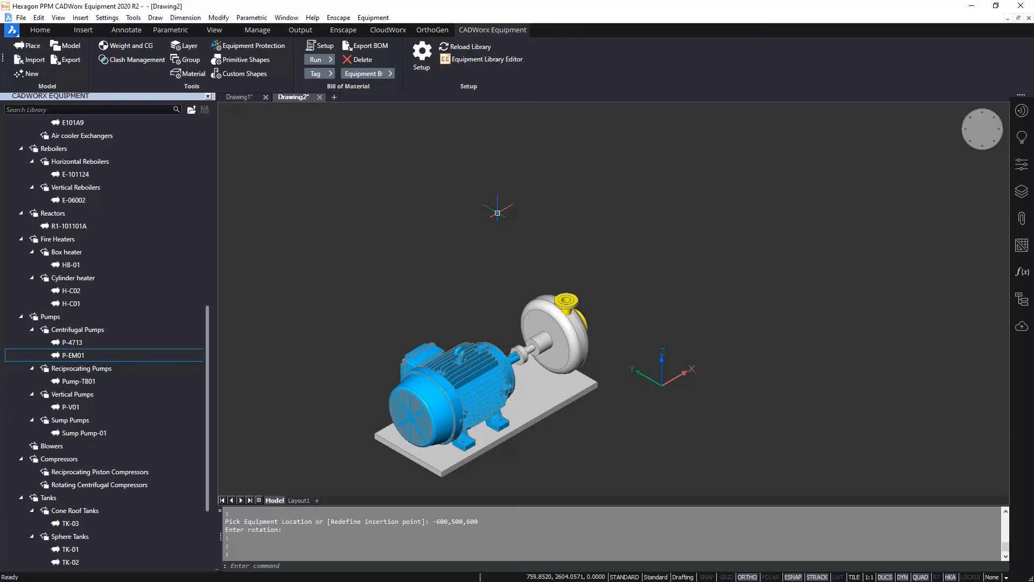
mouse_move(560, 304)
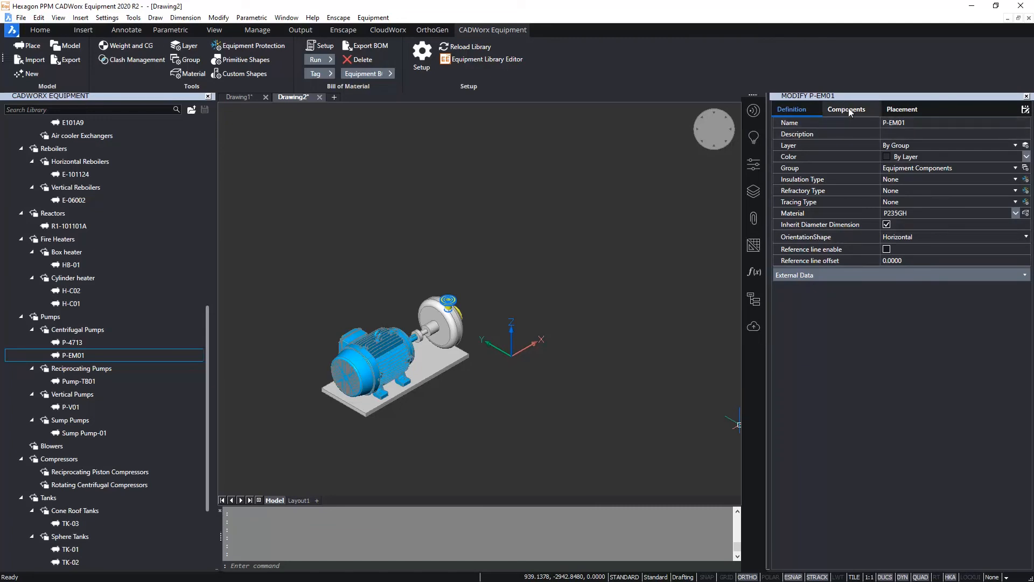
Set the pump's discharge nozzle Distance to 85 in Components and show its nozzle details.
left_click(847, 109)
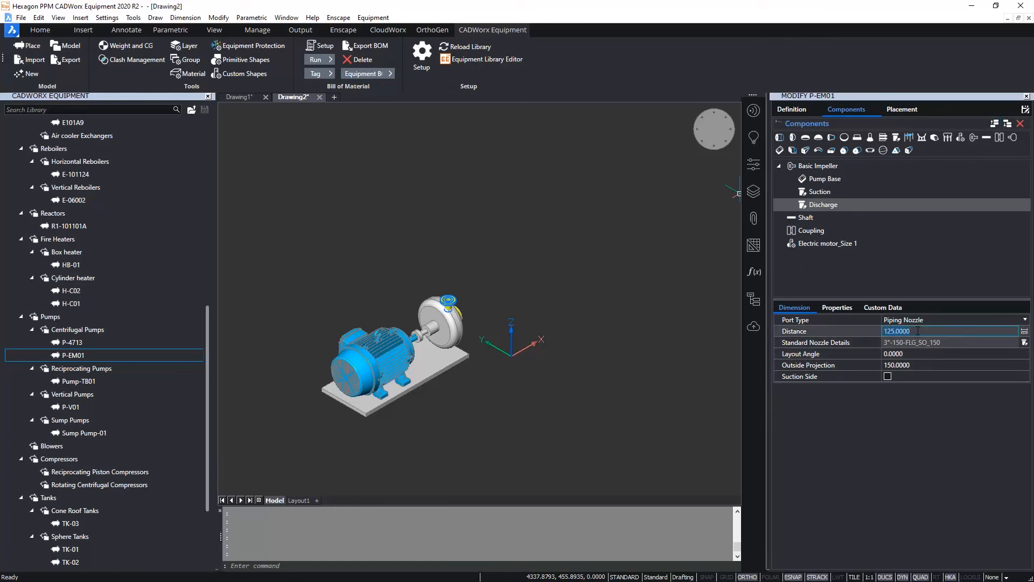
type("8")
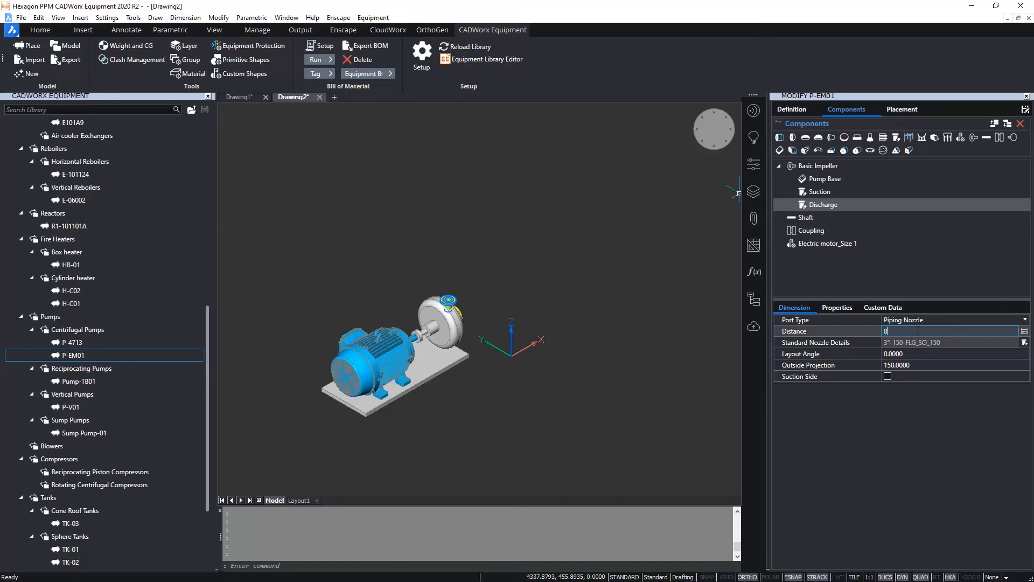
type("5.0000")
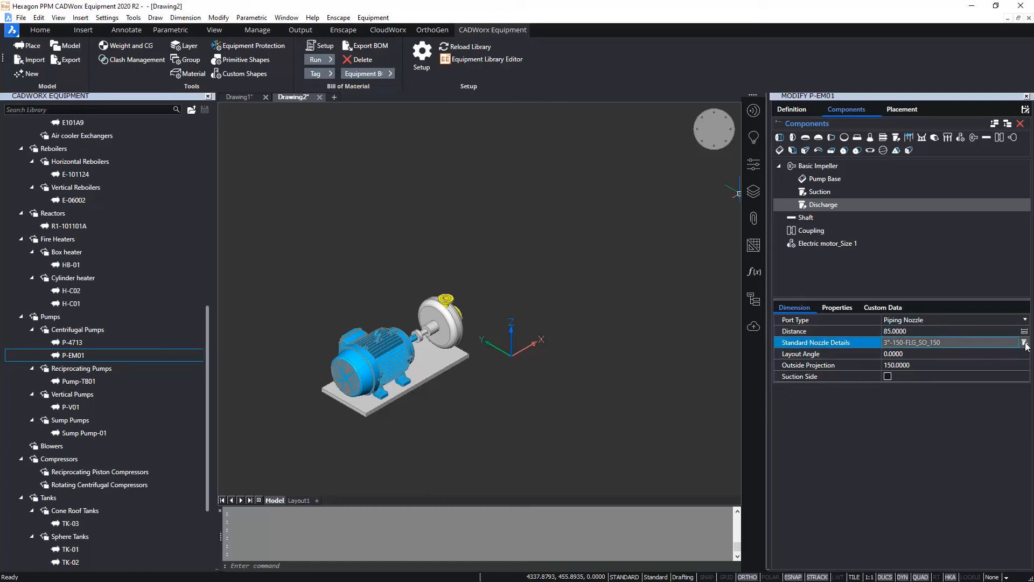
left_click(1024, 342)
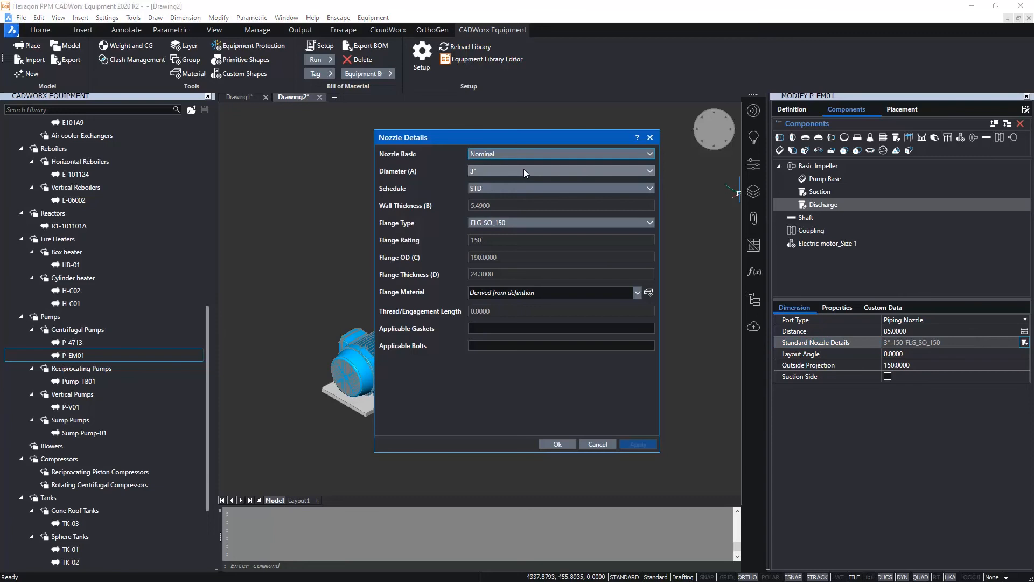
Make the discharge nozzle 4" with flange type FLG_WN_150 weld neck and confirm.
left_click(559, 171)
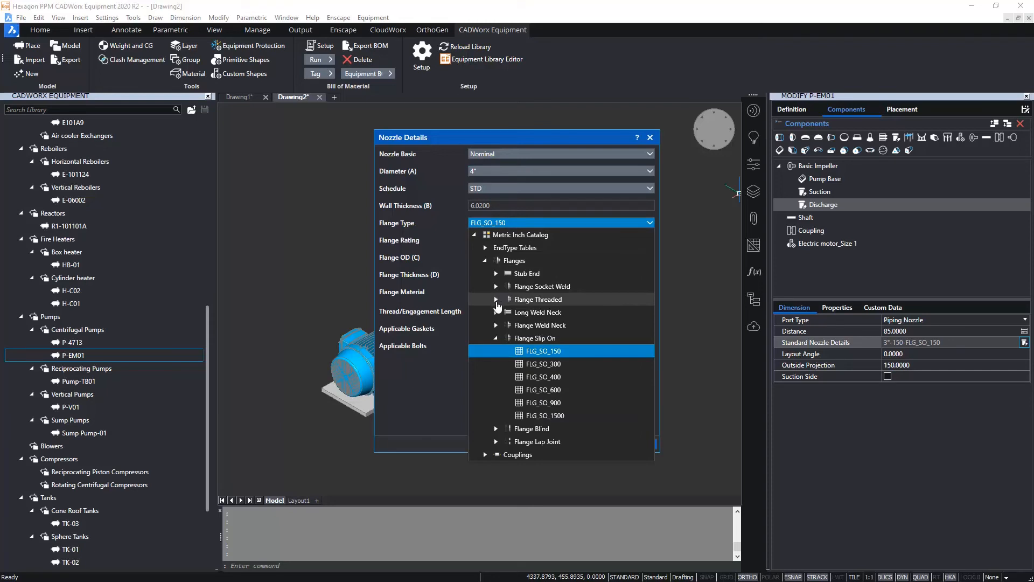
mouse_move(496, 327)
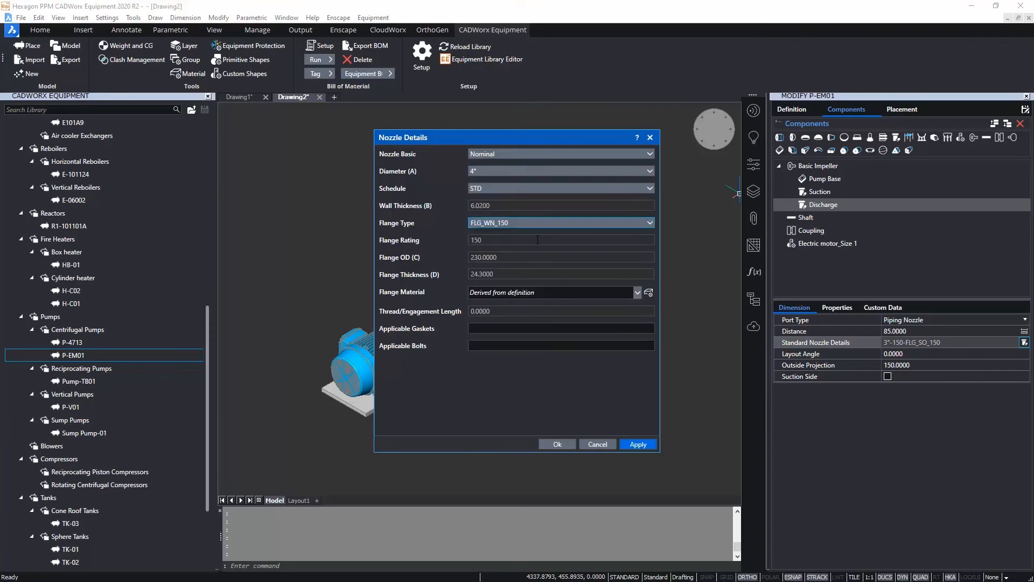
left_click(648, 222)
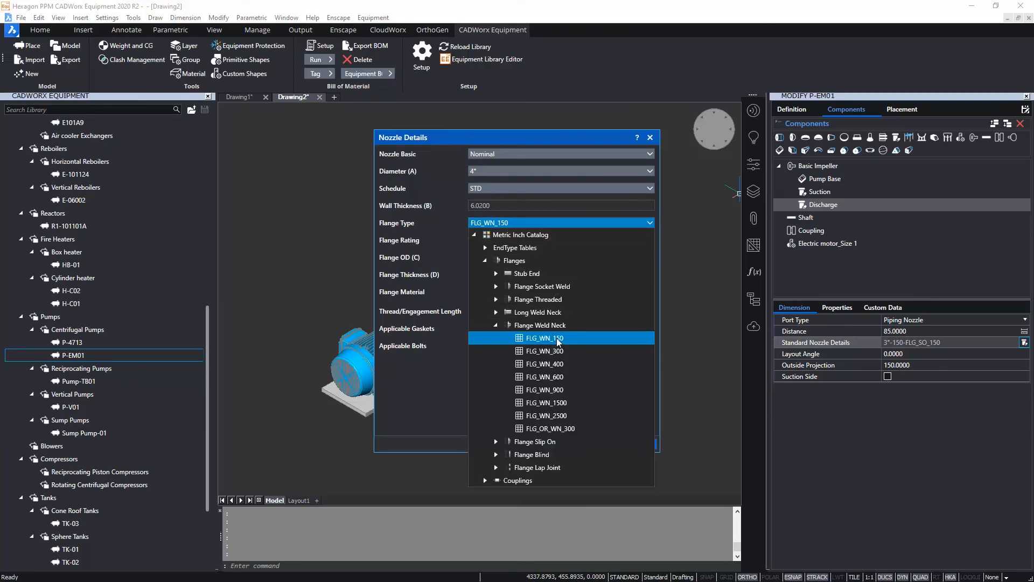
left_click(544, 337)
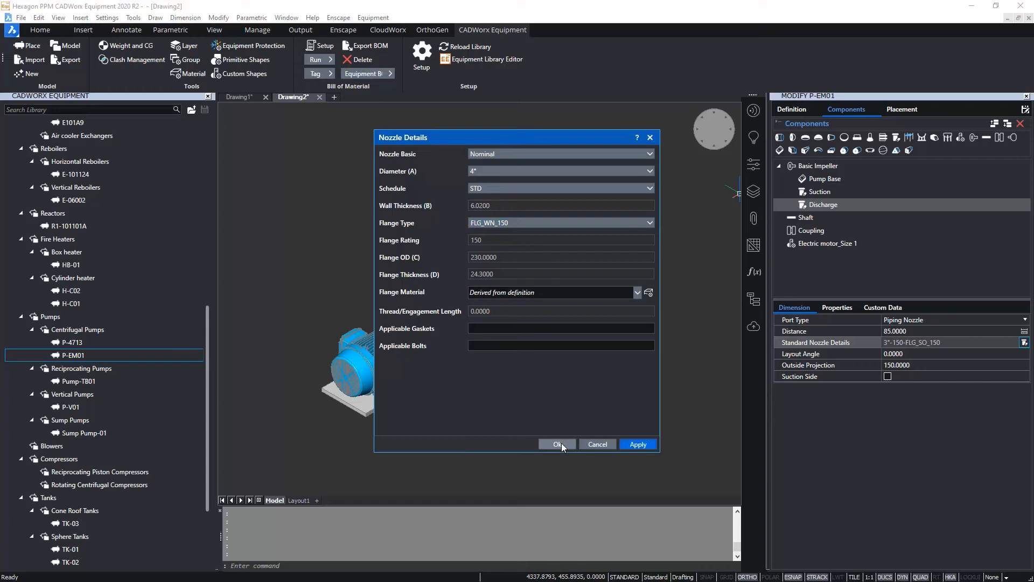
left_click(557, 443)
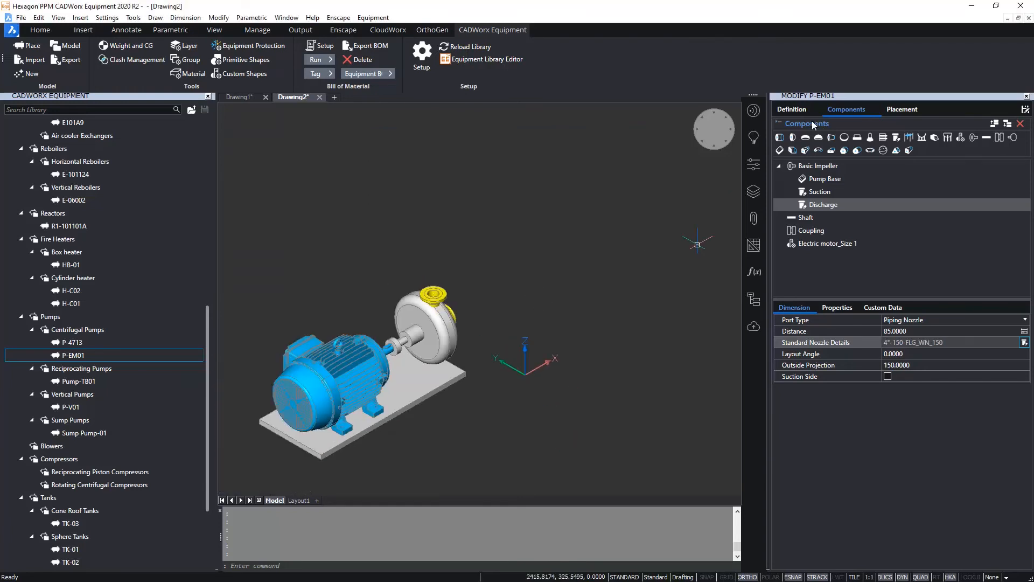
left_click(792, 109)
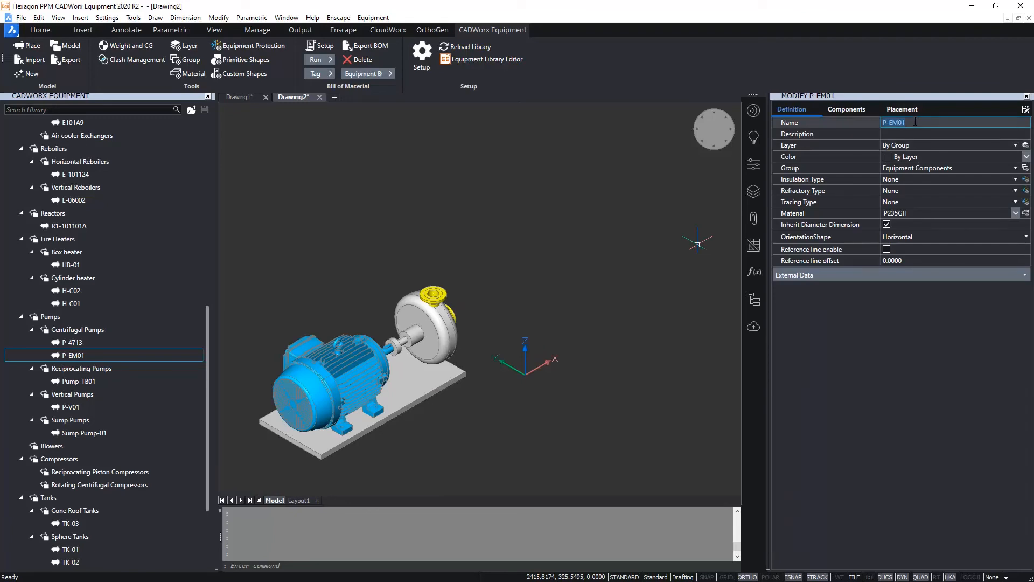
Name the placed pump P-101 in the Definition properties.
type("P-101")
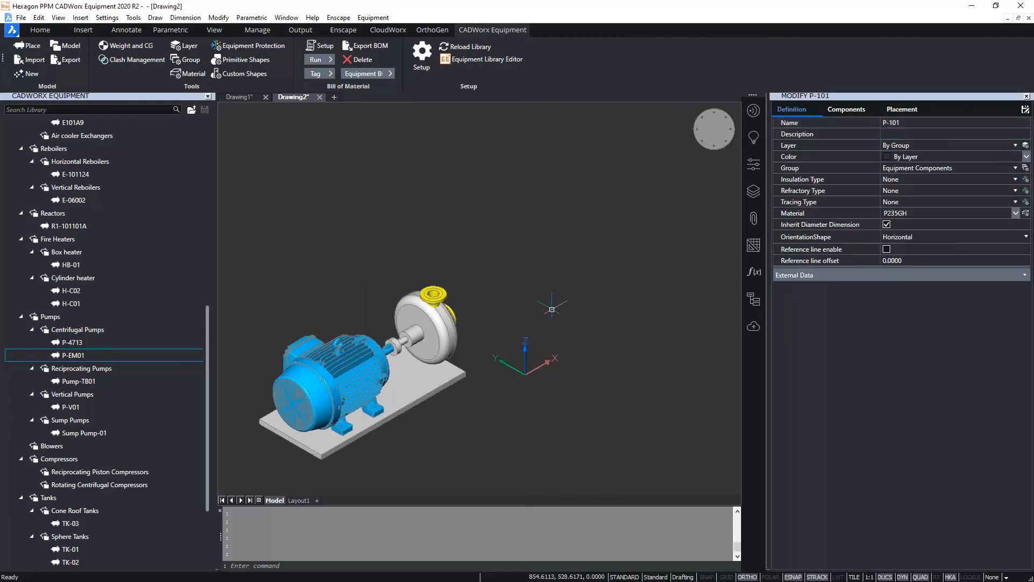
mouse_move(553, 305)
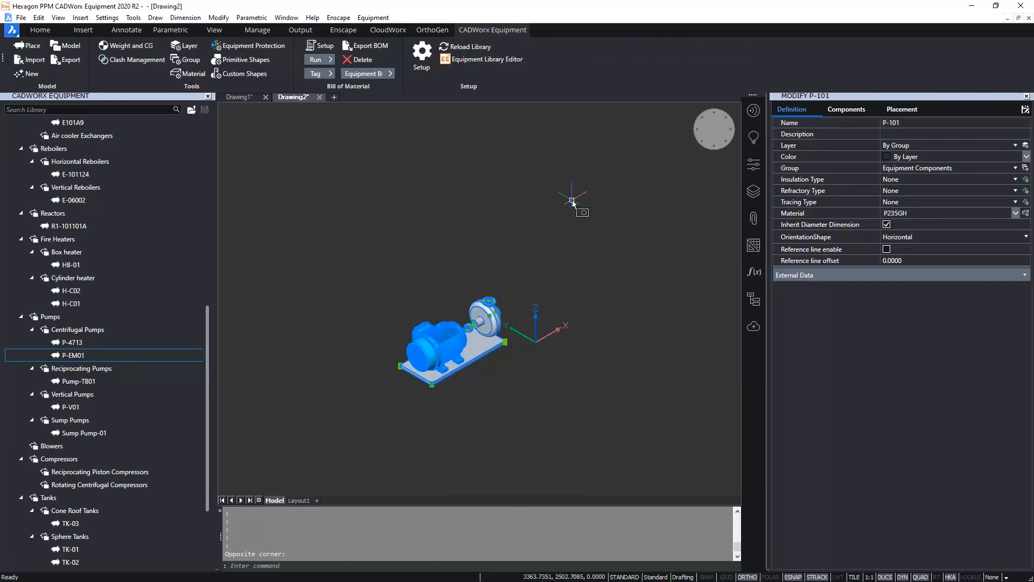
mouse_move(600, 237)
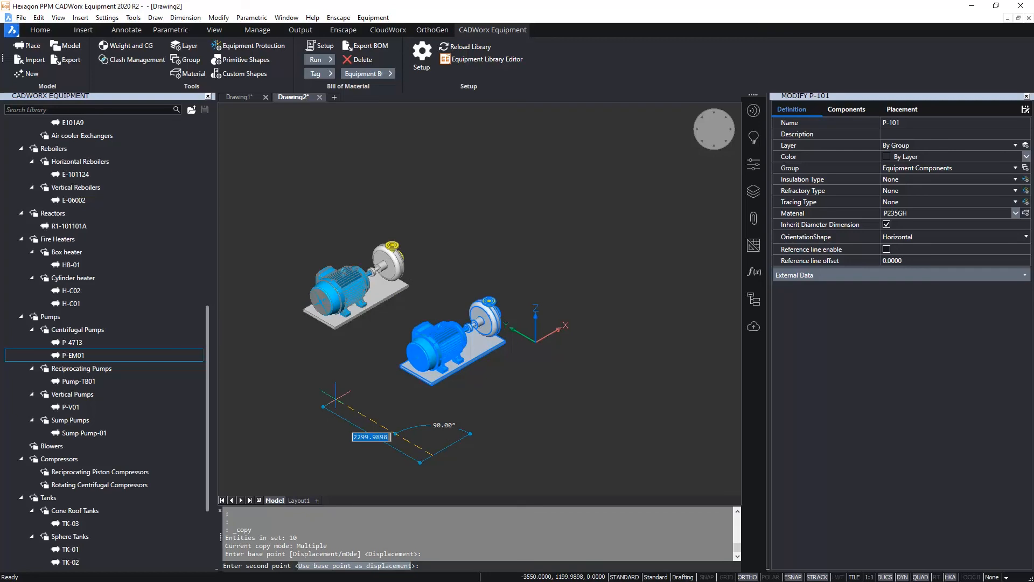
Copy pump P-101 with a 1500 displacement to create a second pump beside it.
type("1500")
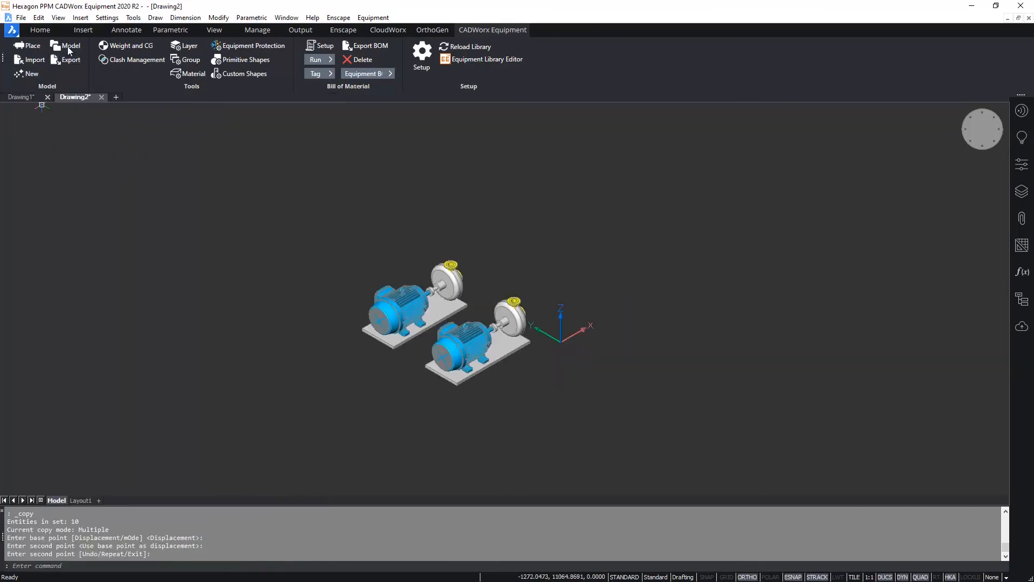
Rename the copied pump to P-102 in Model Explorer so the drawing lists V-201, P-101 and P-102.
left_click(69, 46)
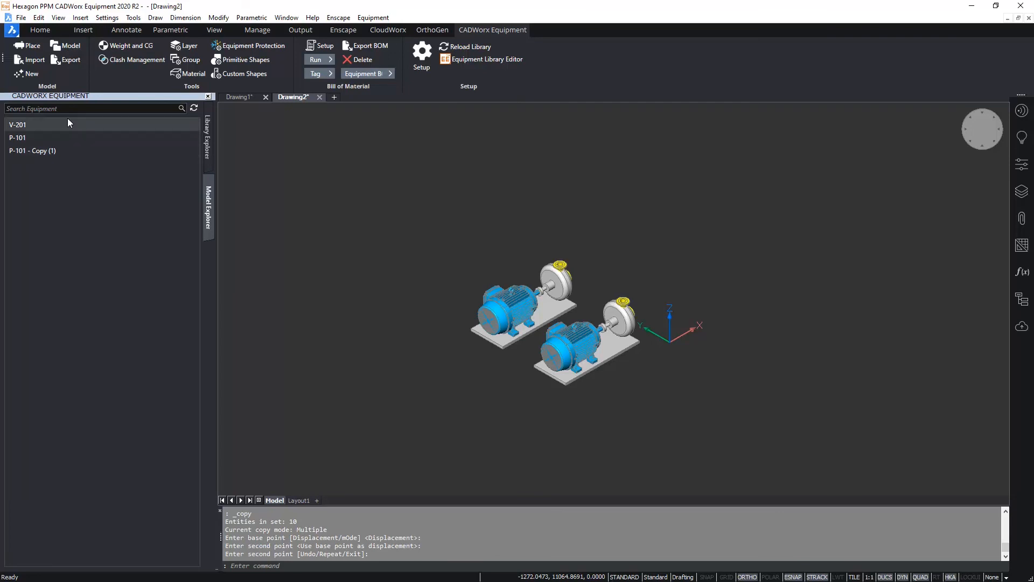
mouse_move(55, 127)
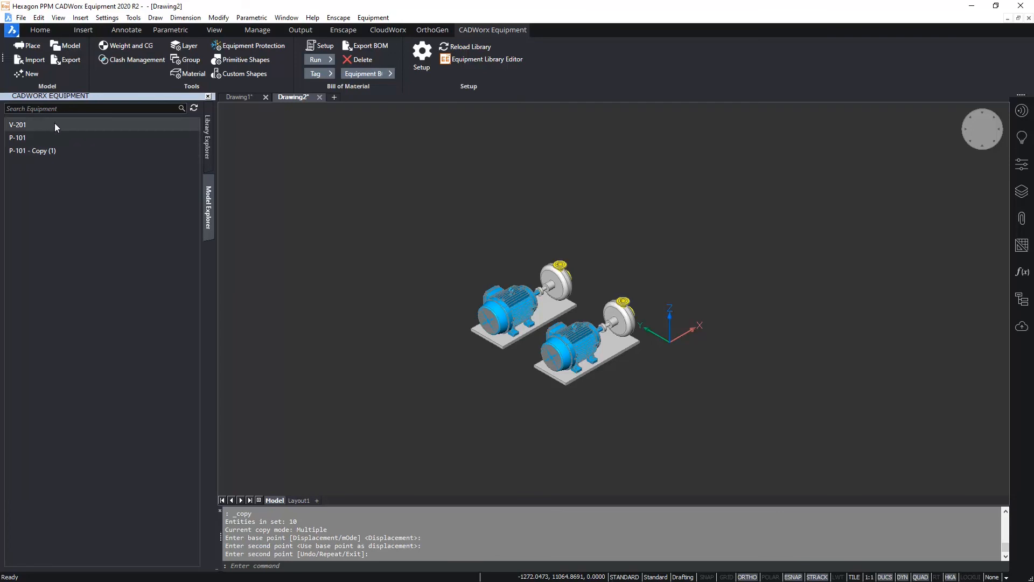
mouse_move(33, 126)
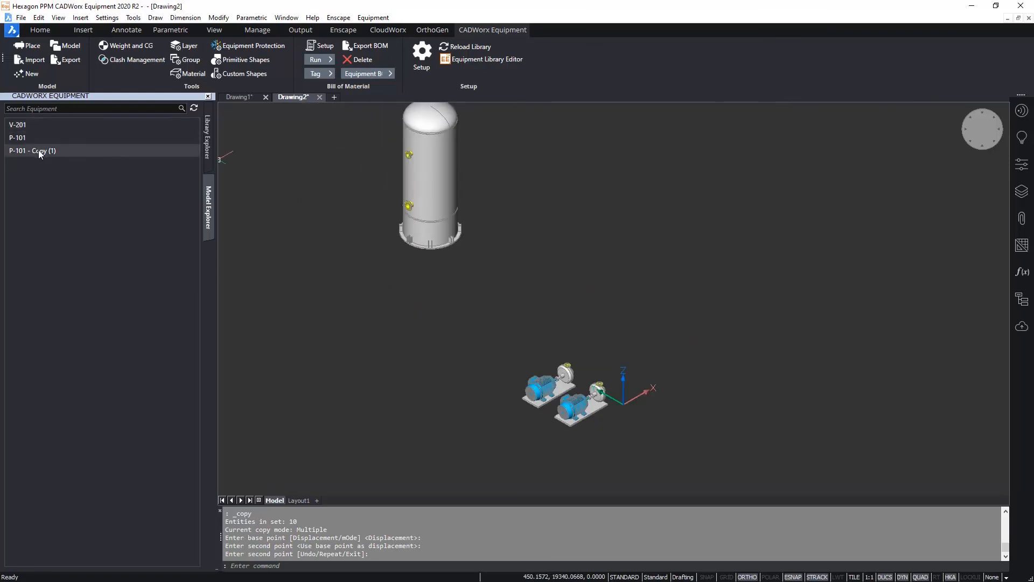
right_click(31, 151)
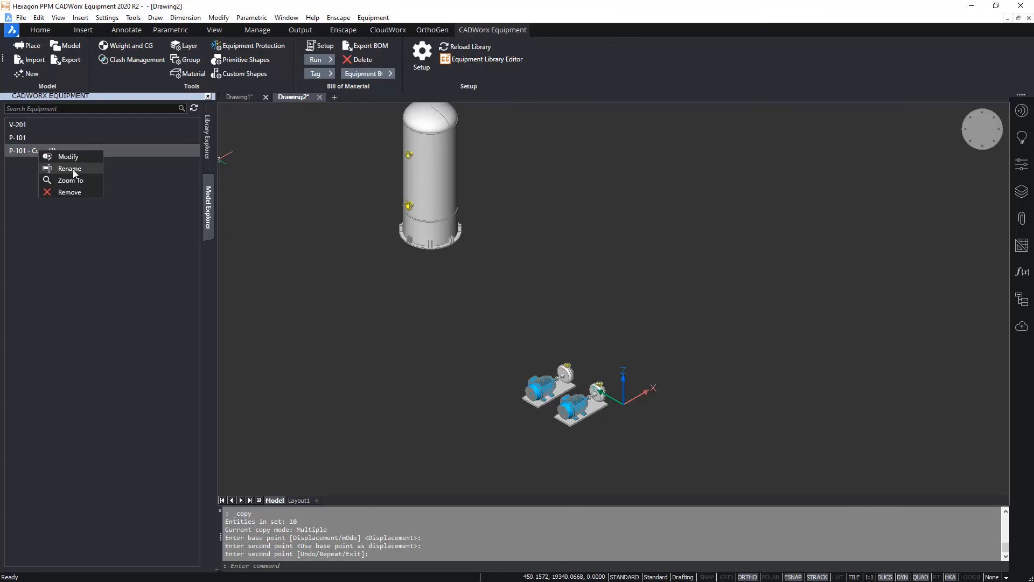
left_click(69, 168)
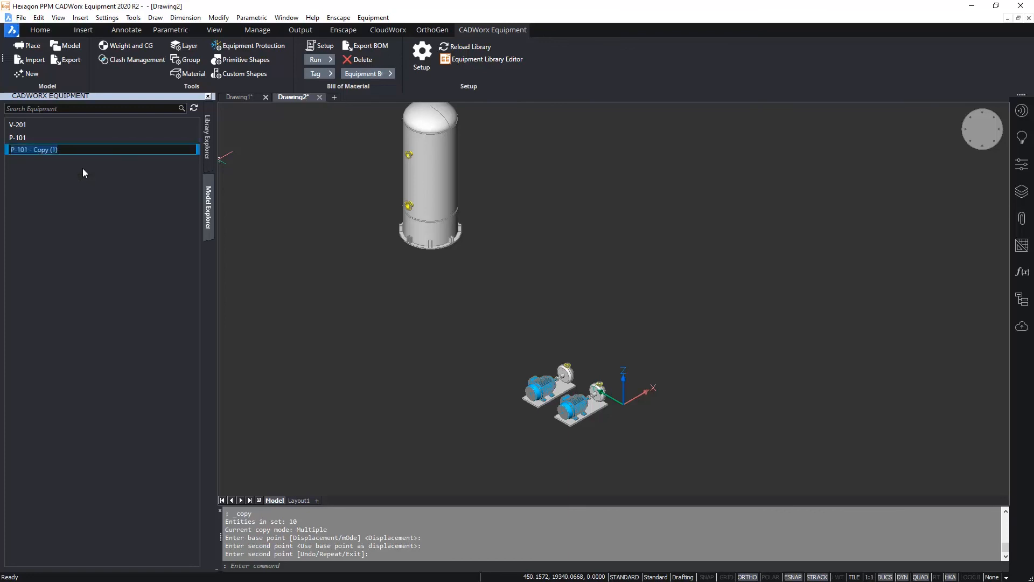
type("P-102")
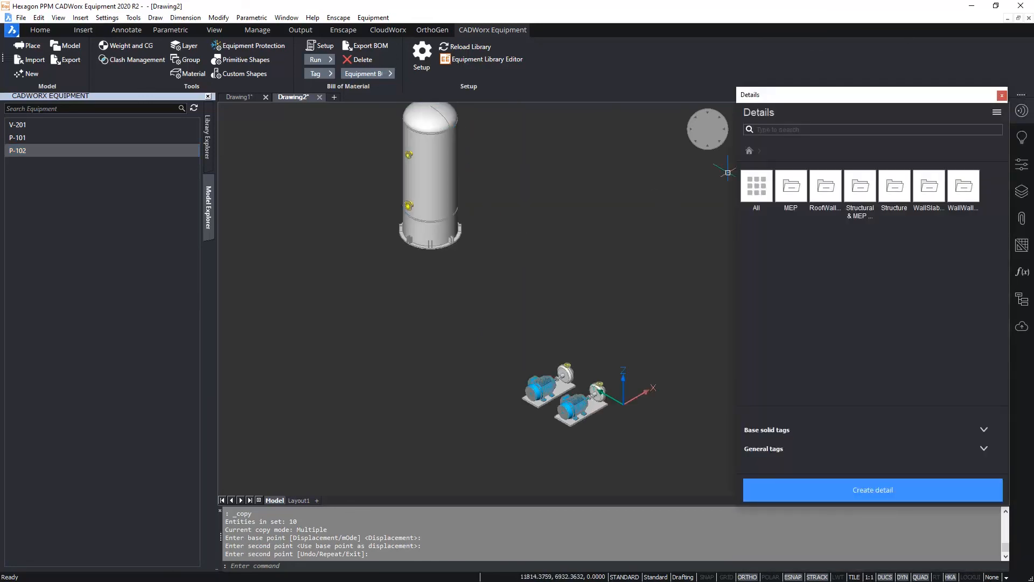
left_click(1002, 95)
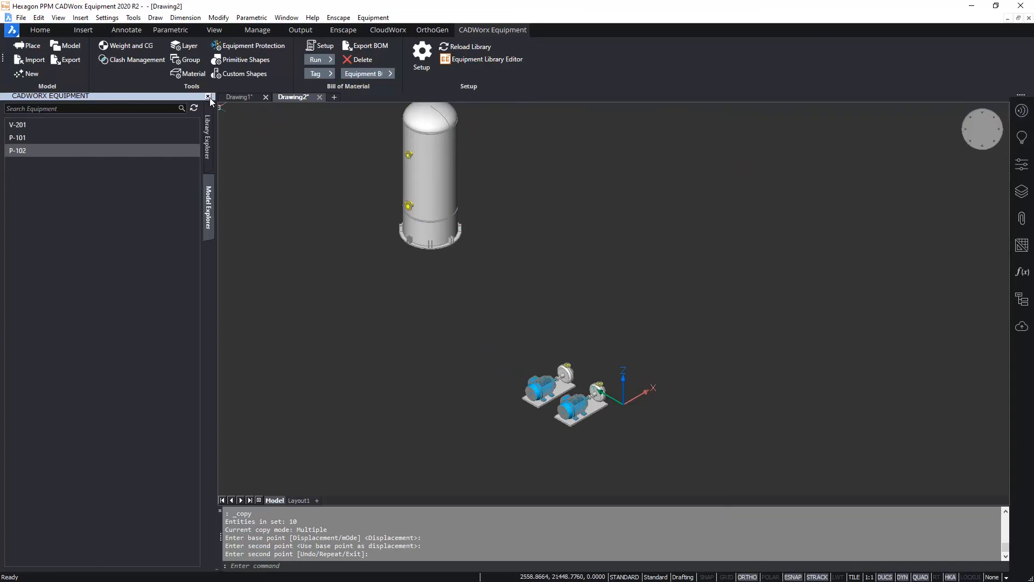
left_click(208, 96)
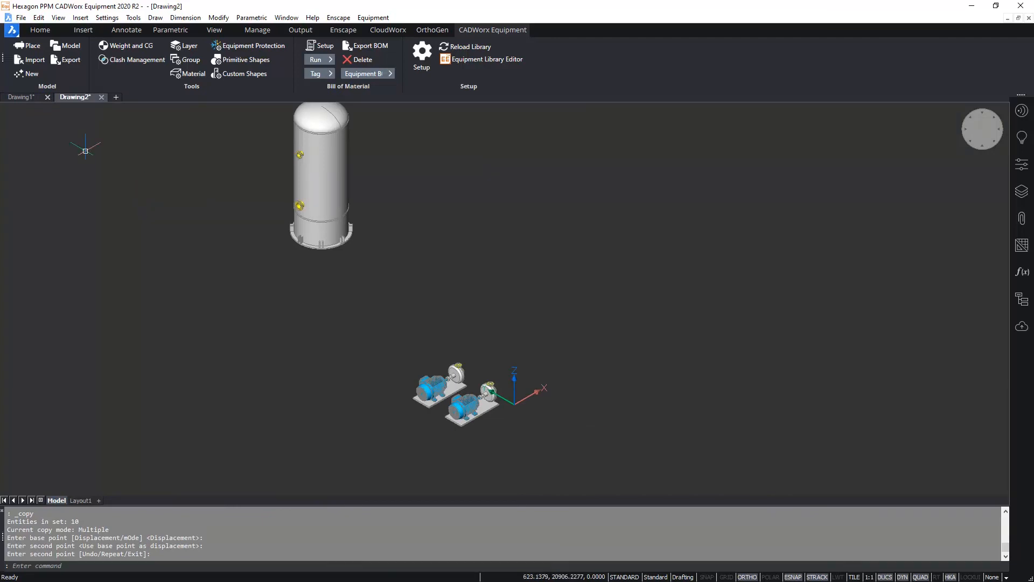
Save the drawing as a DWG in the Equipment folder, naming it 'Equip...'.
left_click(22, 17)
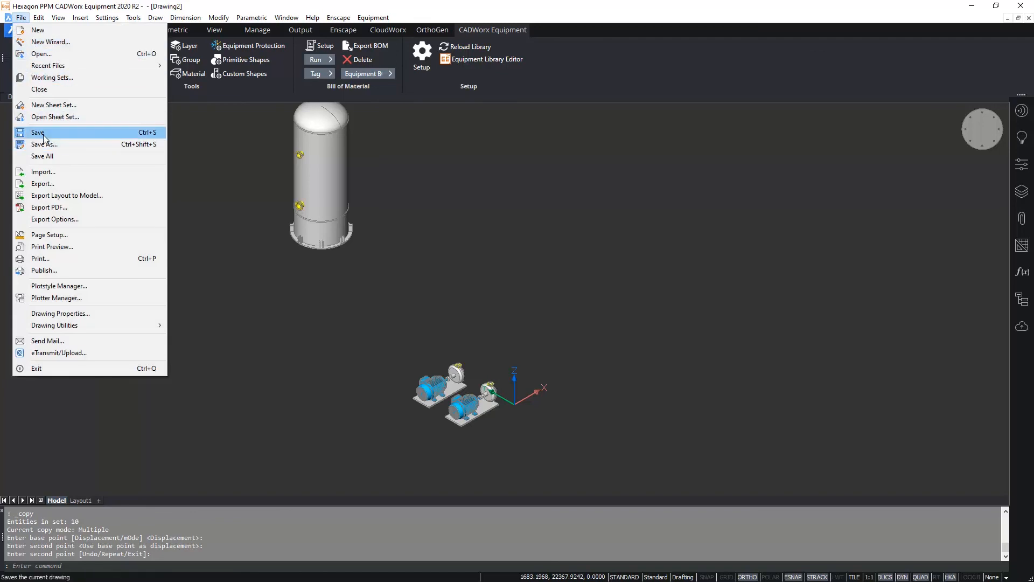
left_click(37, 131)
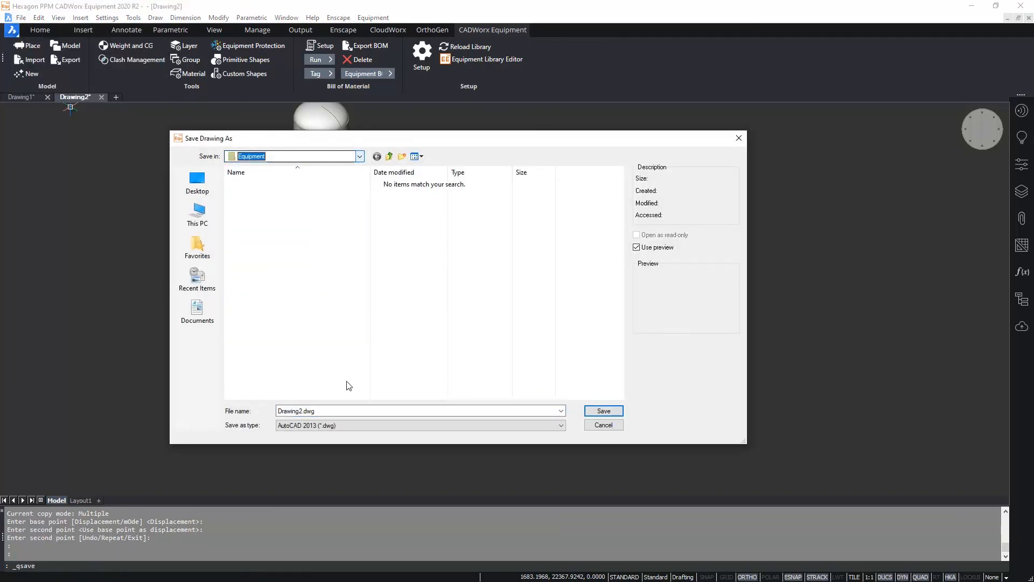
type("Equip")
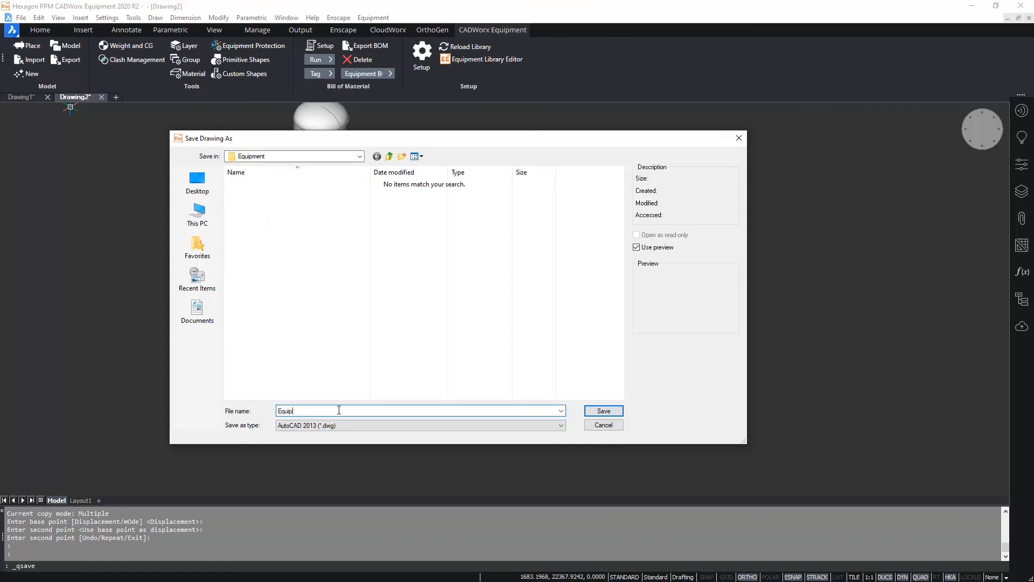